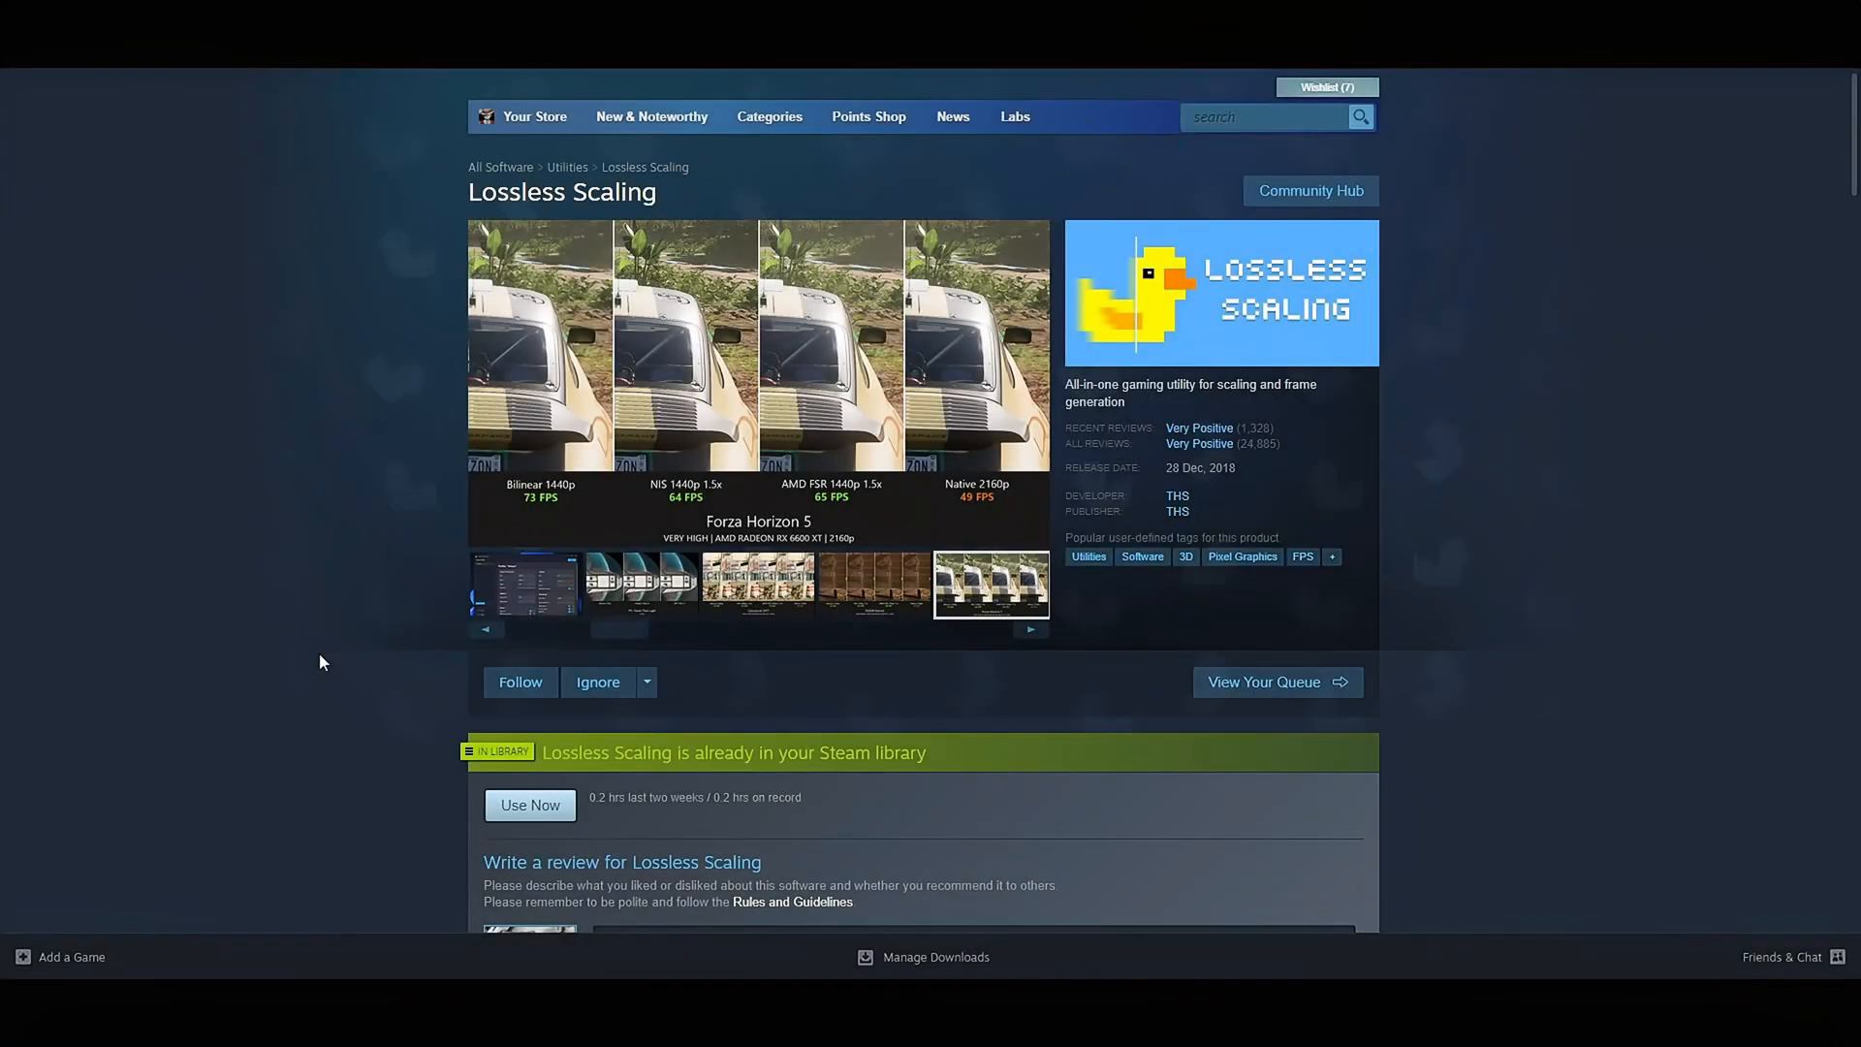
# Preview the app's settings screenshots, then install Lossless Scaling to Windows-SSD (C:).
pyautogui.click(524, 586)
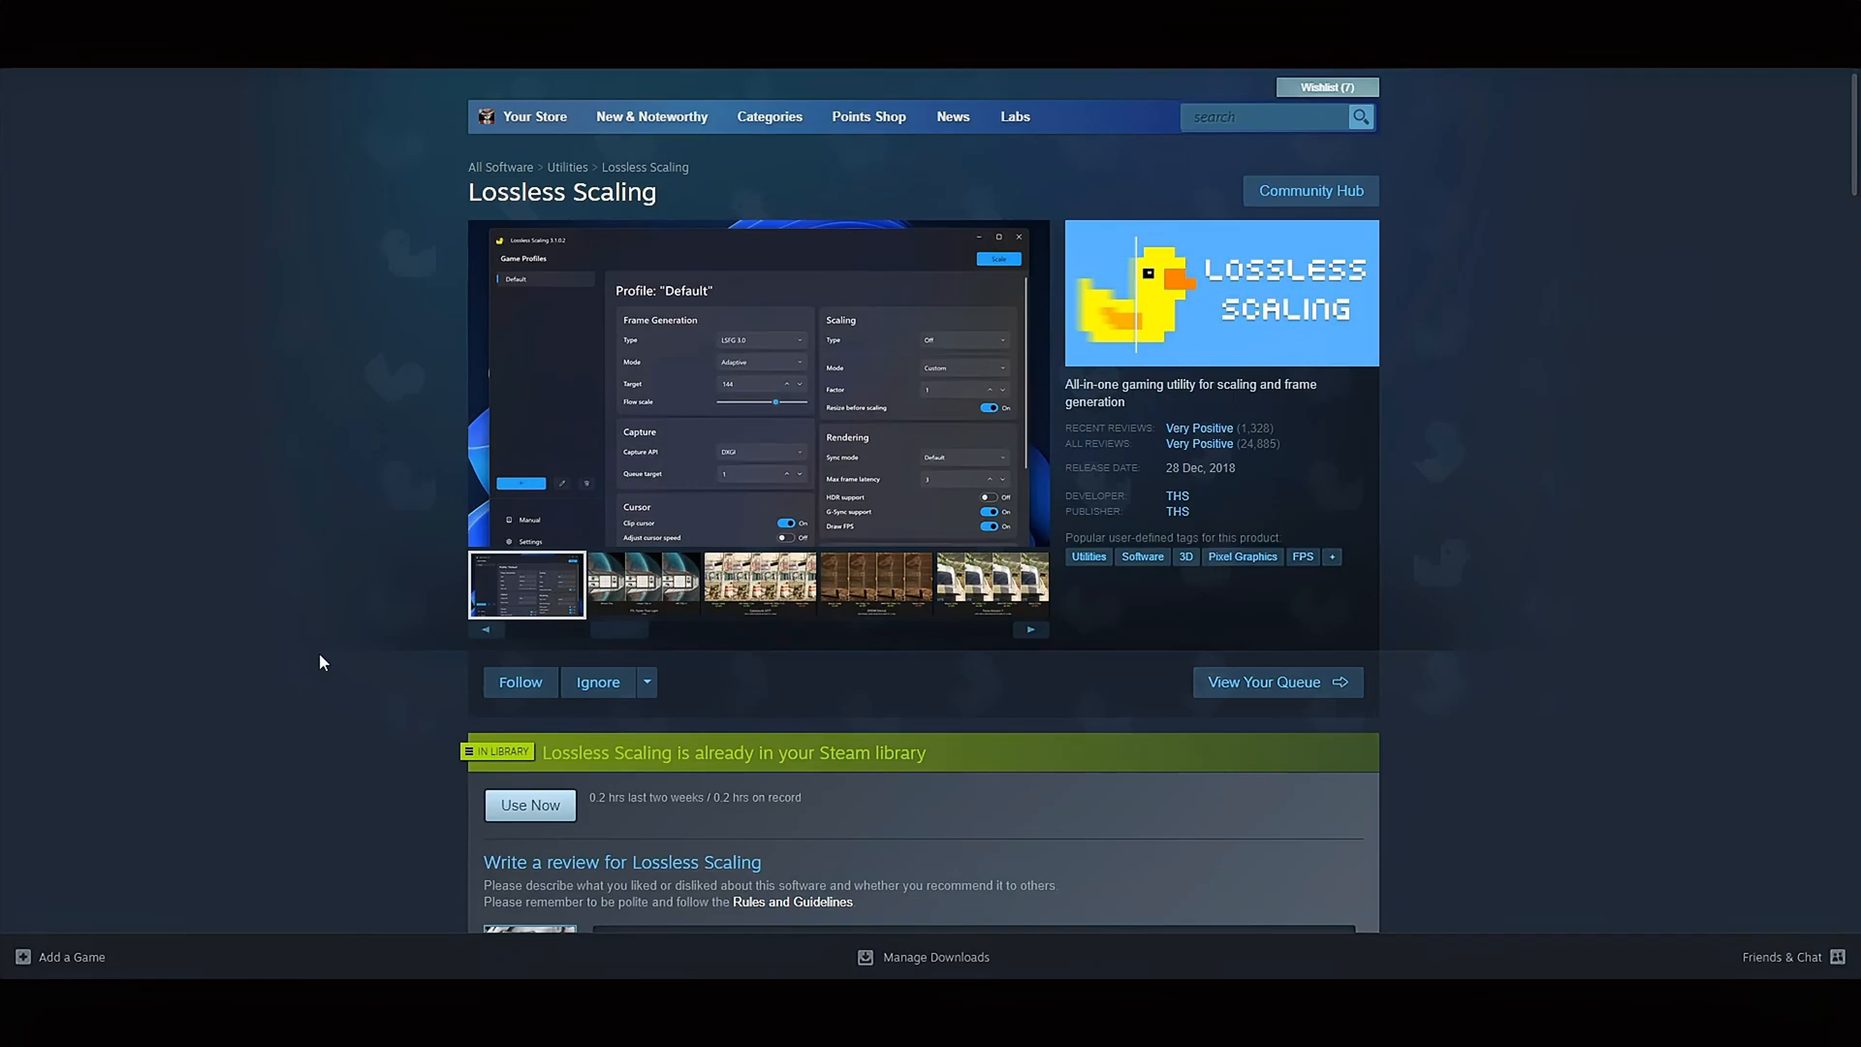
pyautogui.click(641, 584)
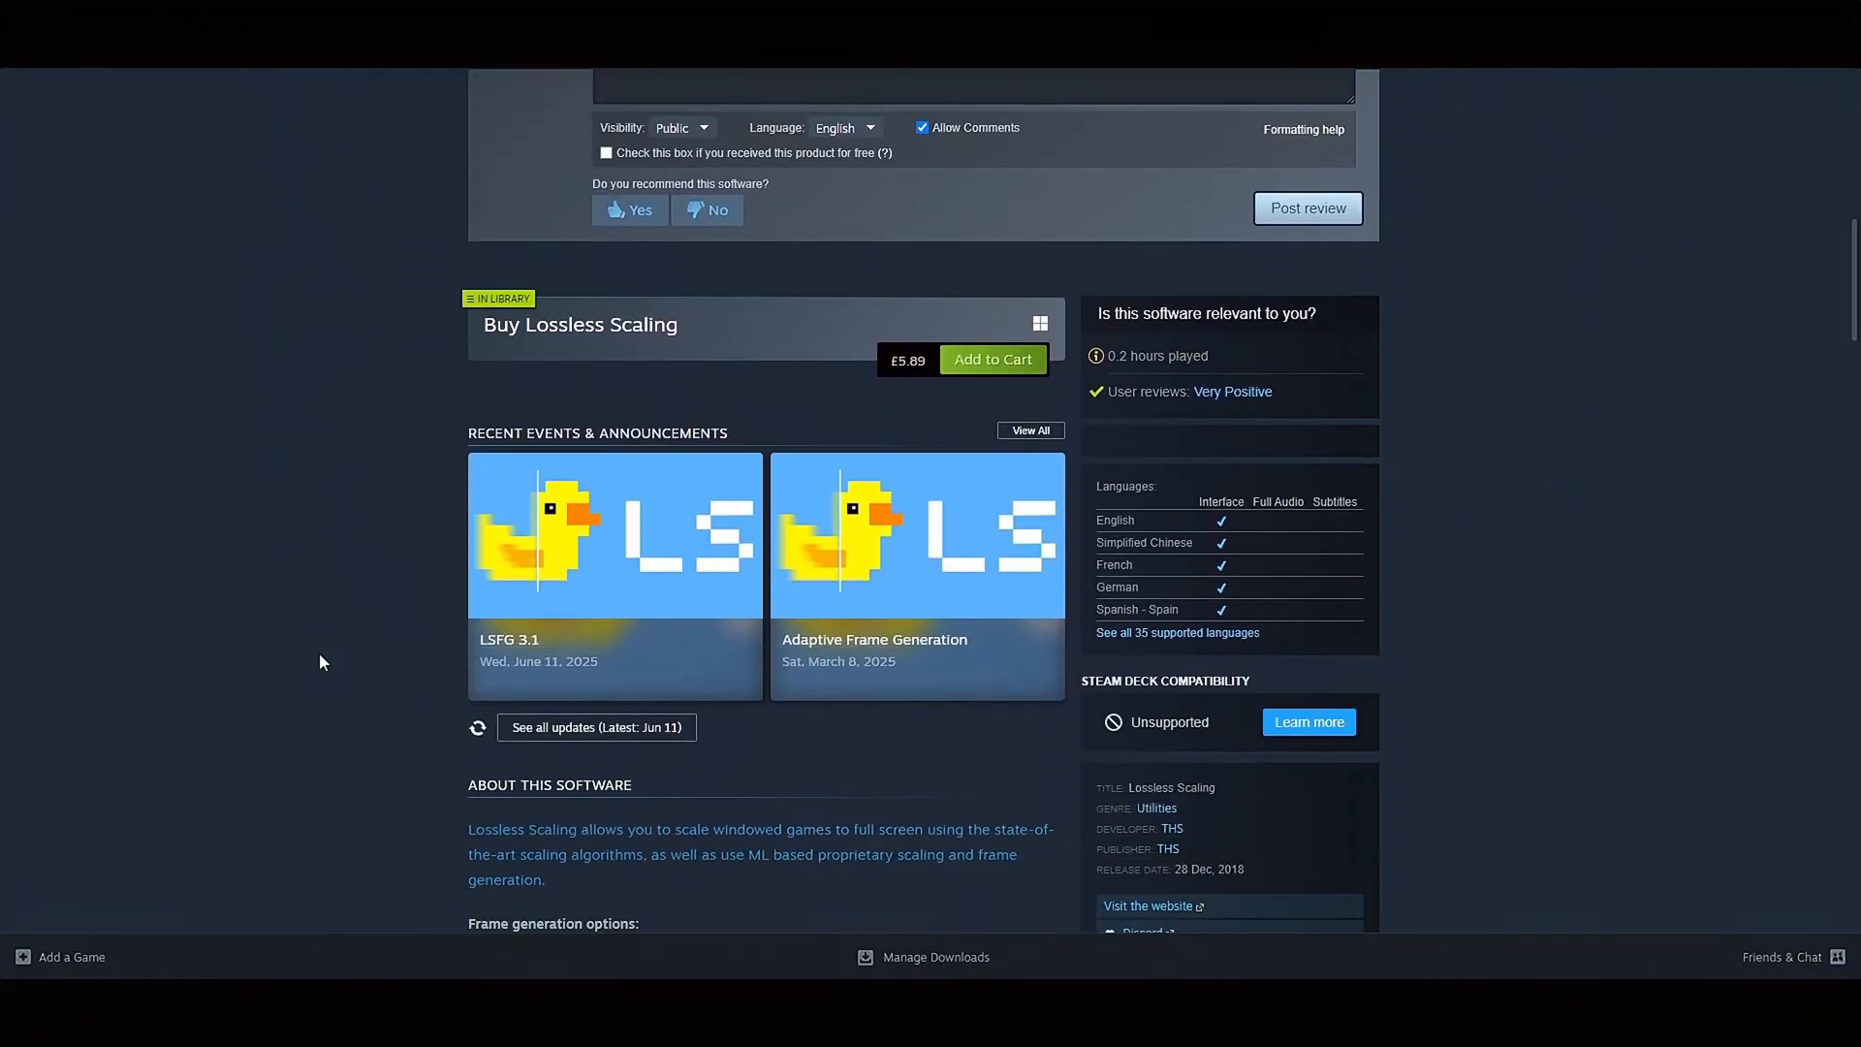
pyautogui.moveTo(894, 391)
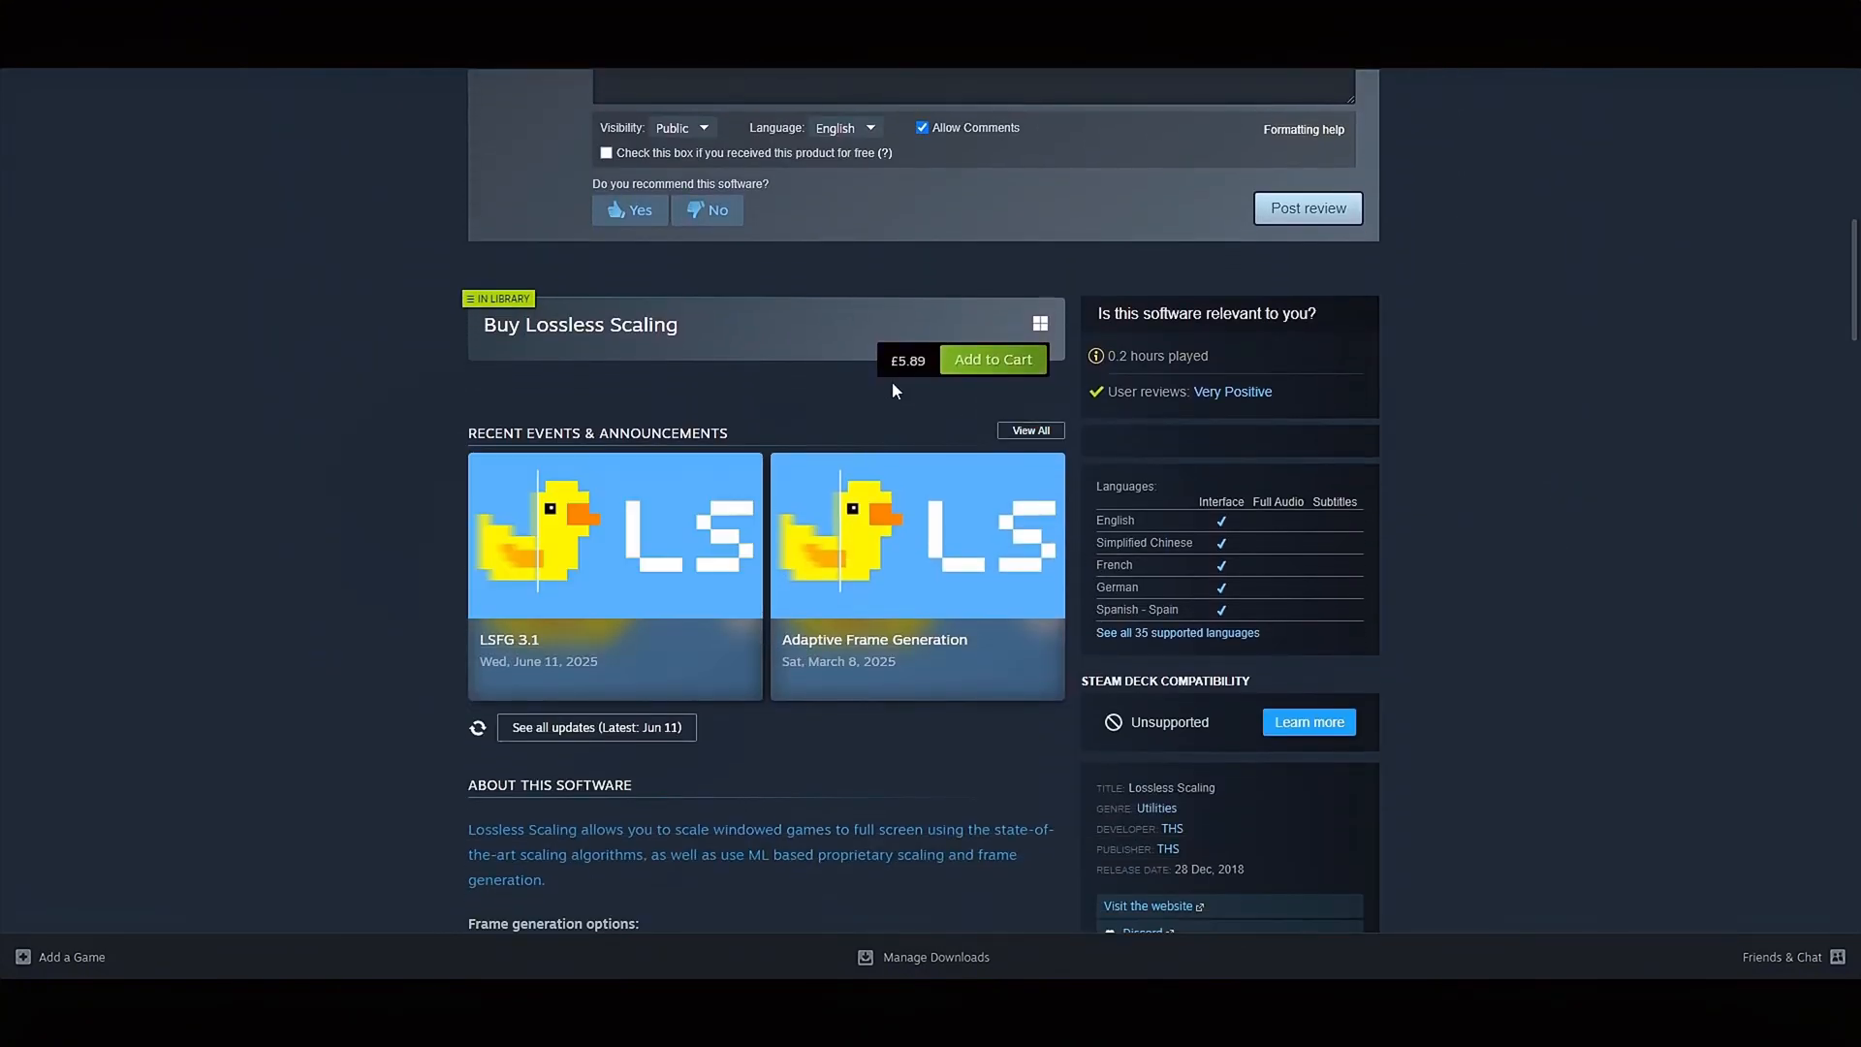
pyautogui.moveTo(412, 472)
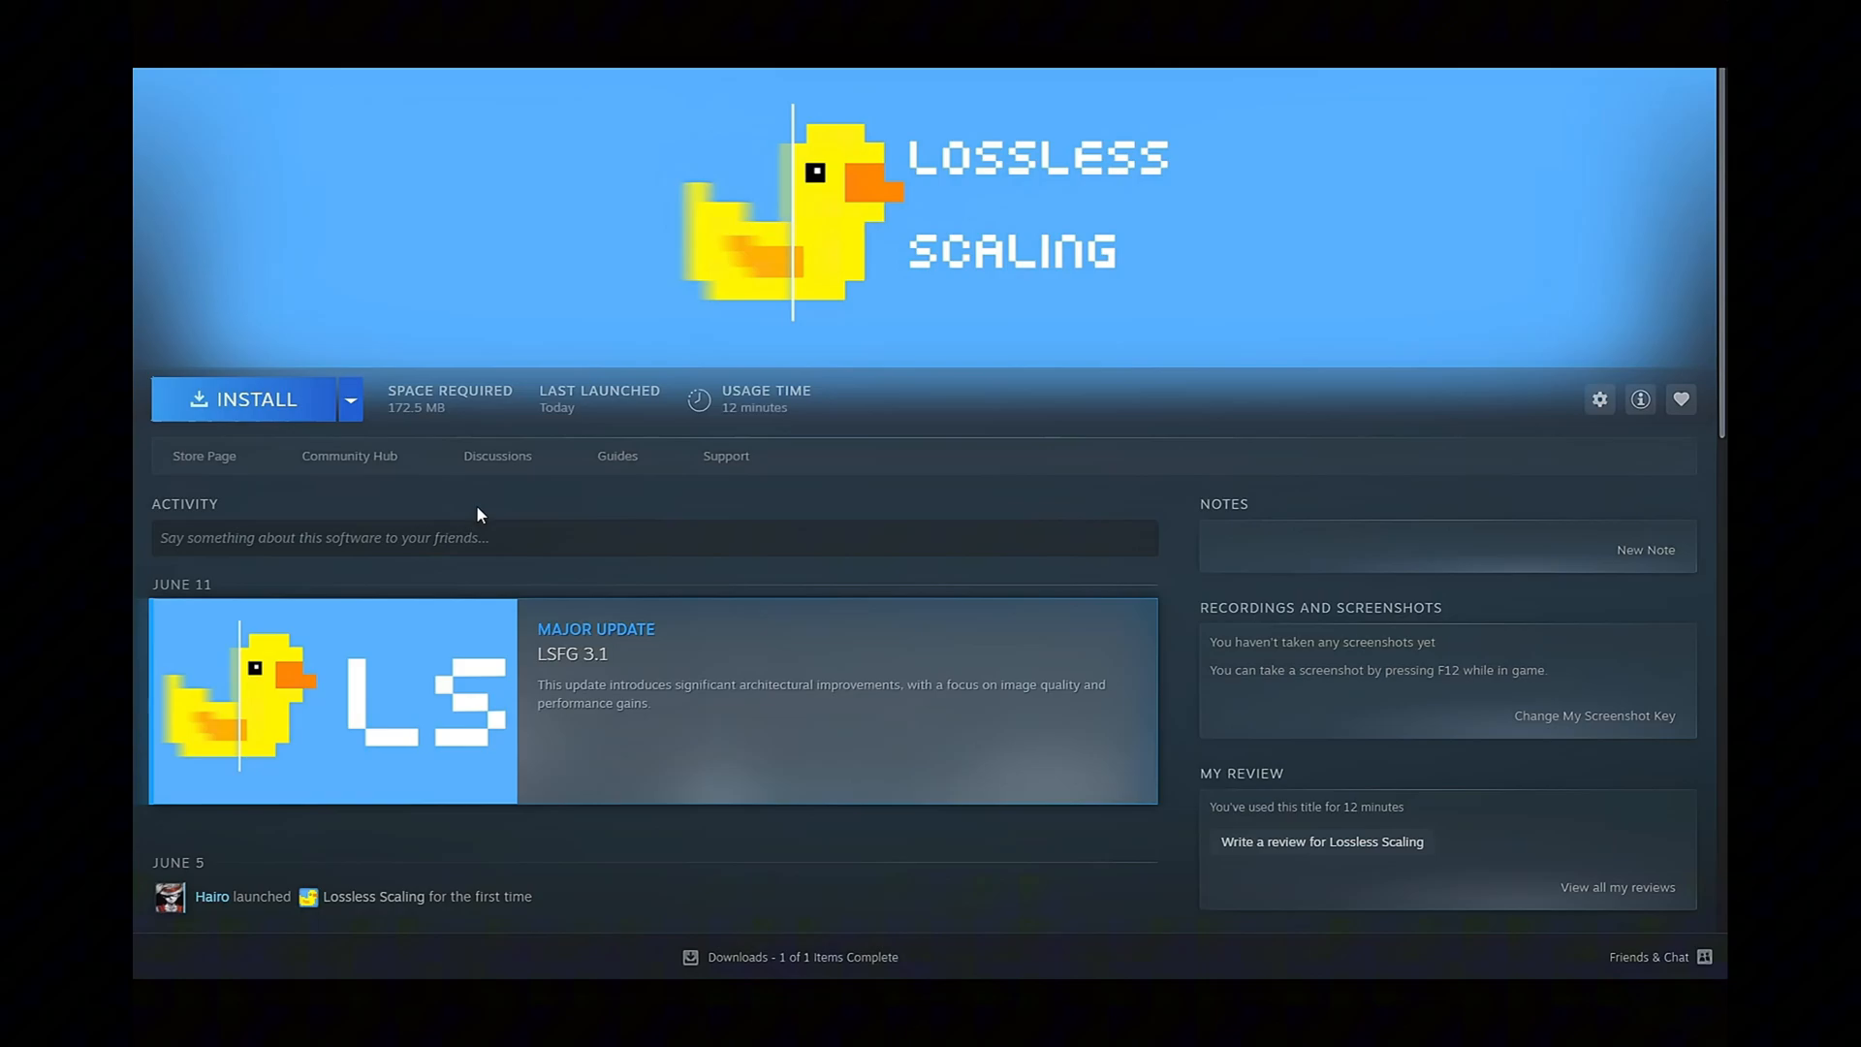
pyautogui.moveTo(243, 404)
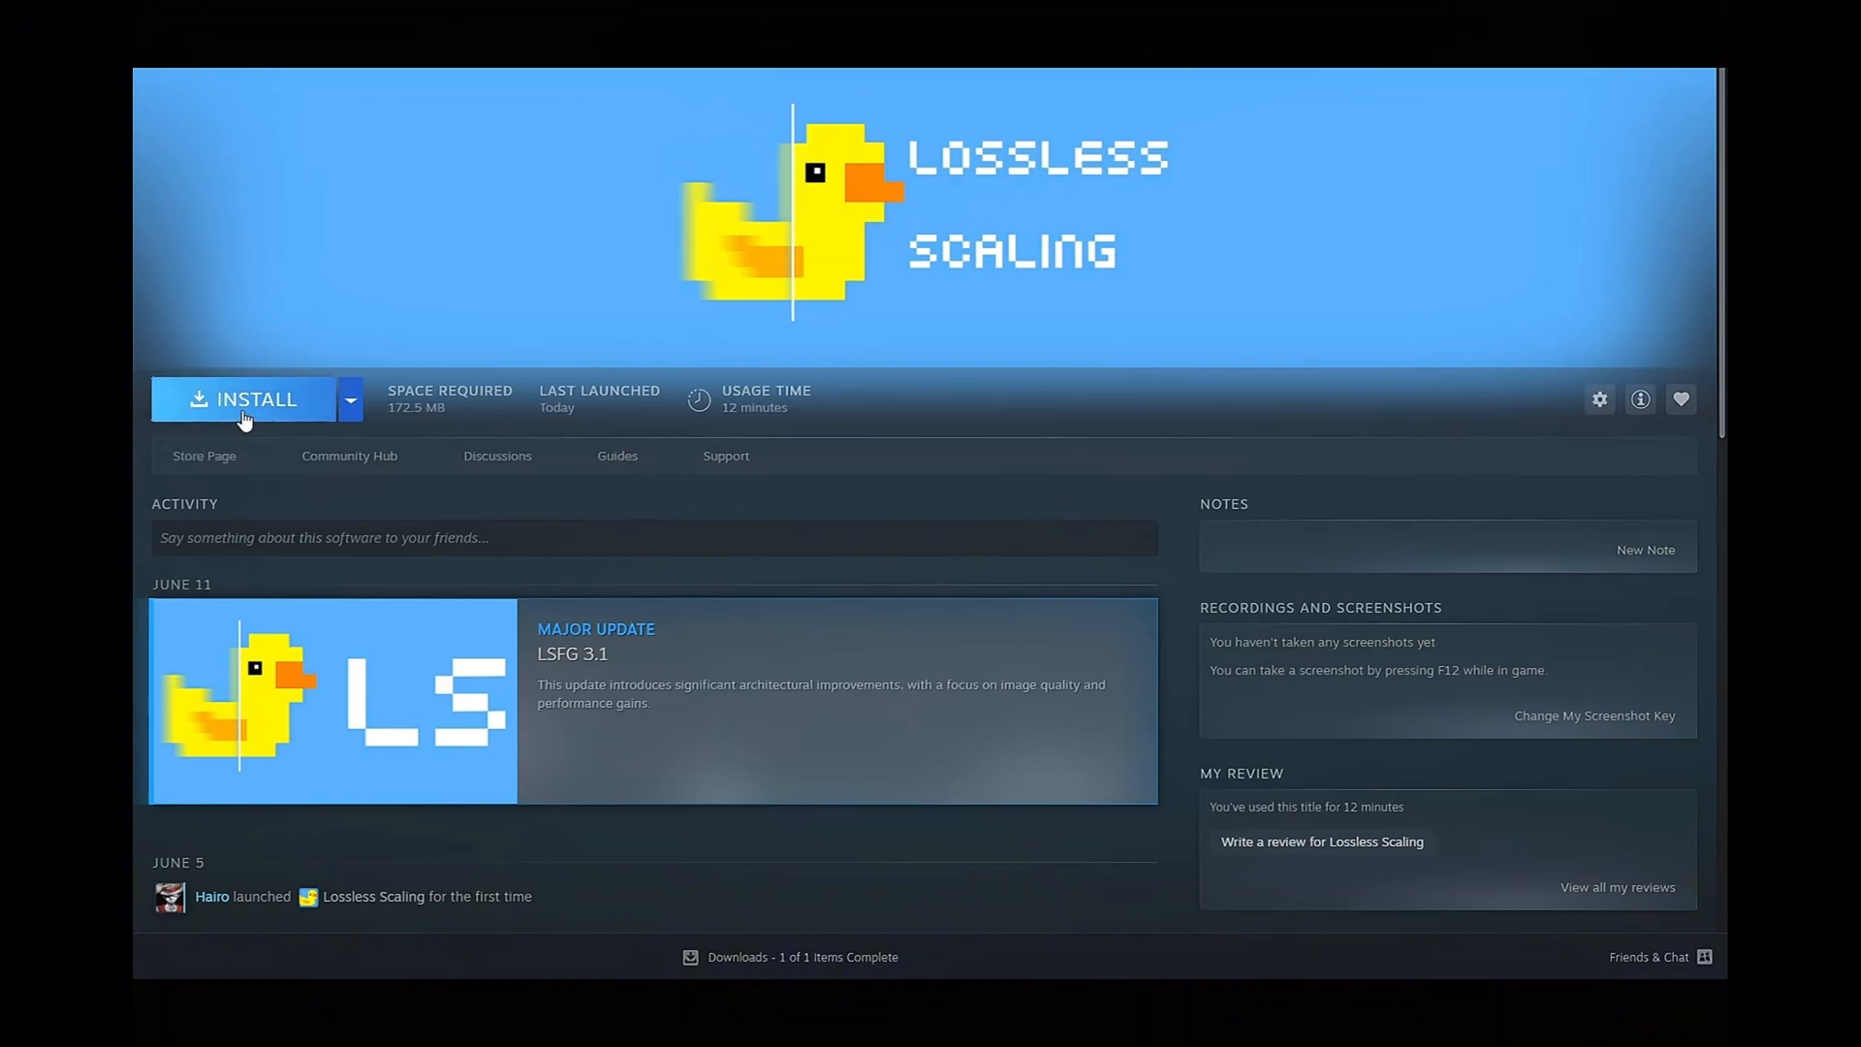
pyautogui.click(249, 398)
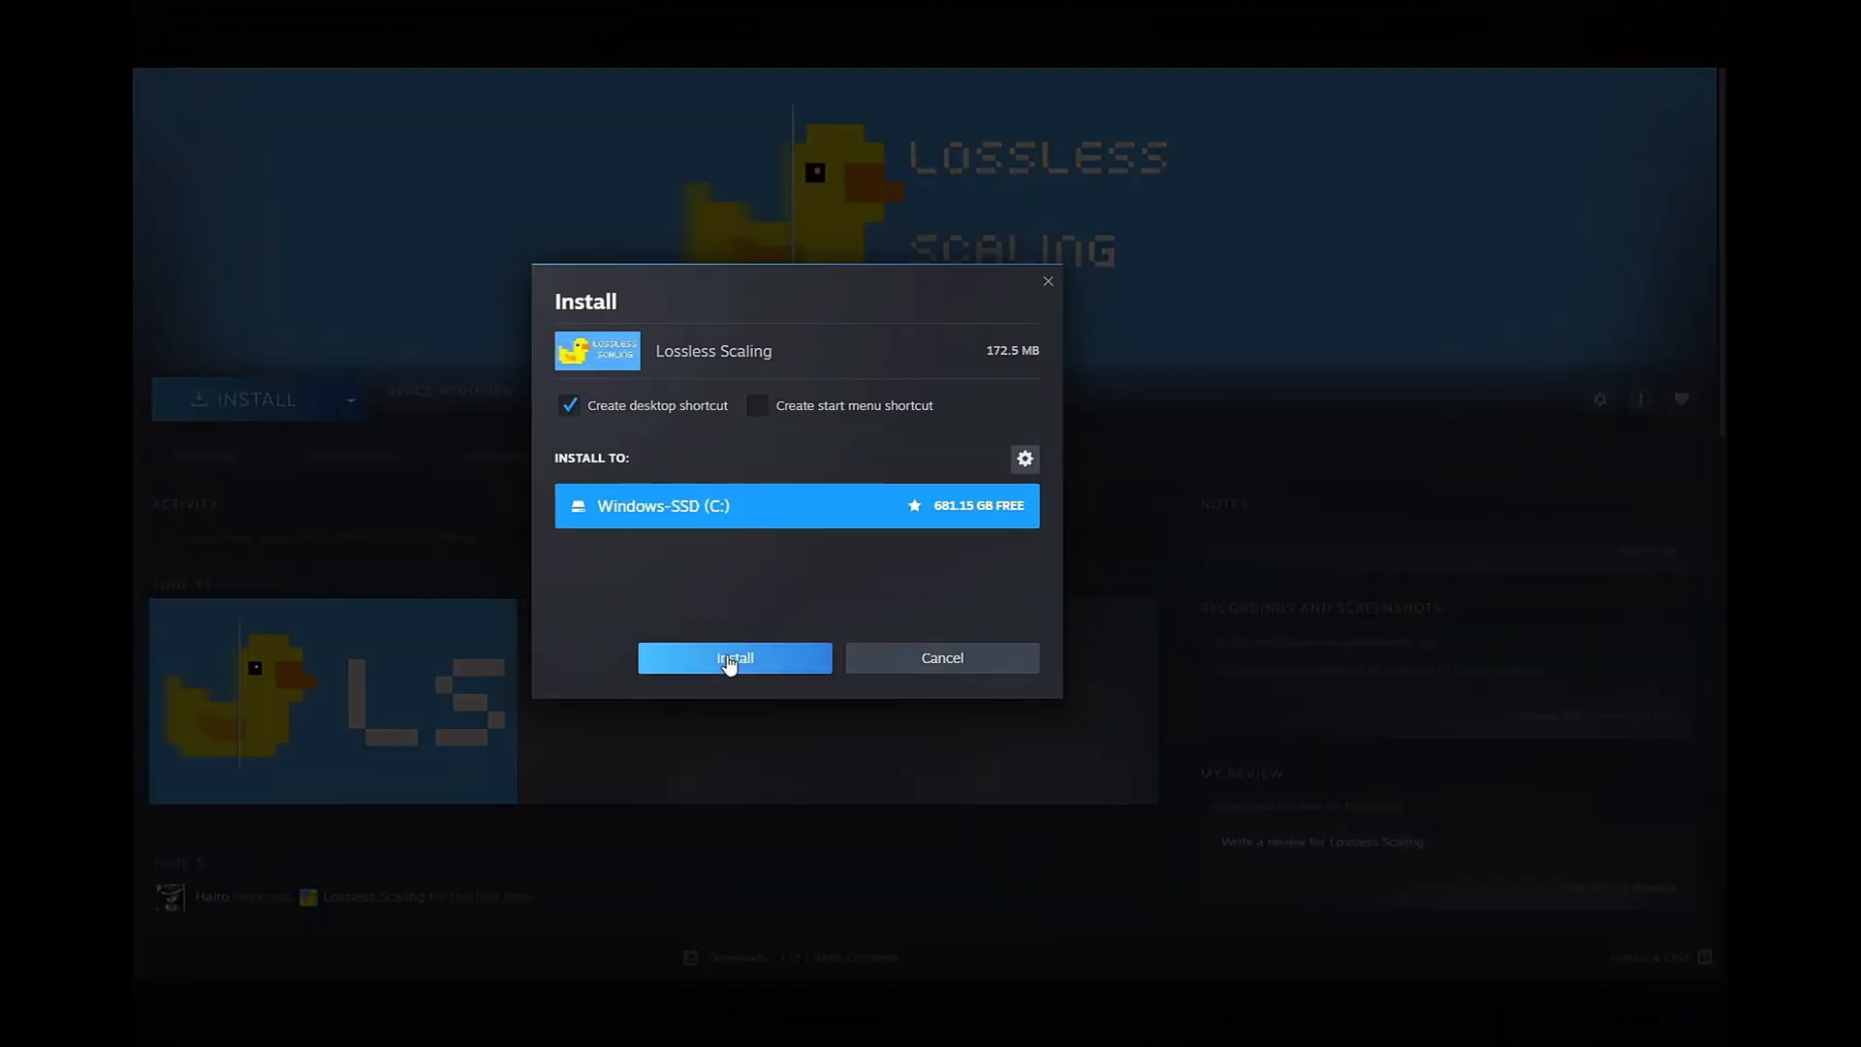
pyautogui.click(735, 657)
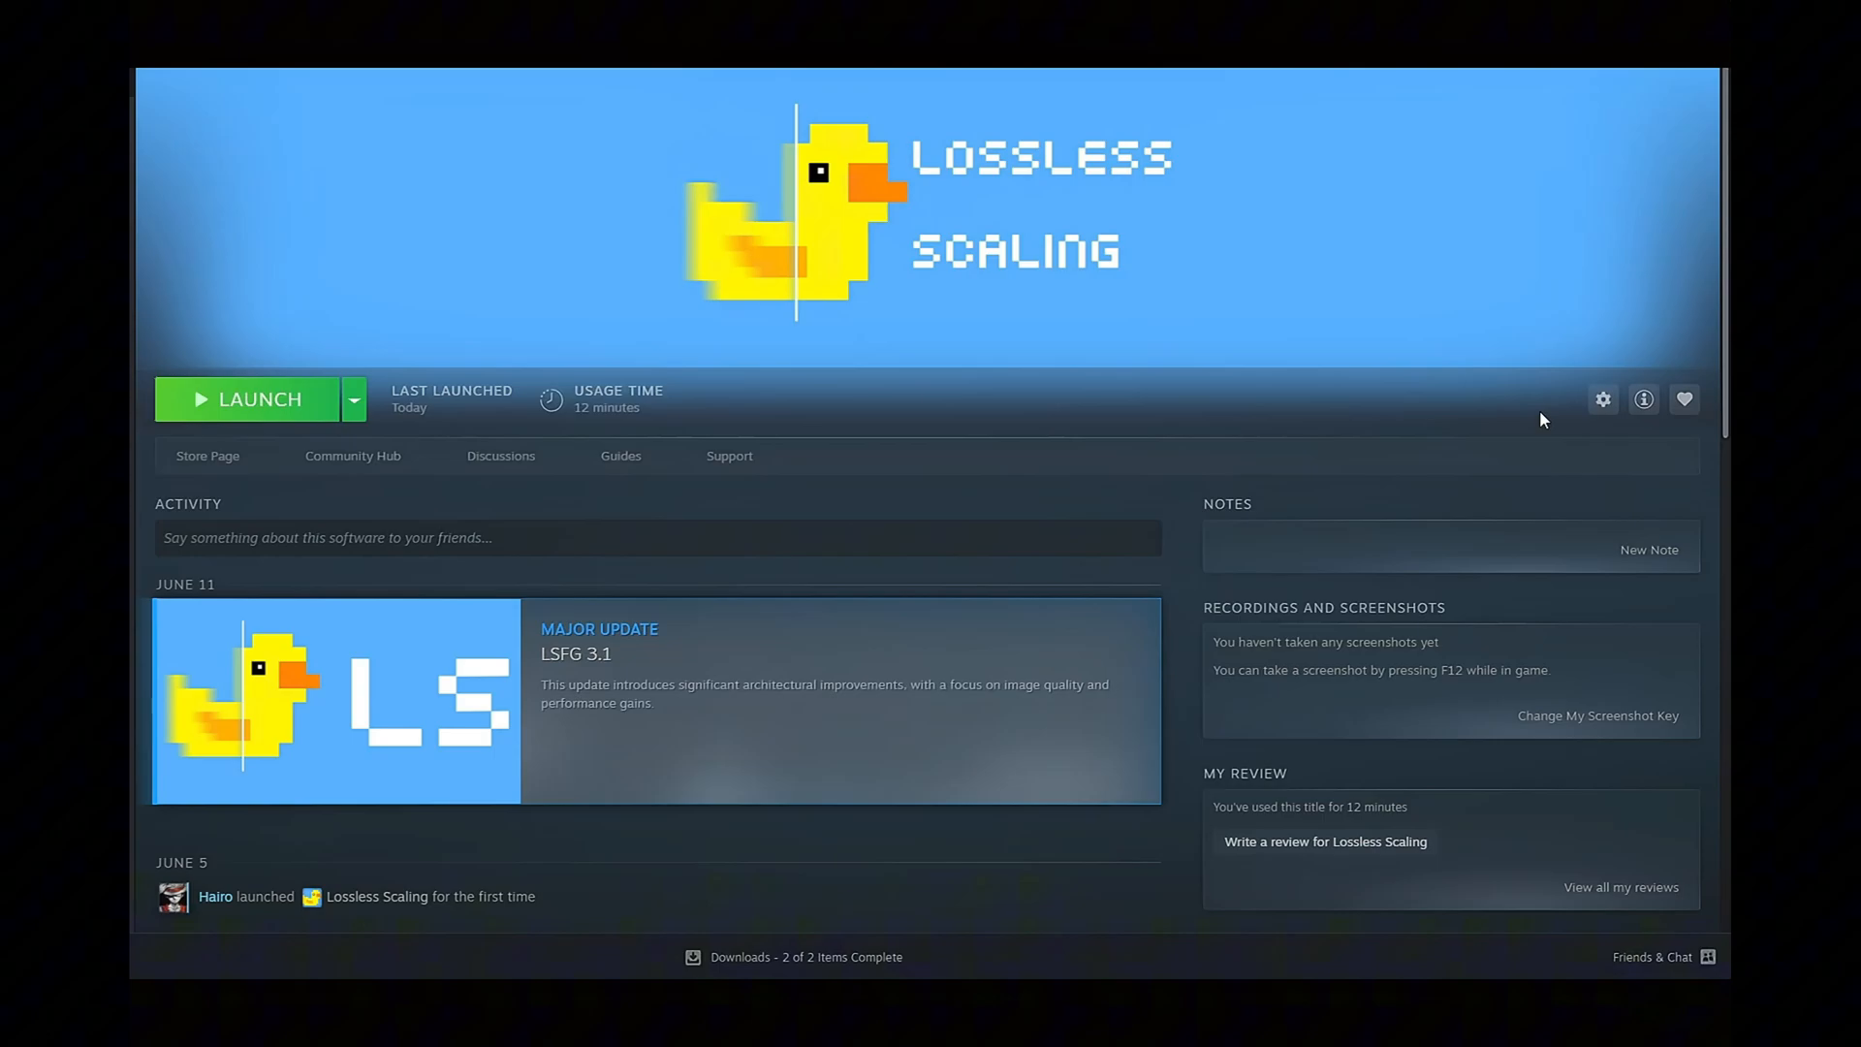
# Opt Lossless Scaling into the 'beta - beta' branch in Properties, then launch it.
pyautogui.click(1602, 399)
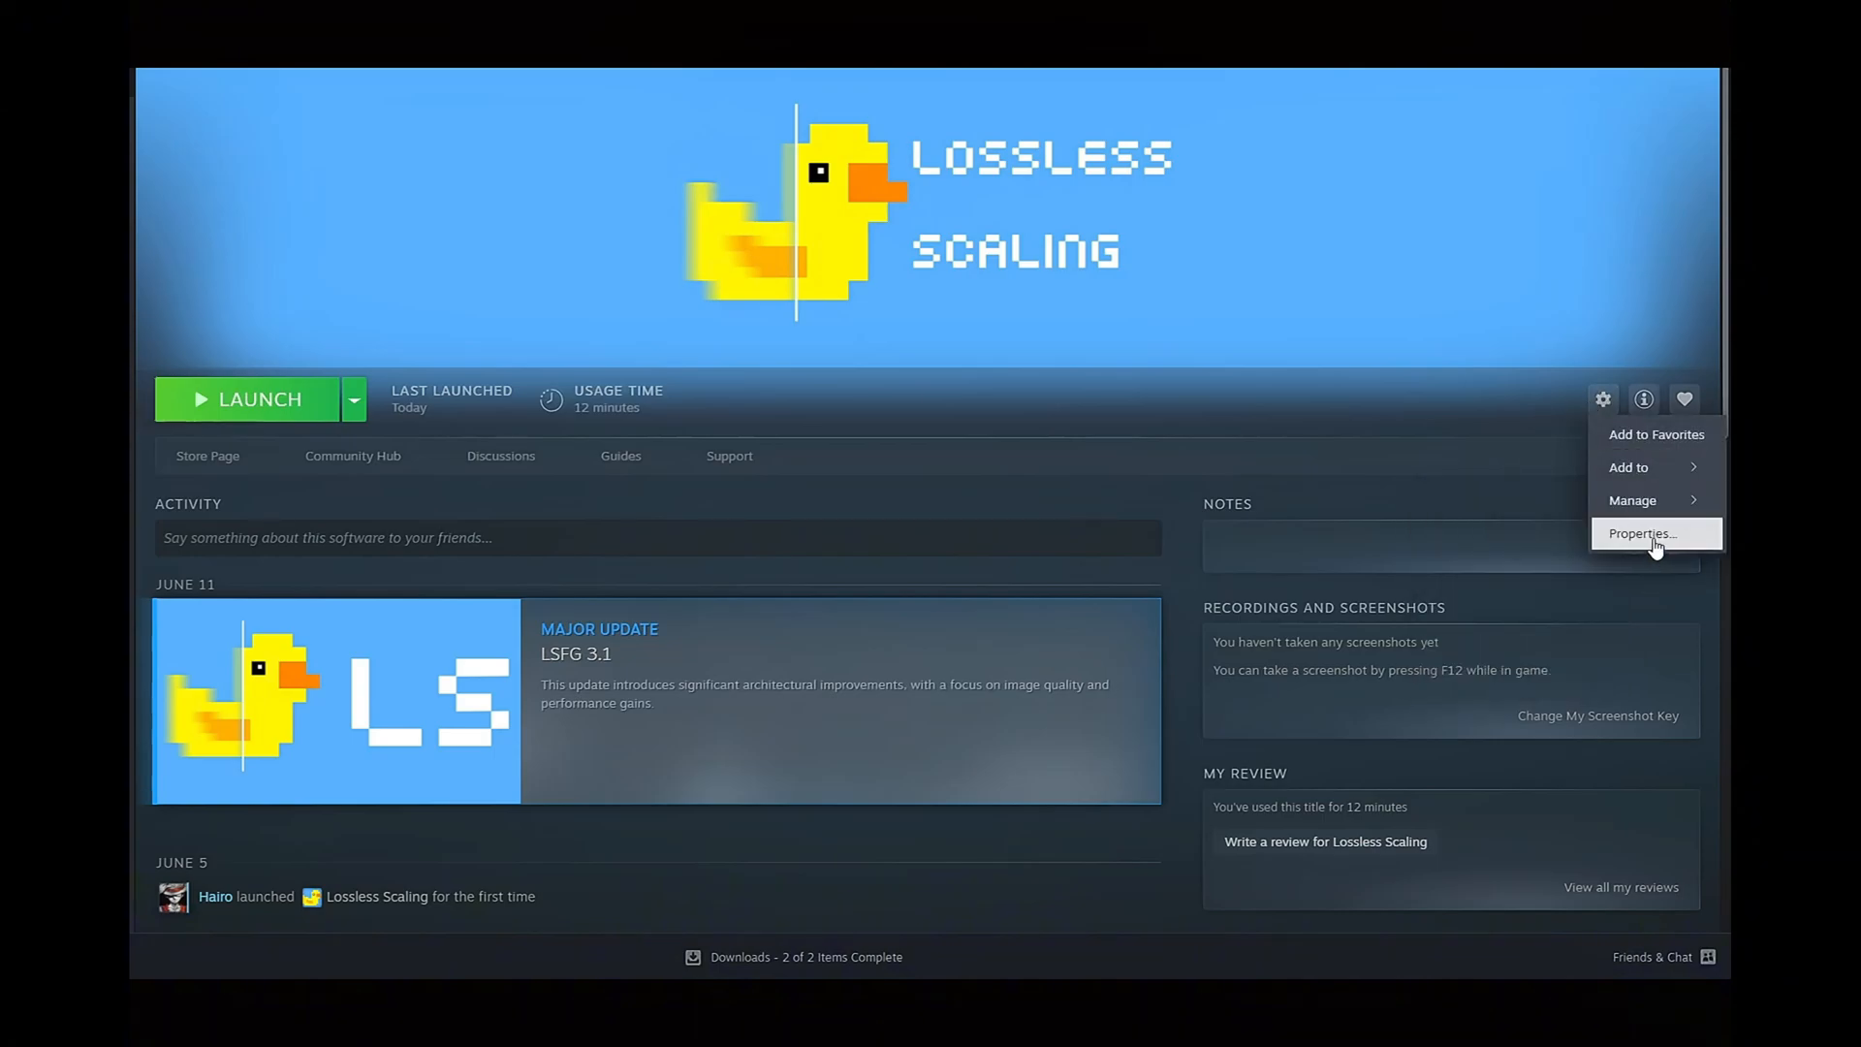
pyautogui.click(1640, 533)
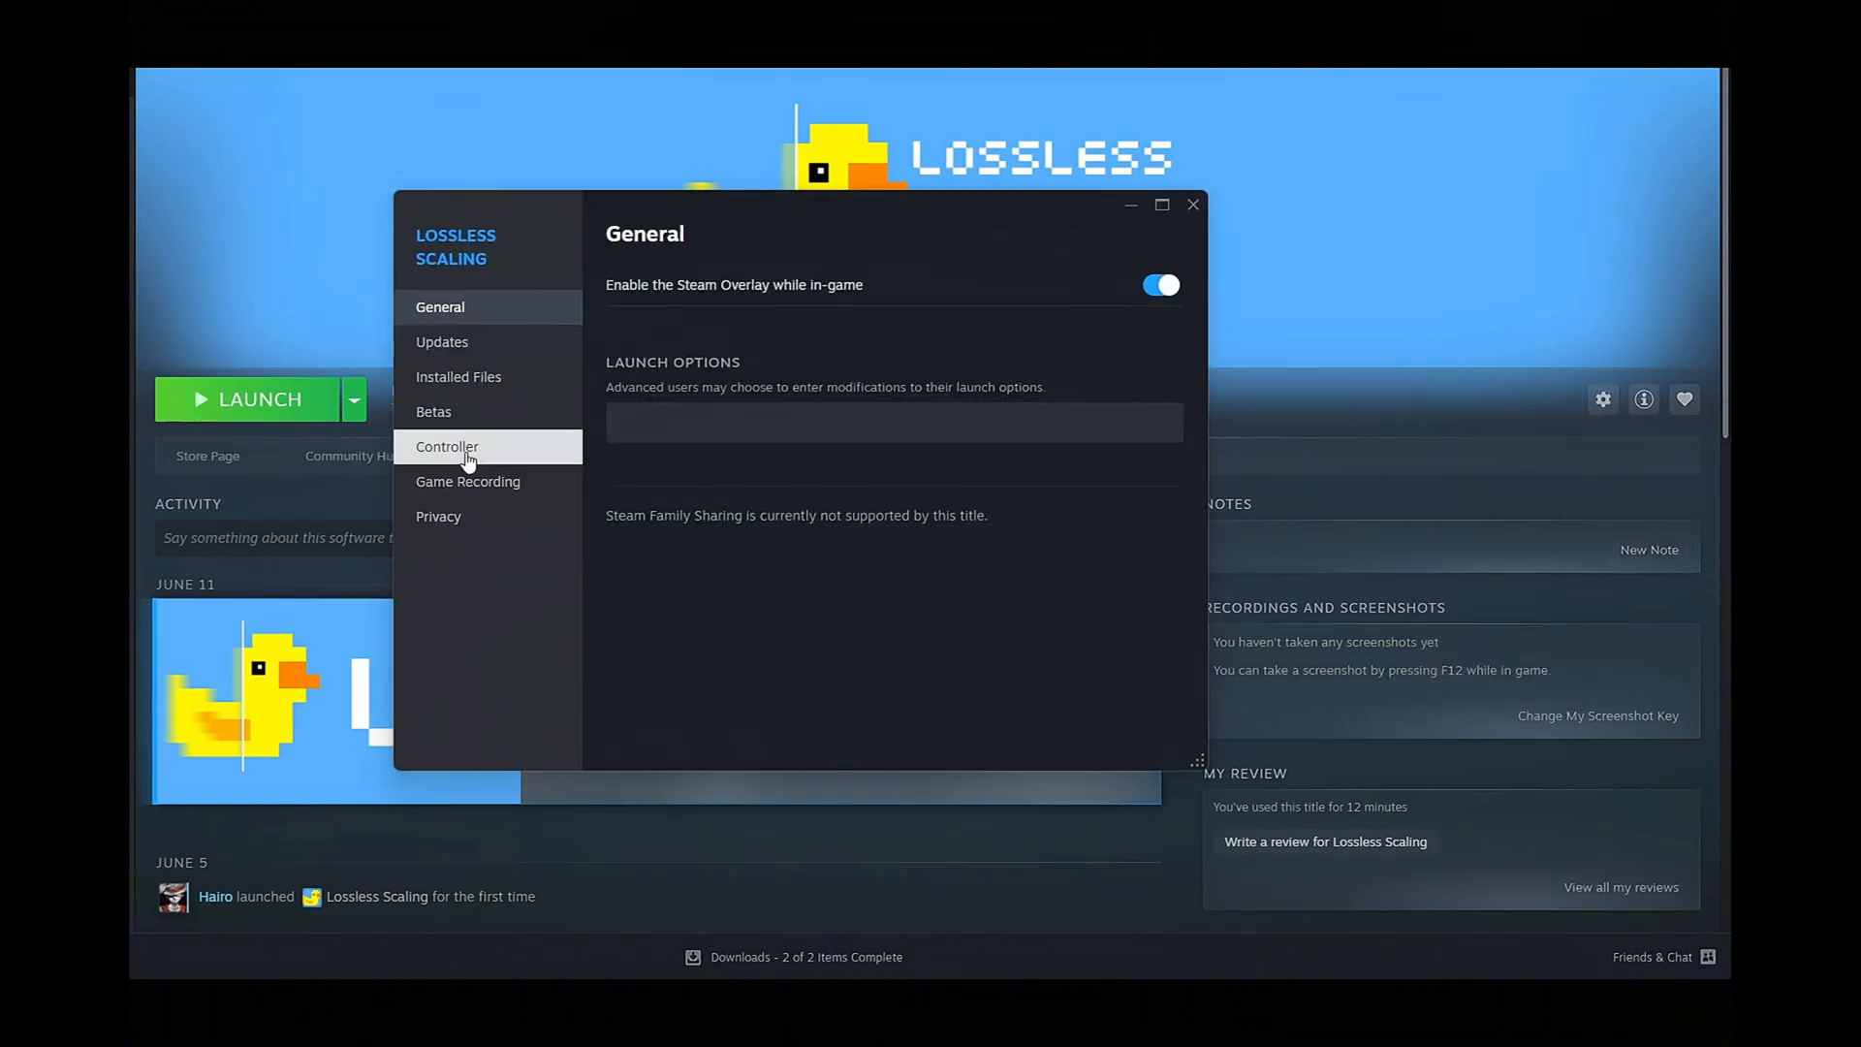
pyautogui.click(433, 411)
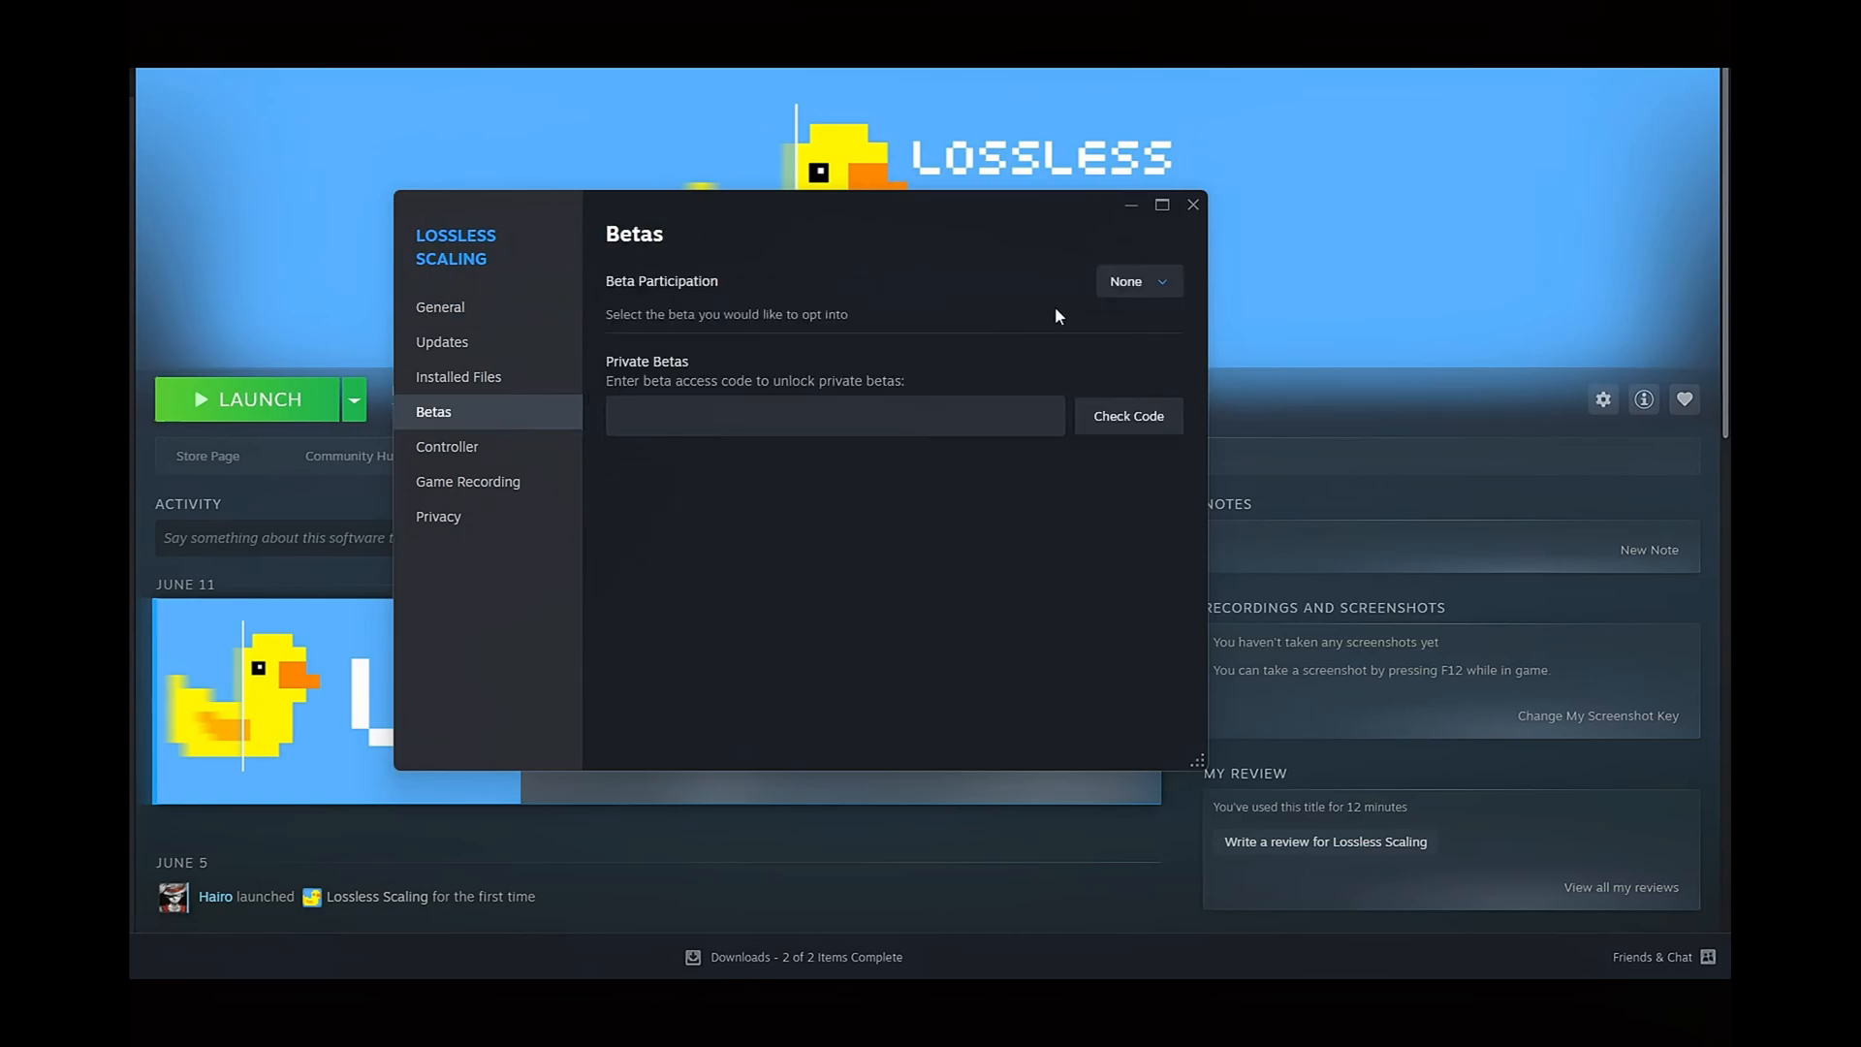
pyautogui.click(1135, 281)
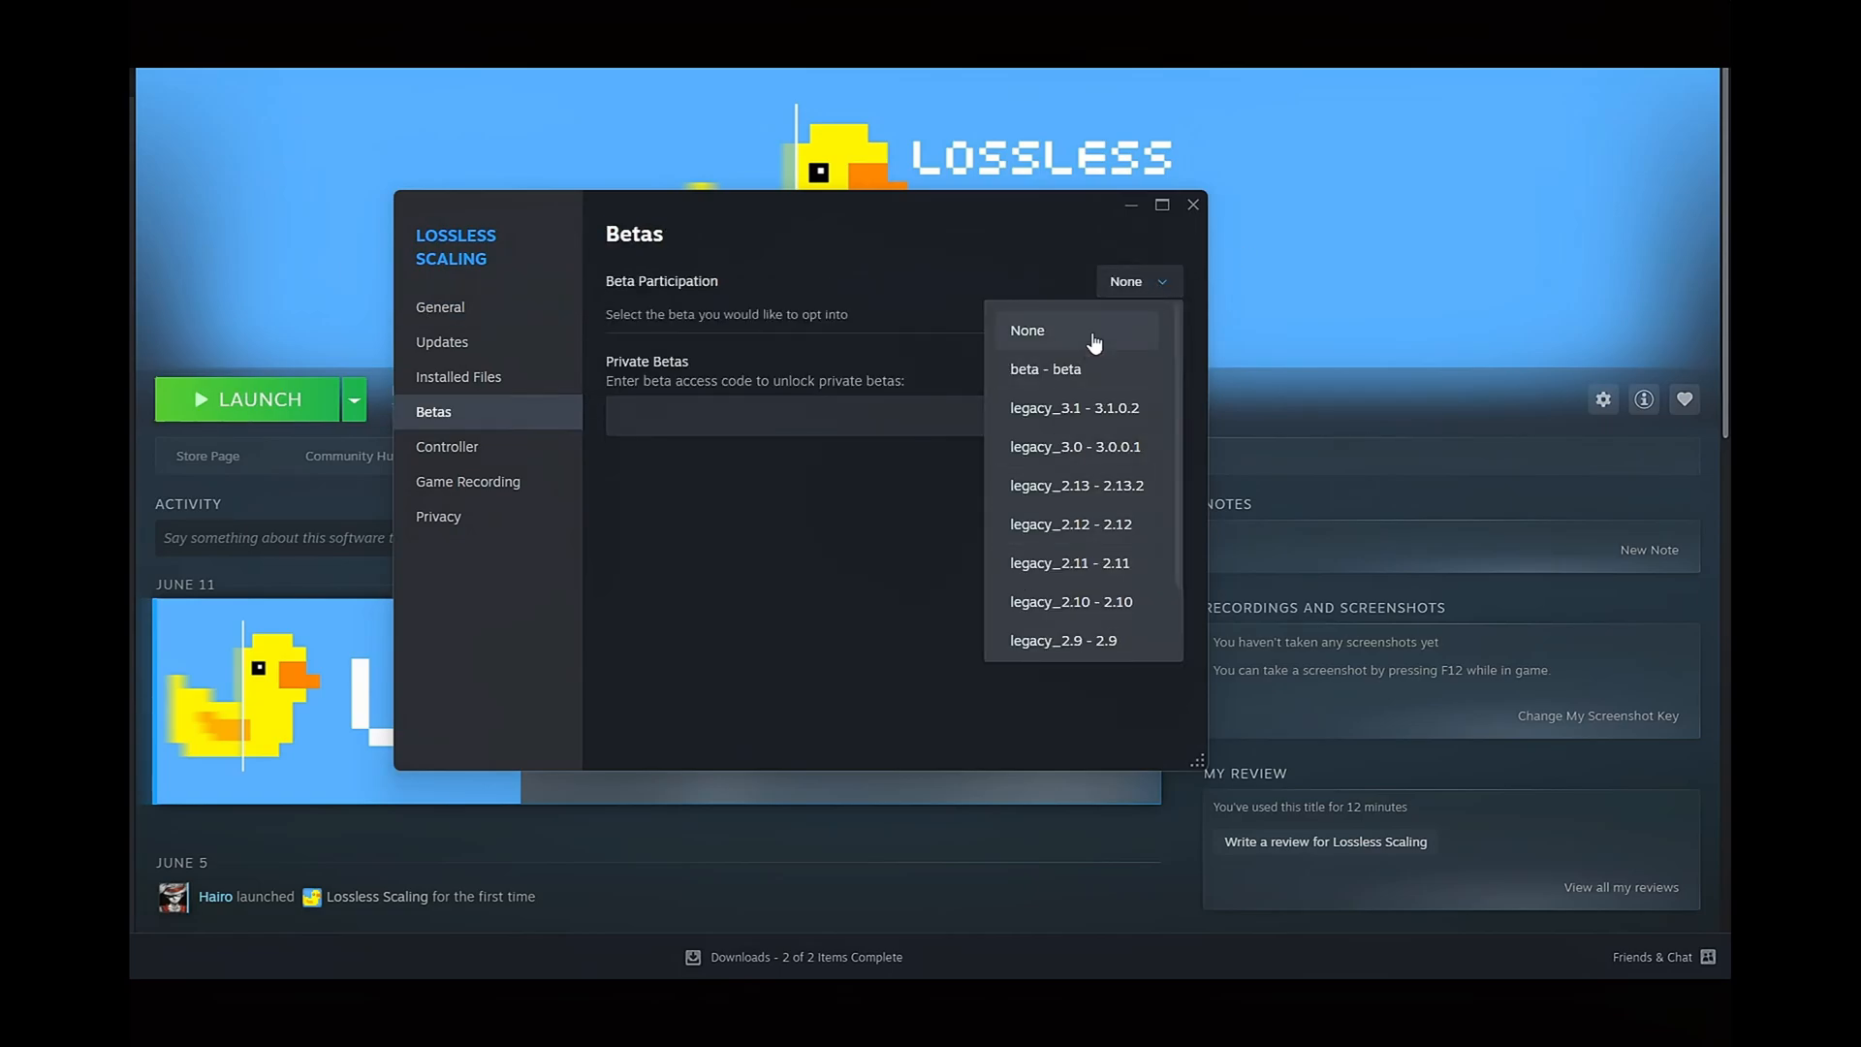
pyautogui.click(1045, 369)
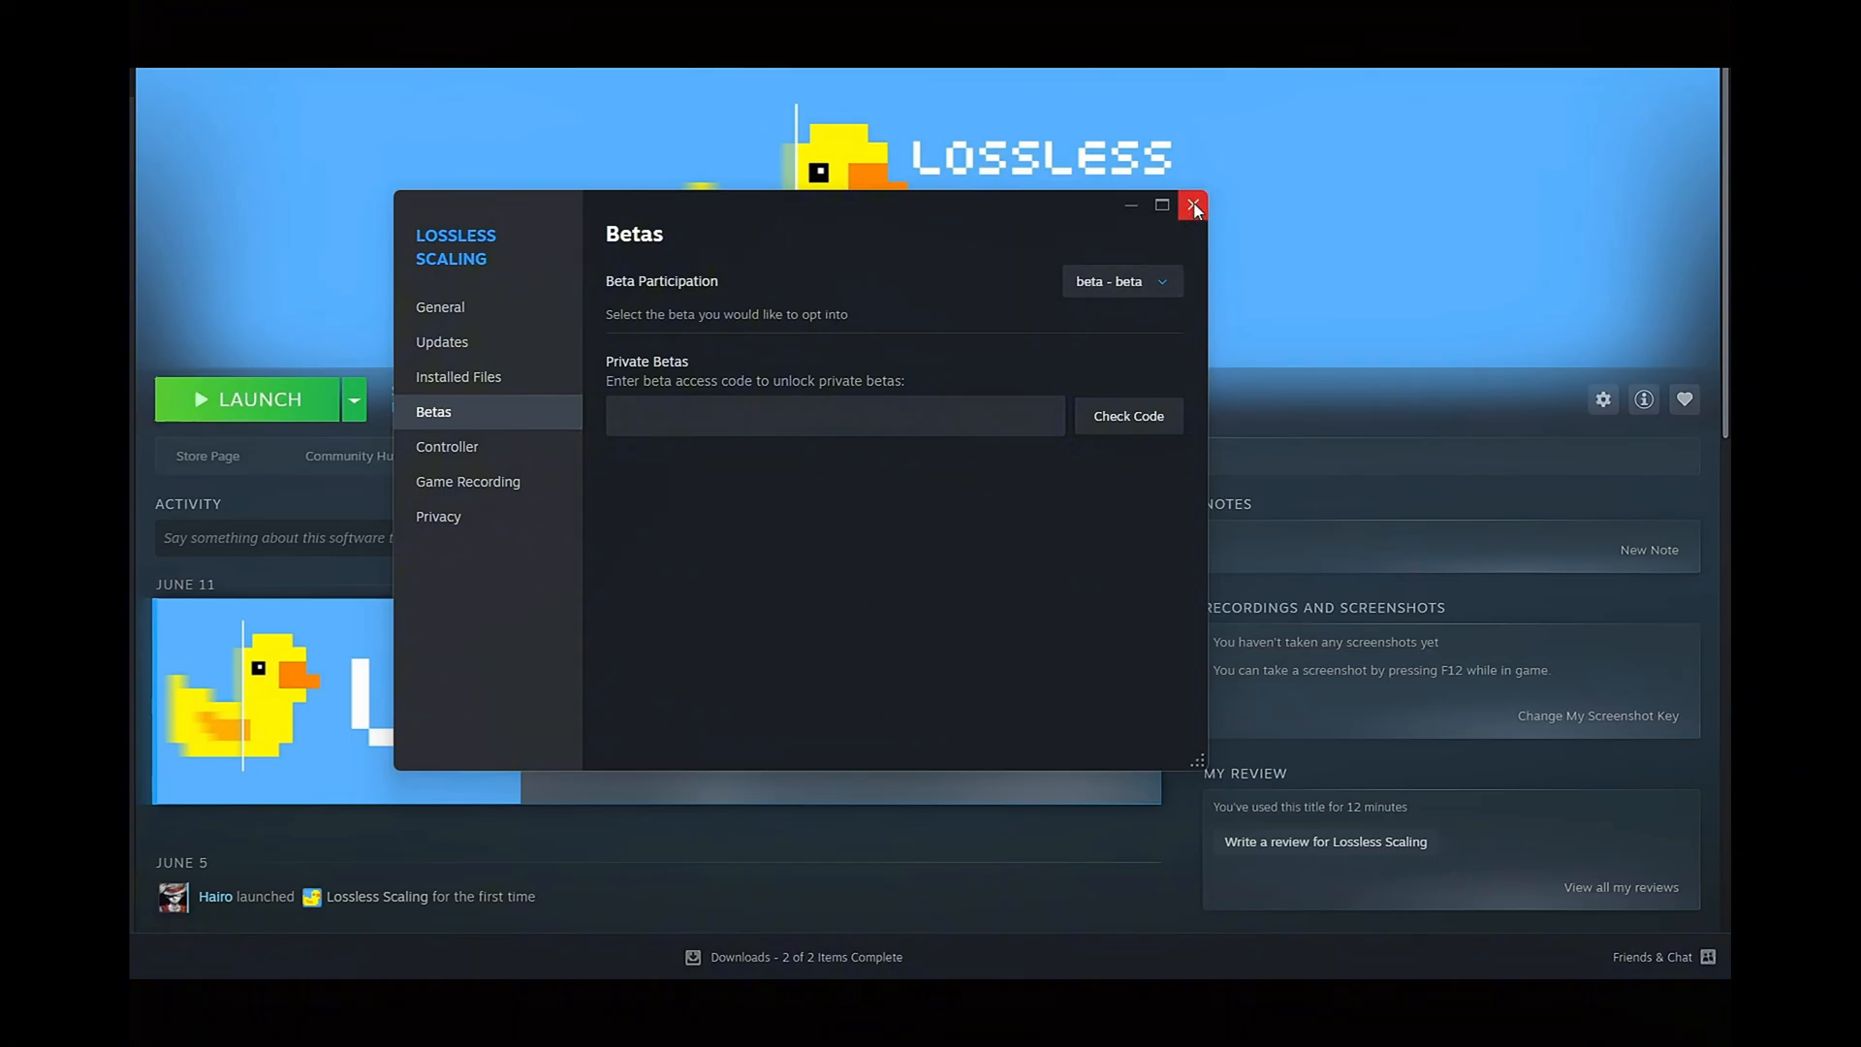
pyautogui.click(1192, 205)
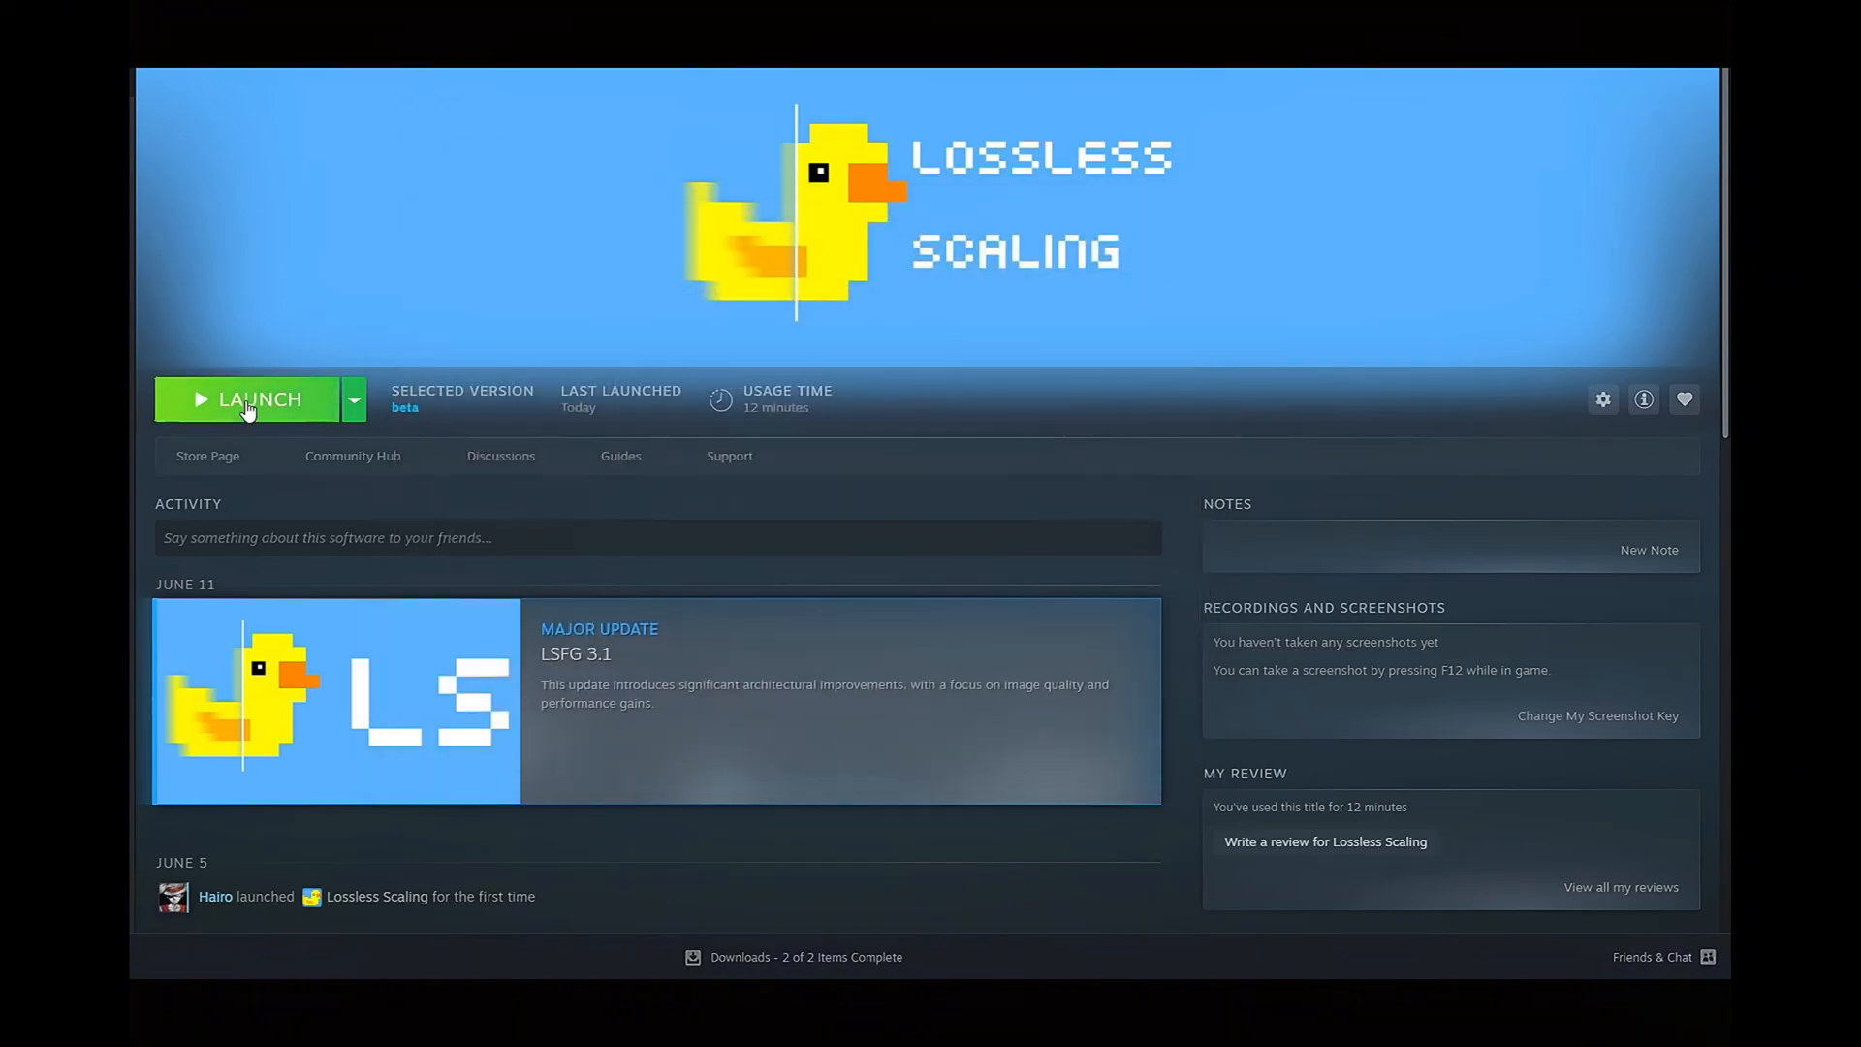
pyautogui.click(249, 399)
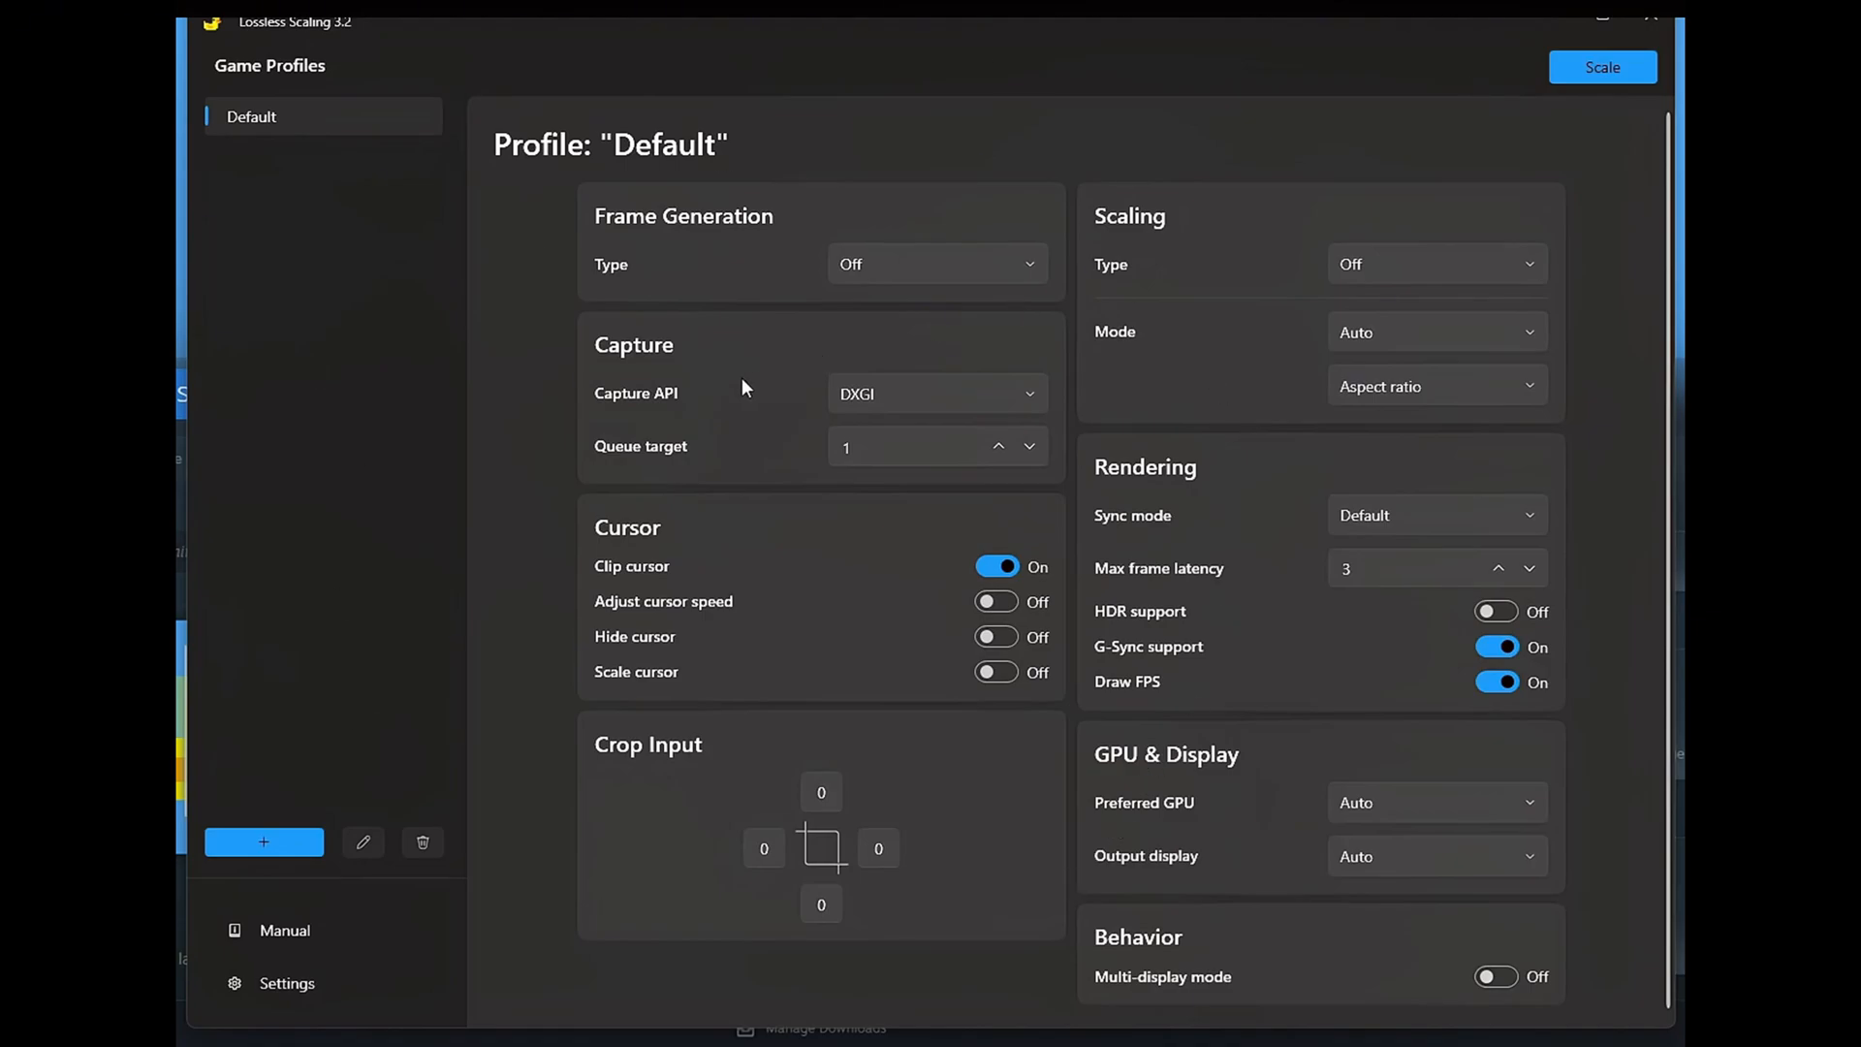
pyautogui.moveTo(317, 39)
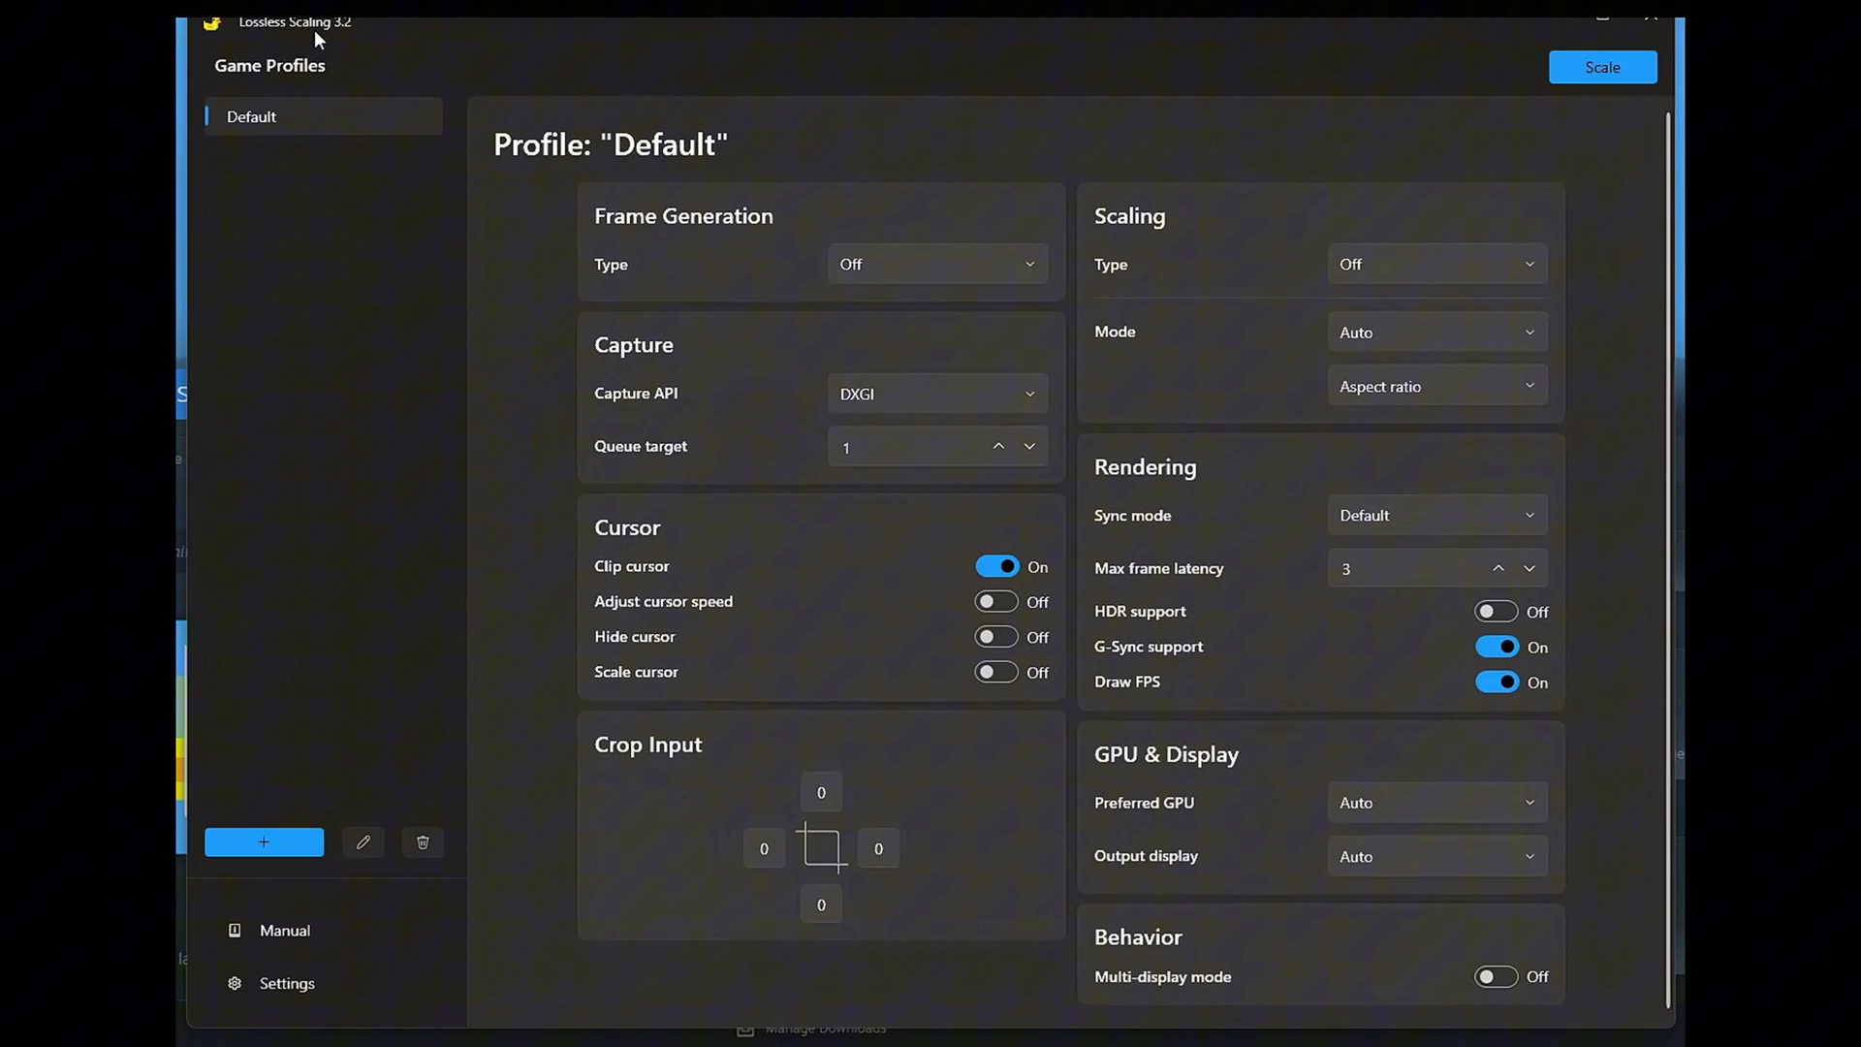
pyautogui.moveTo(858, 258)
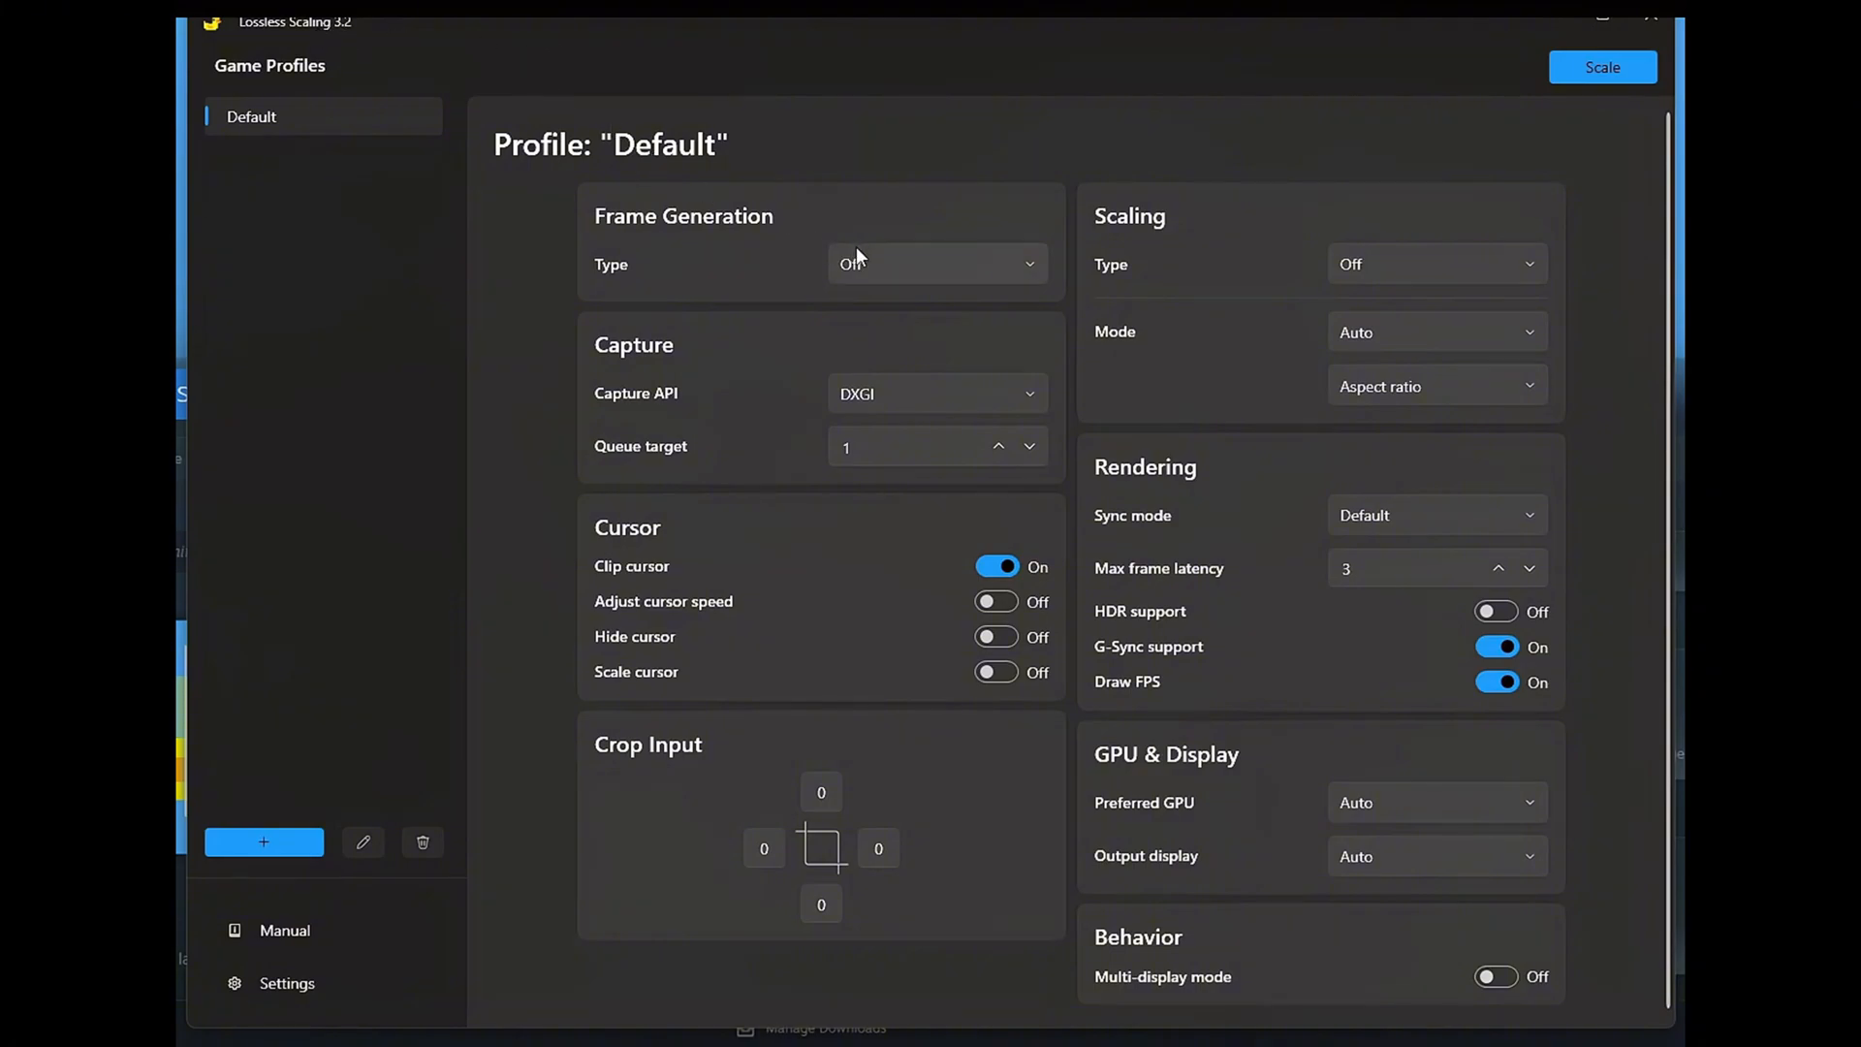
pyautogui.click(934, 263)
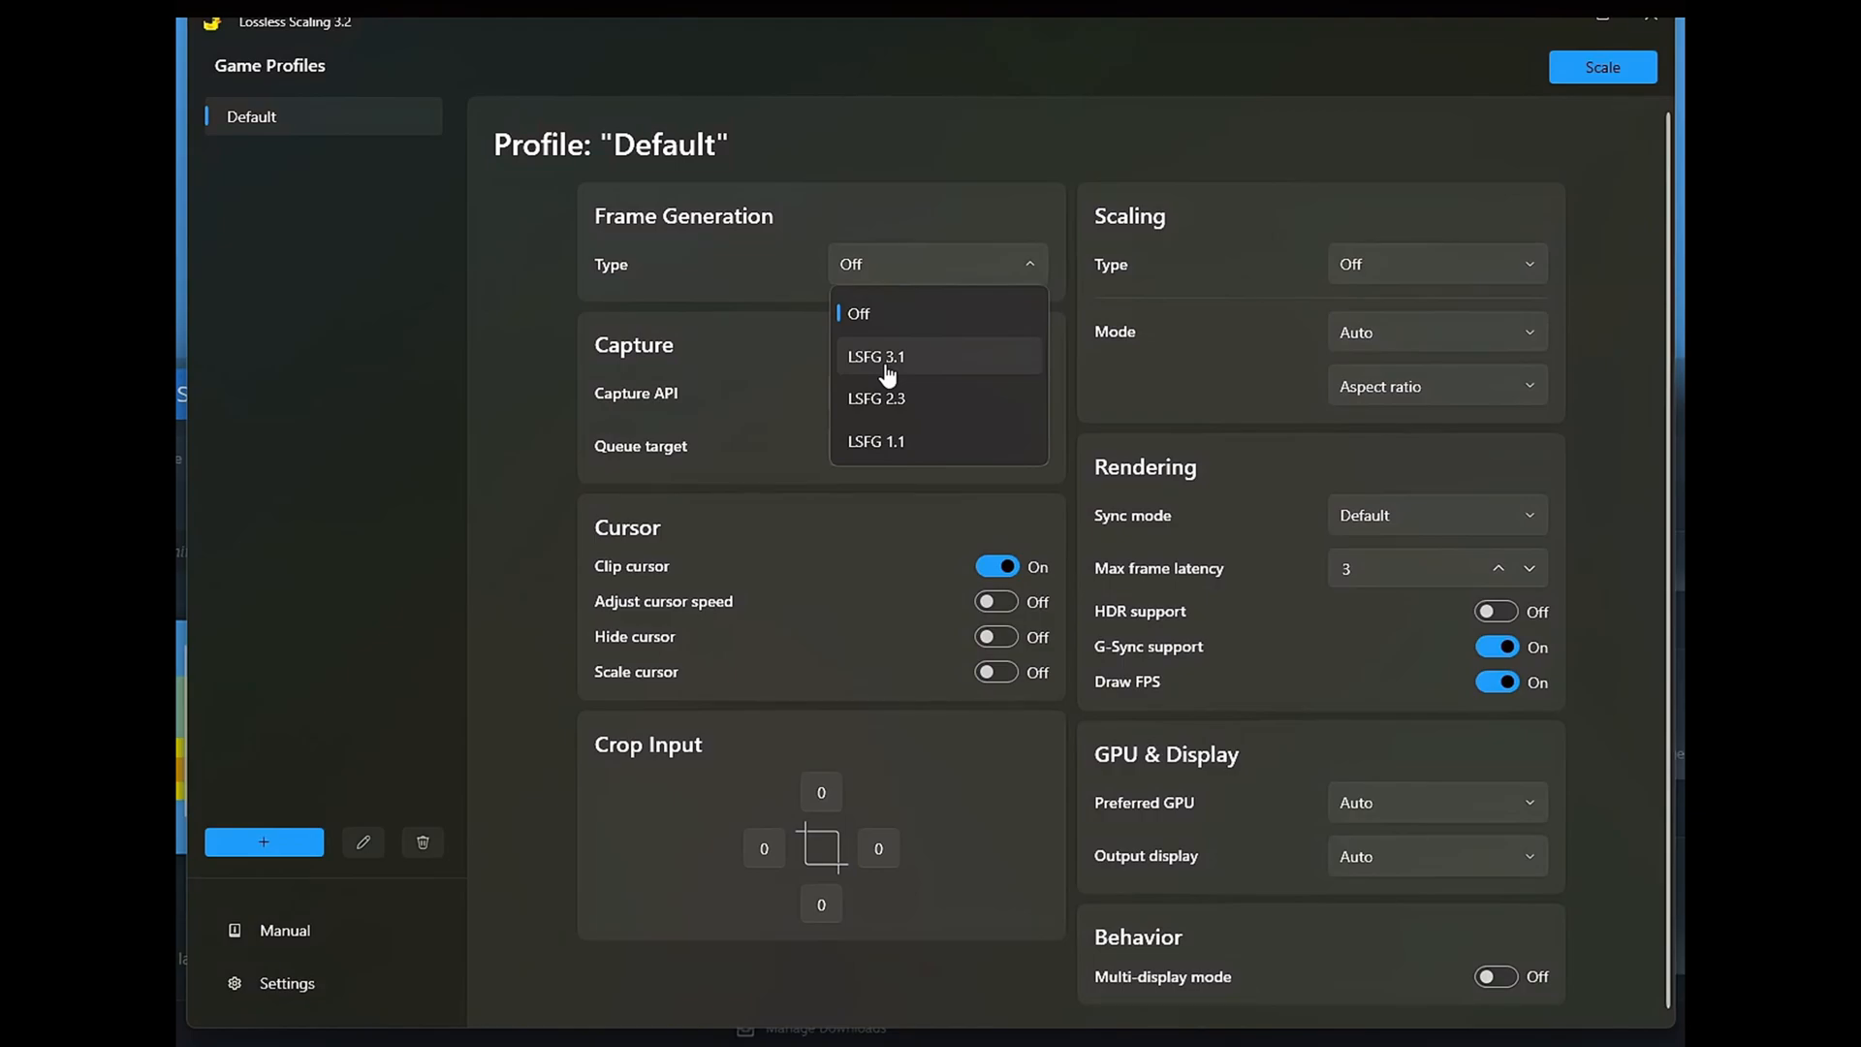
pyautogui.moveTo(884, 356)
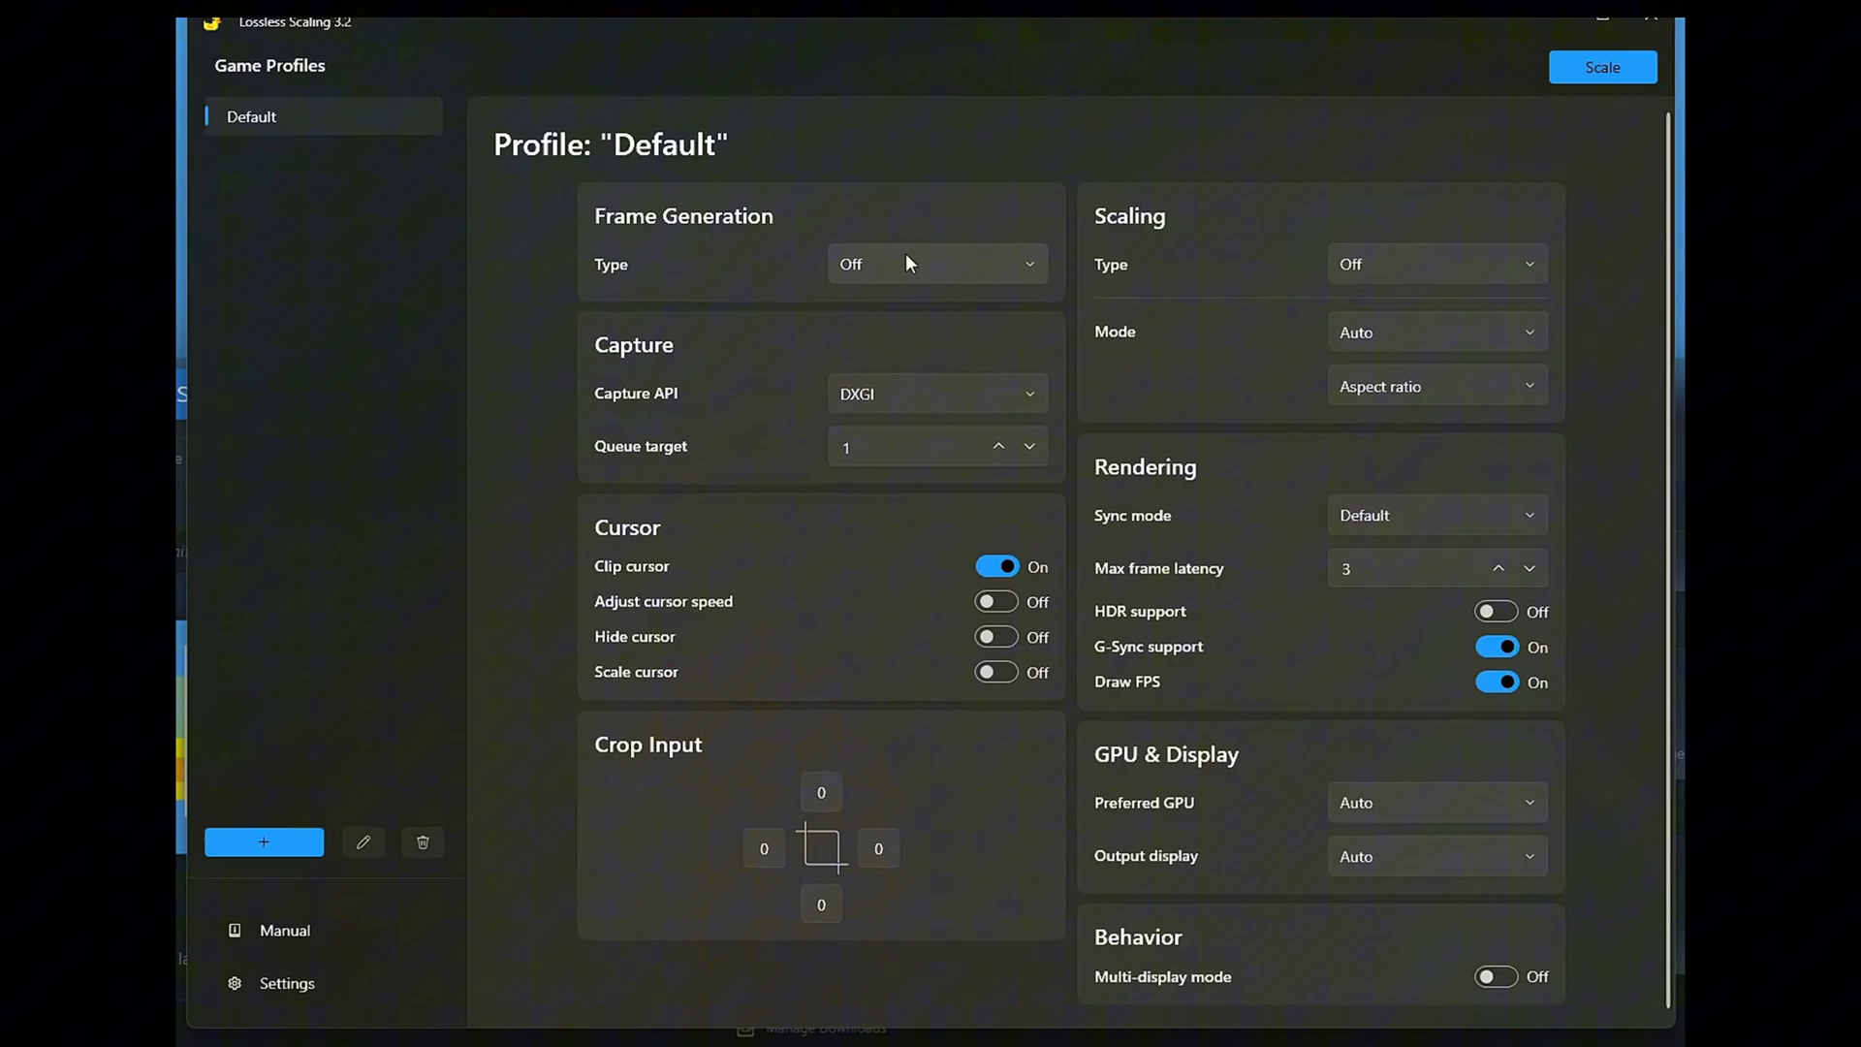
pyautogui.moveTo(1163, 445)
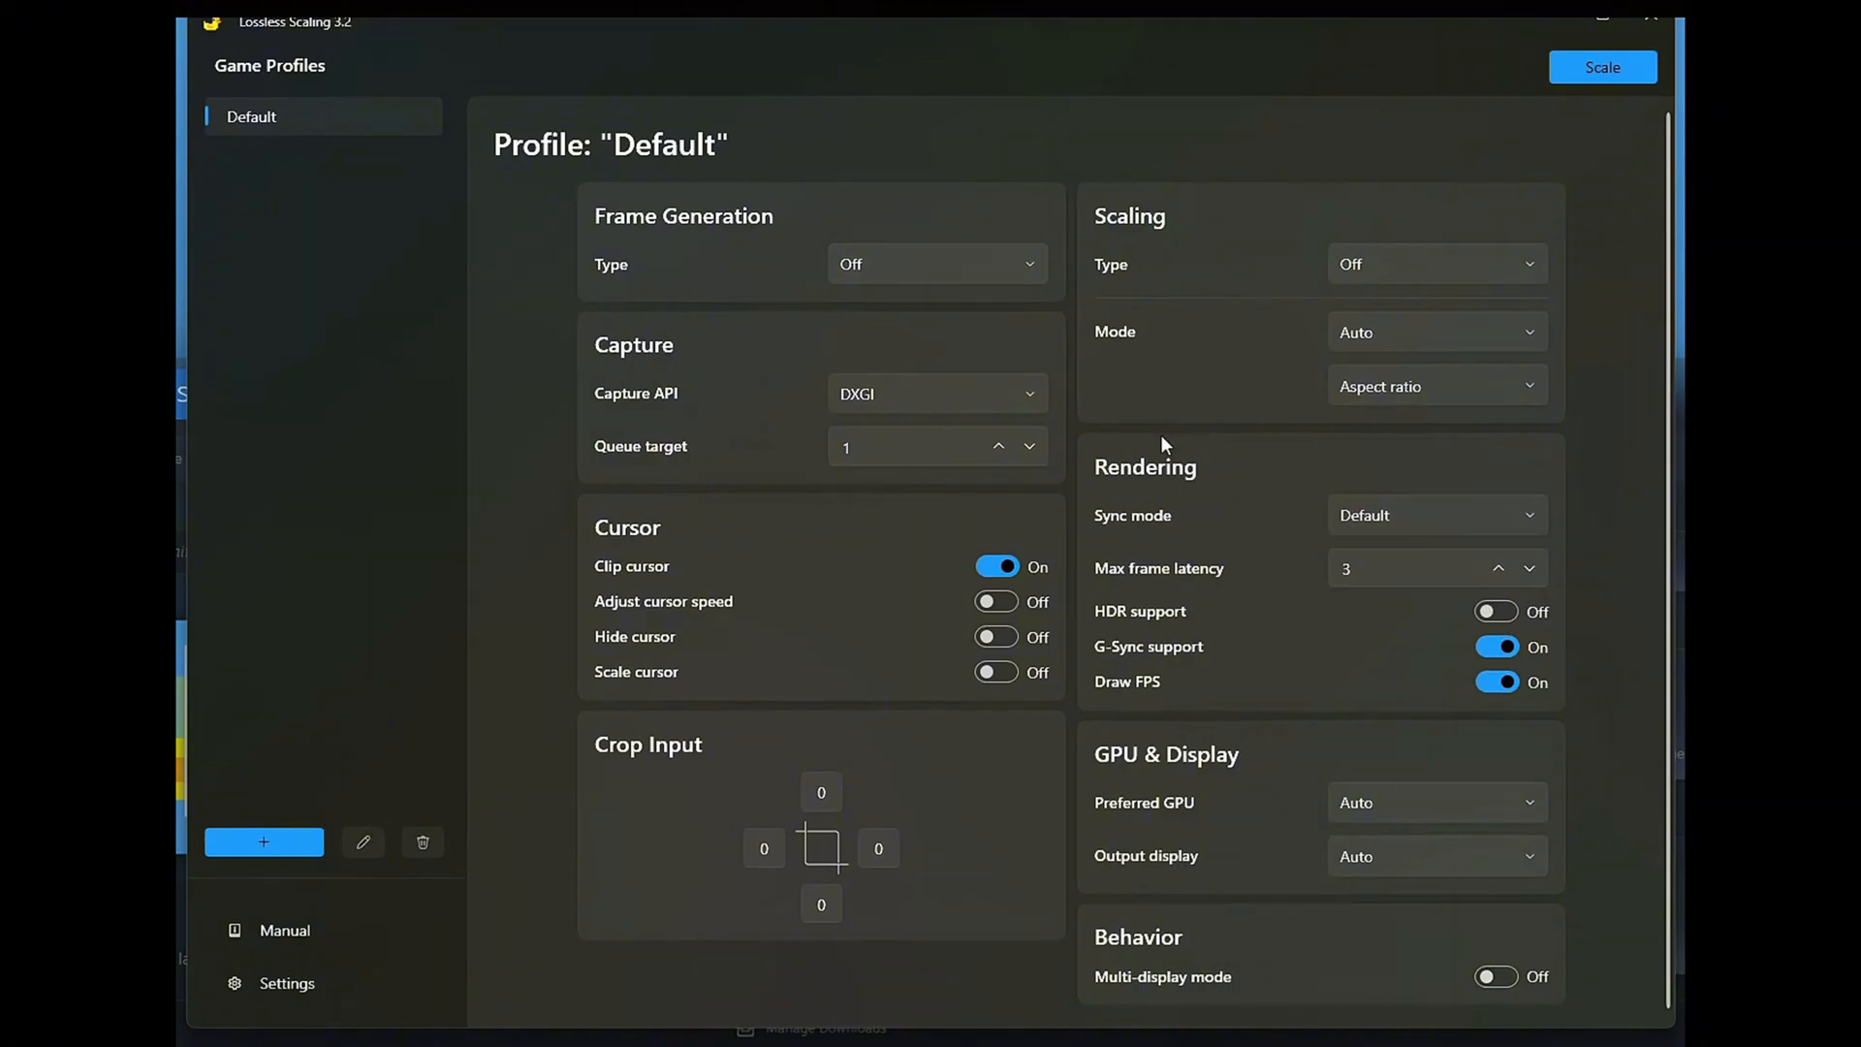
# In Settings, enable start as administrator, start with Windows, minimize to tray and close to tray.
pyautogui.click(286, 984)
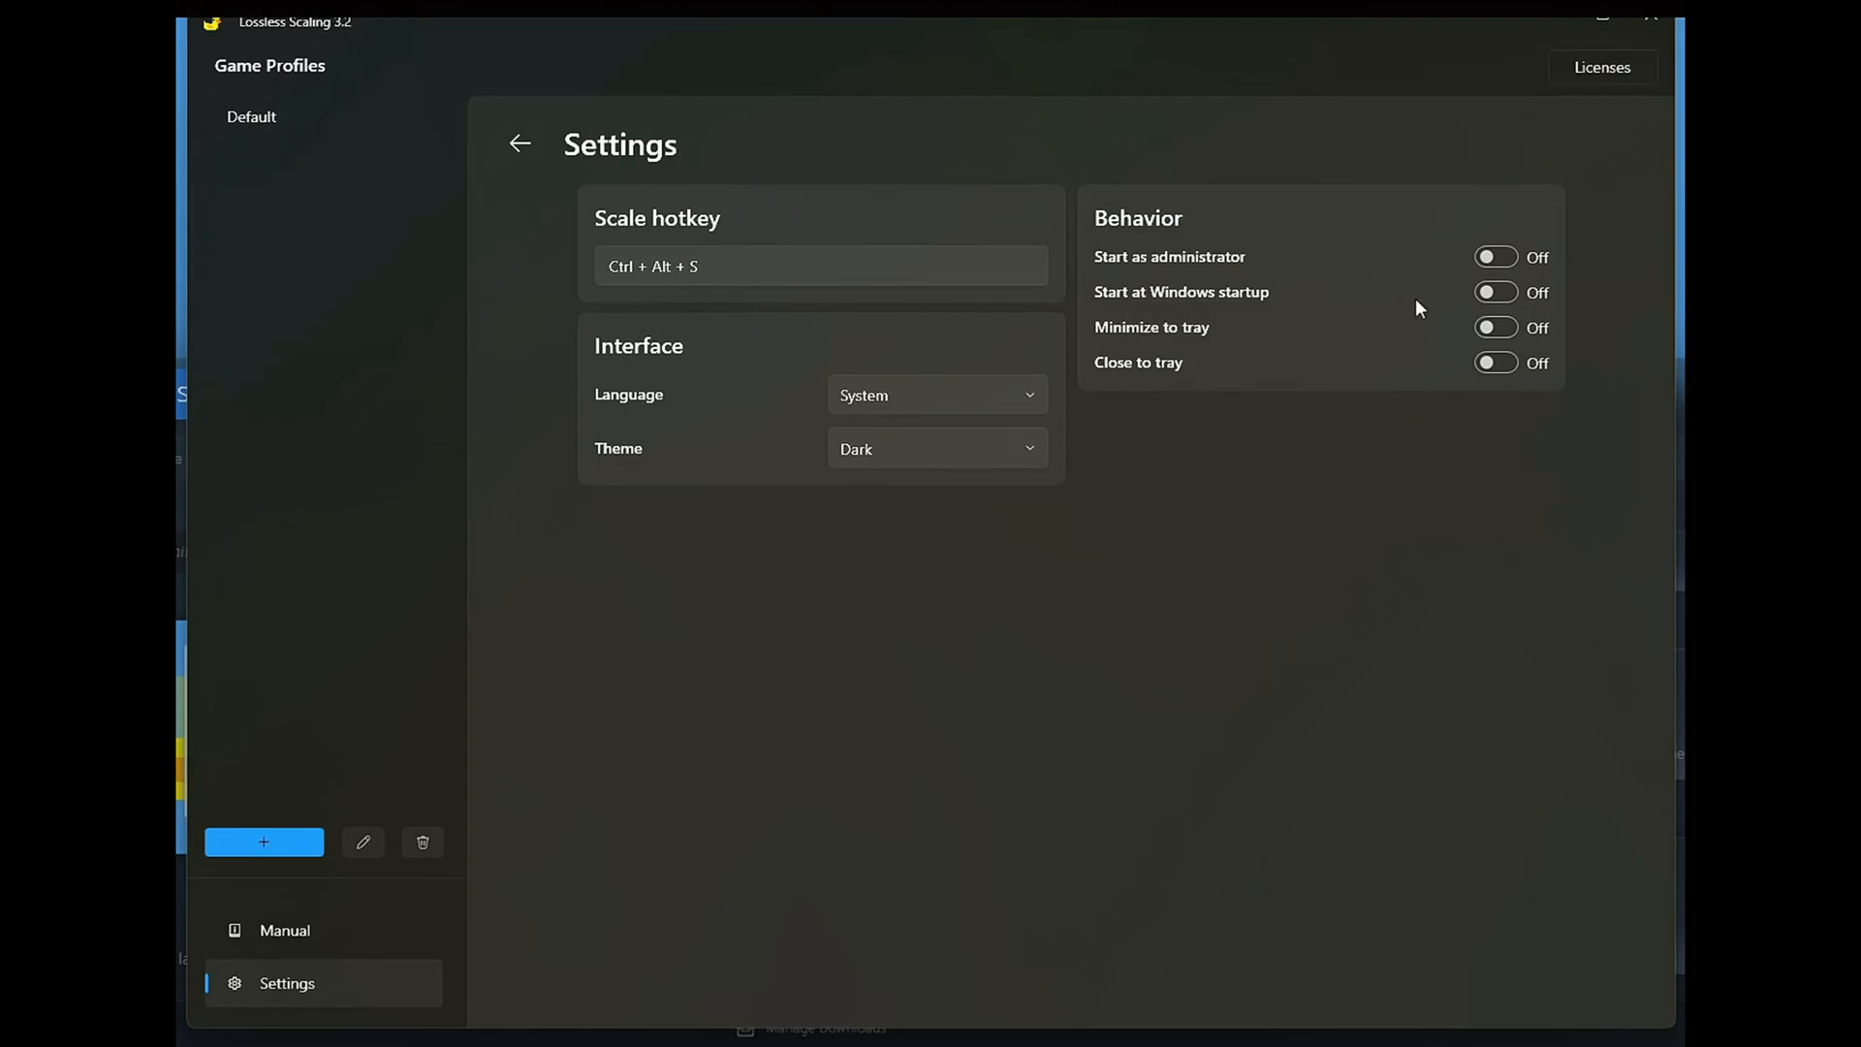
pyautogui.click(1496, 256)
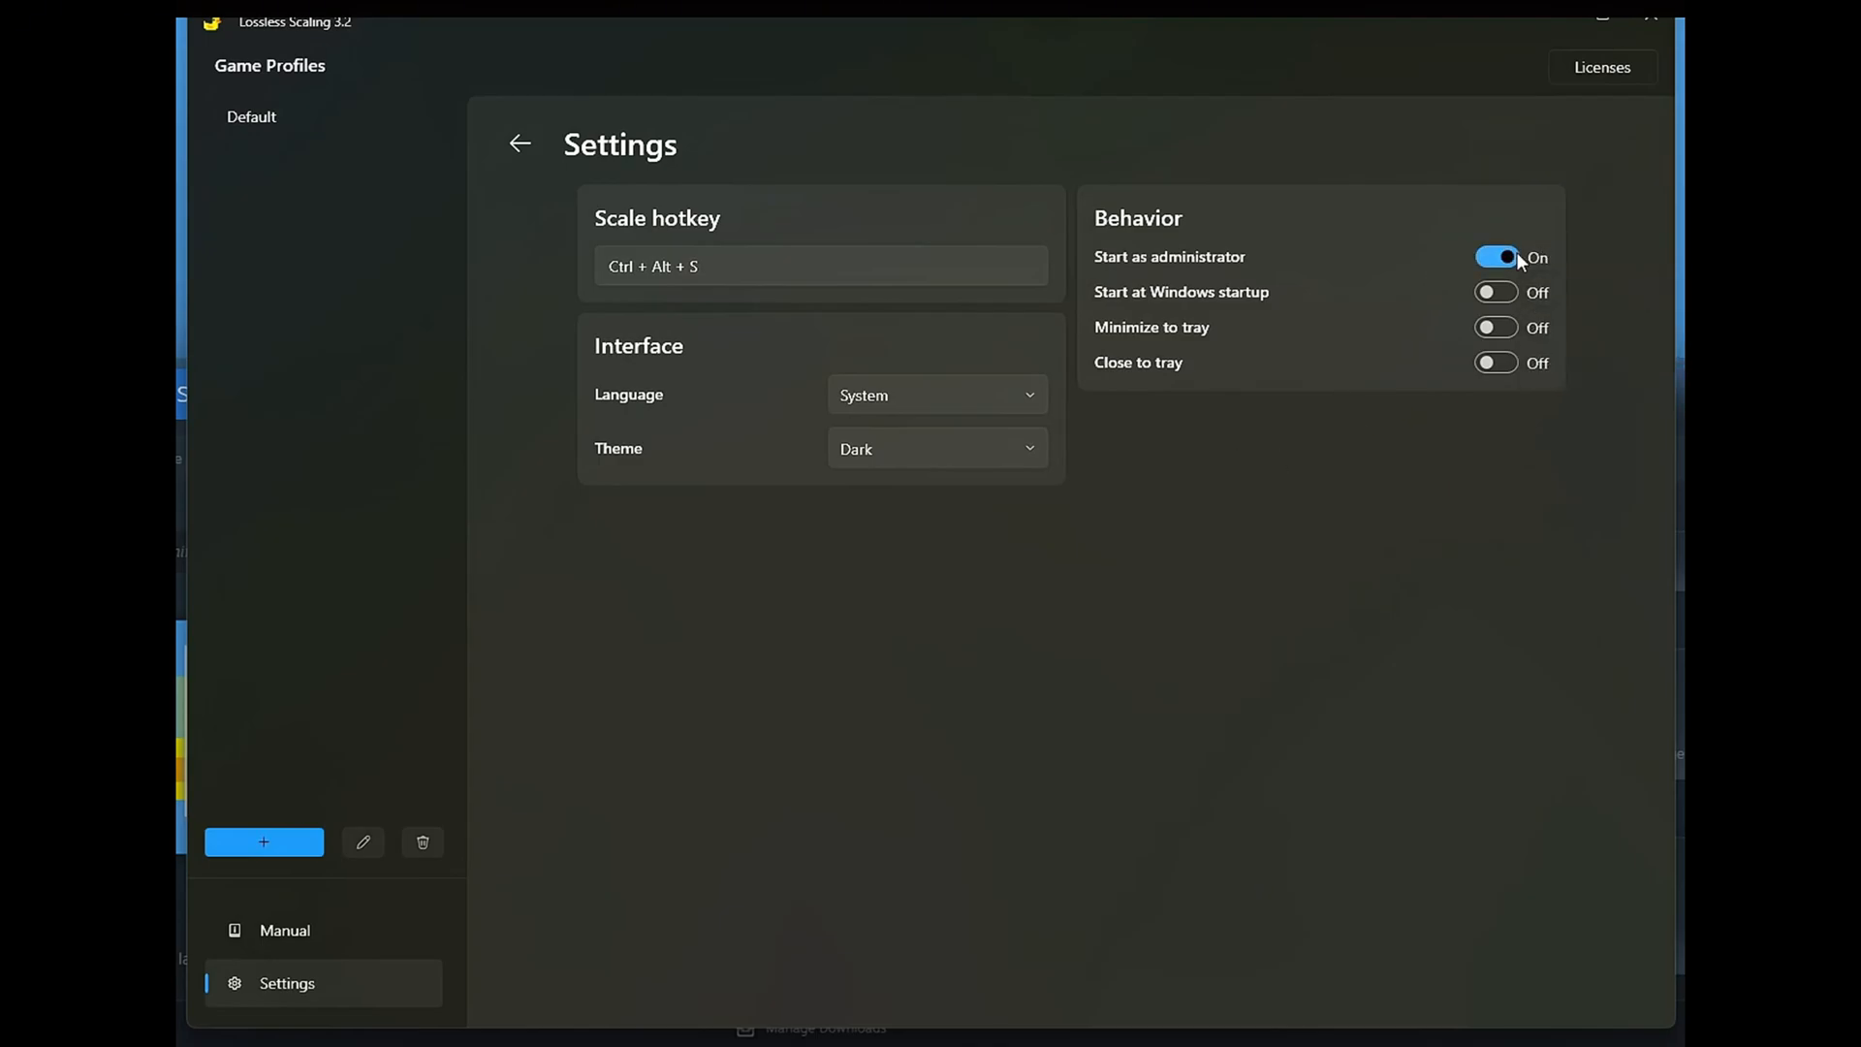
pyautogui.click(1496, 292)
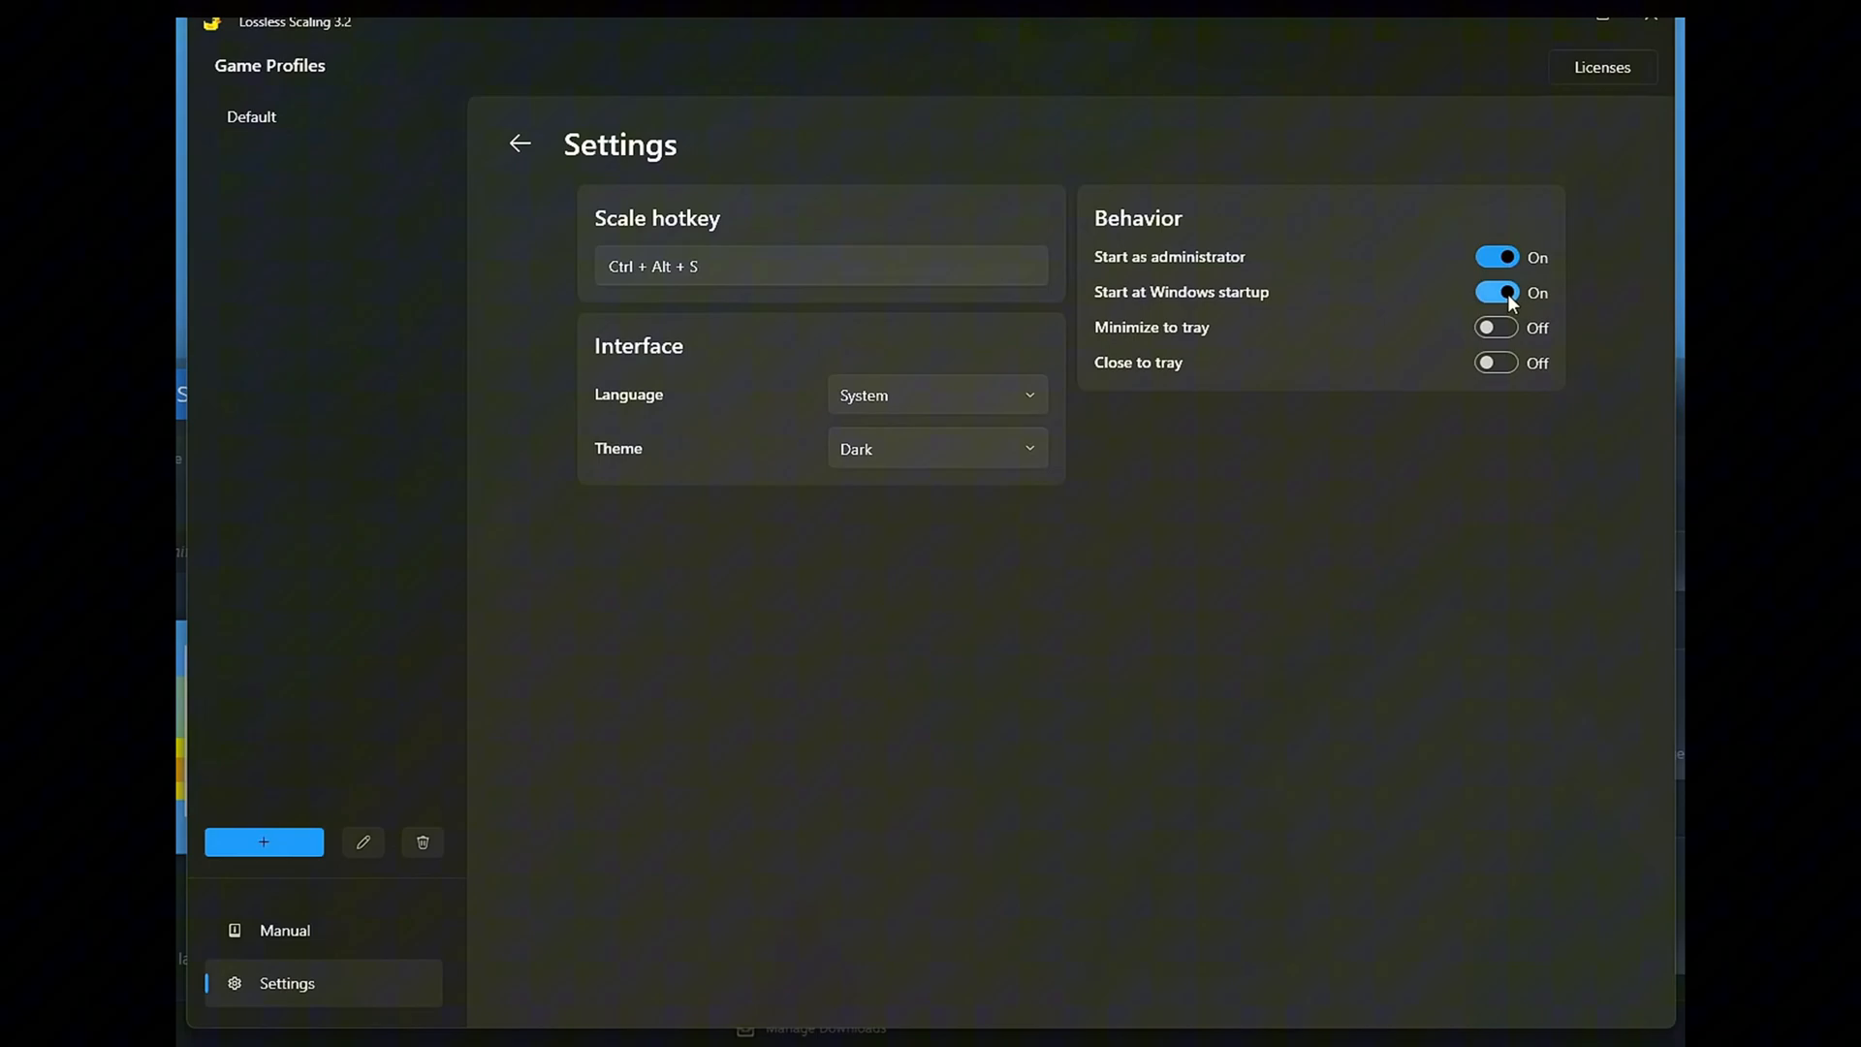
pyautogui.click(1497, 328)
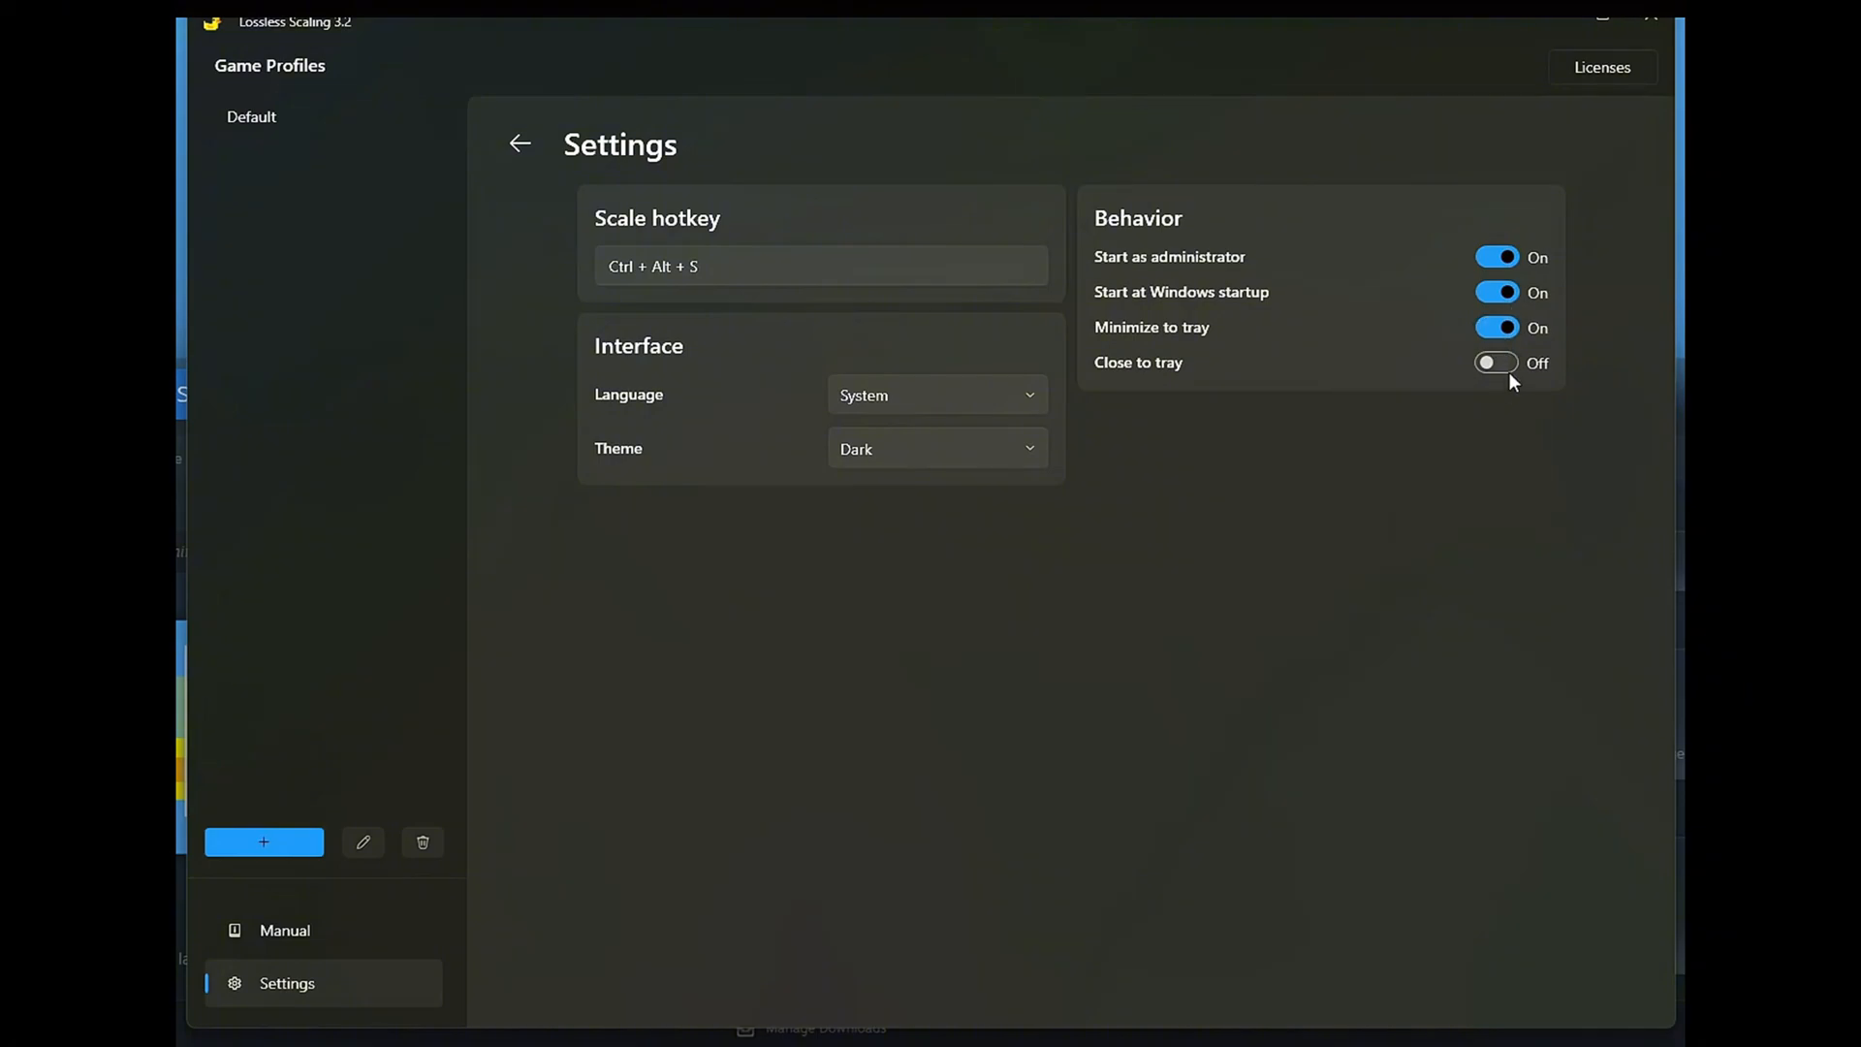
pyautogui.click(1497, 362)
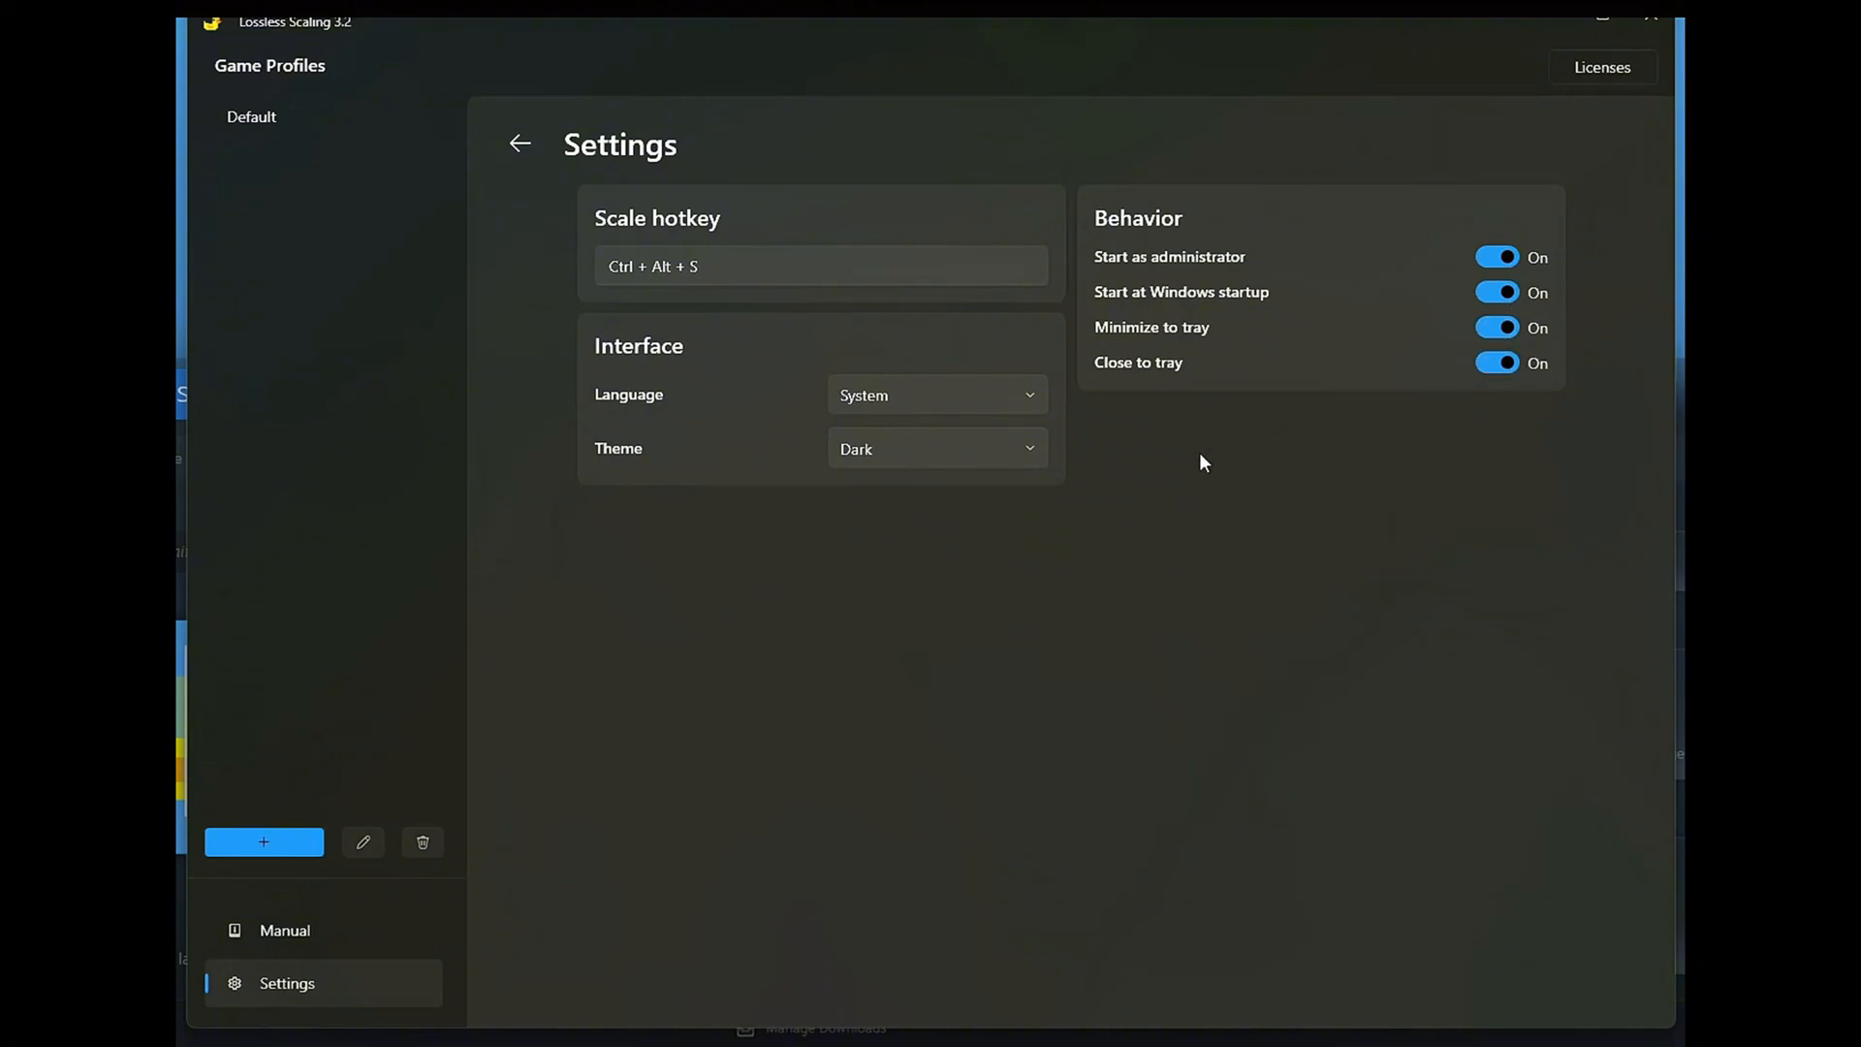
pyautogui.moveTo(1184, 465)
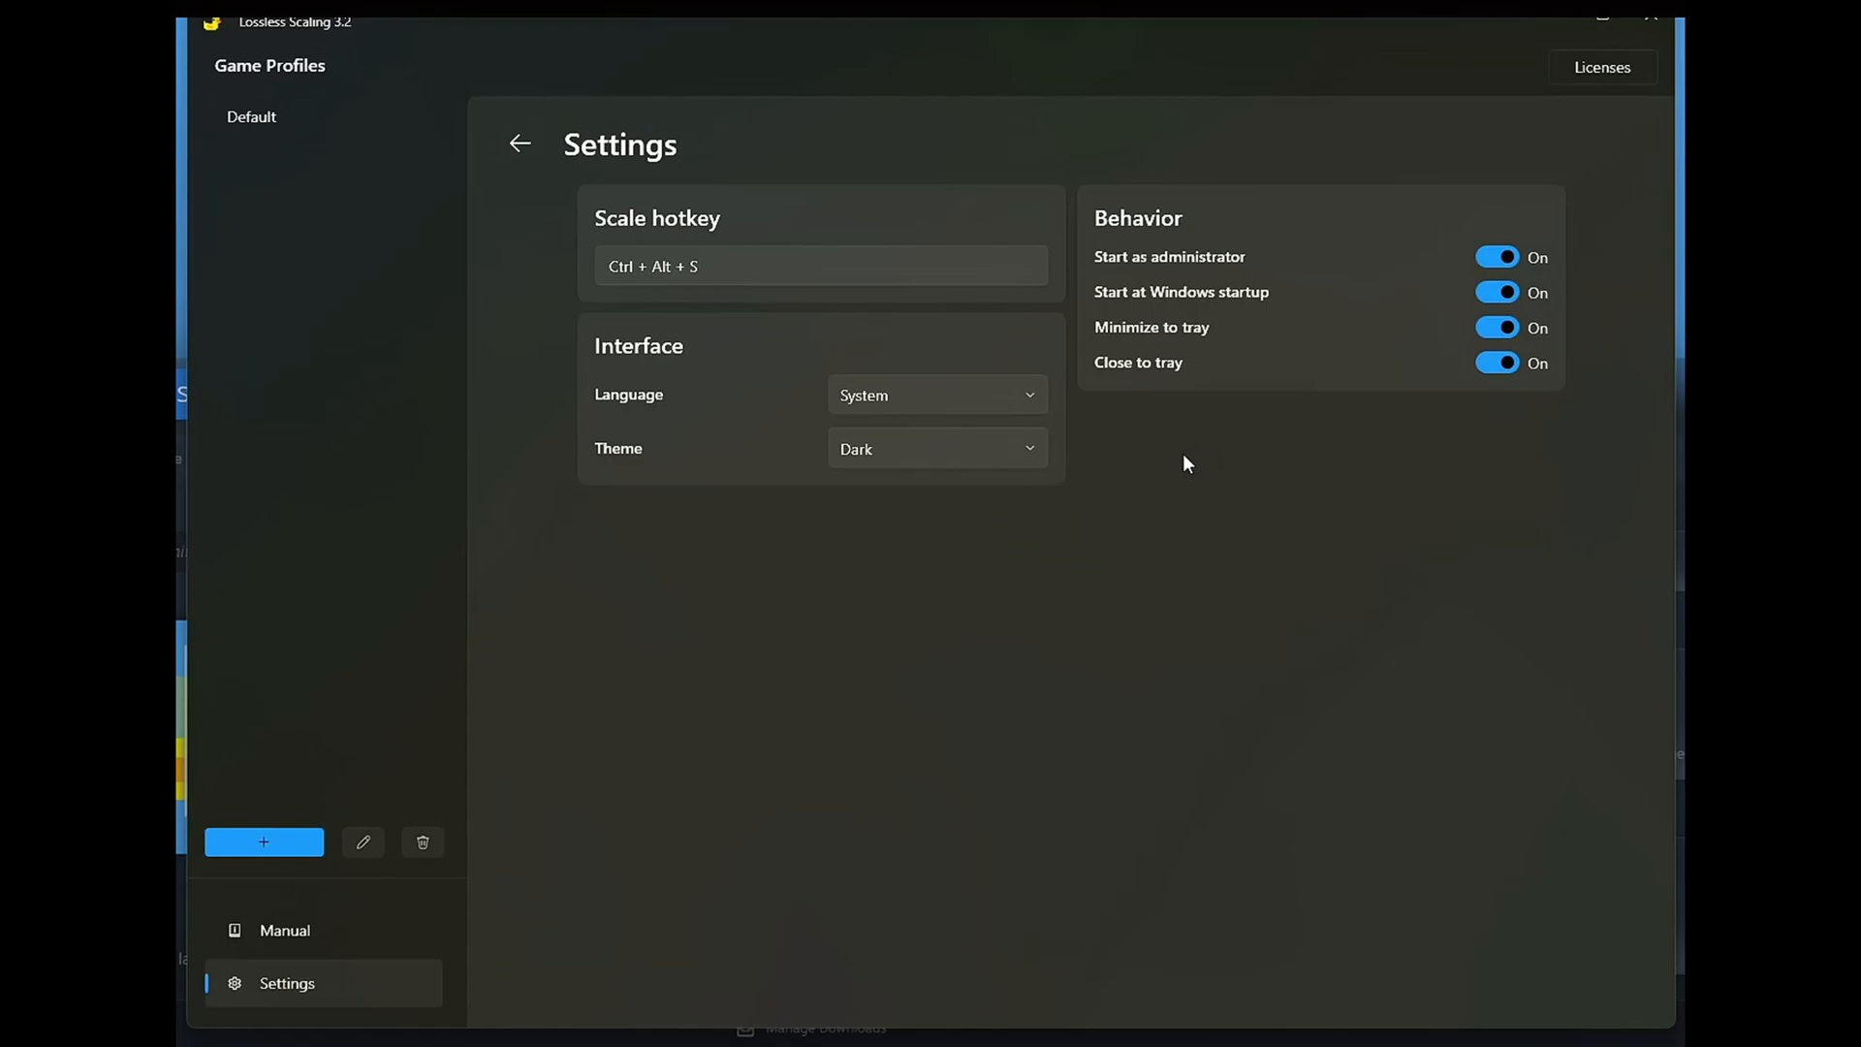
pyautogui.moveTo(1167, 450)
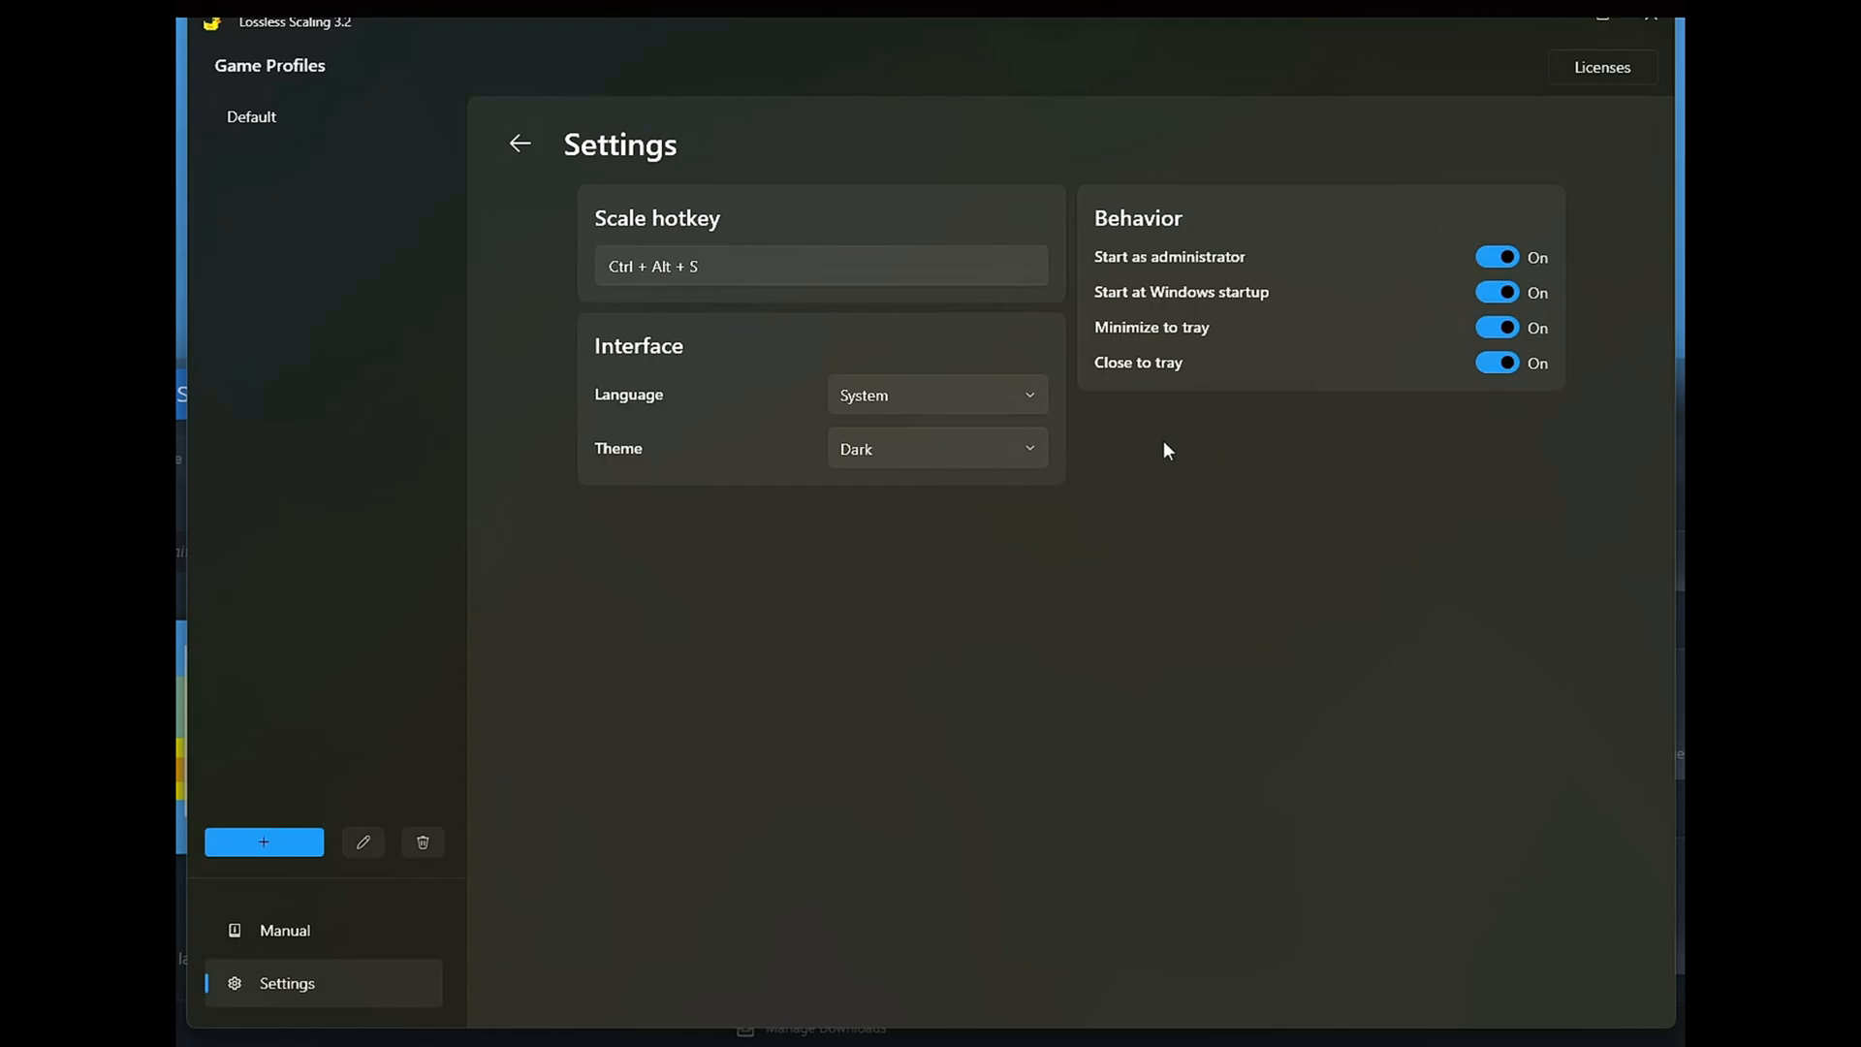
pyautogui.moveTo(364, 445)
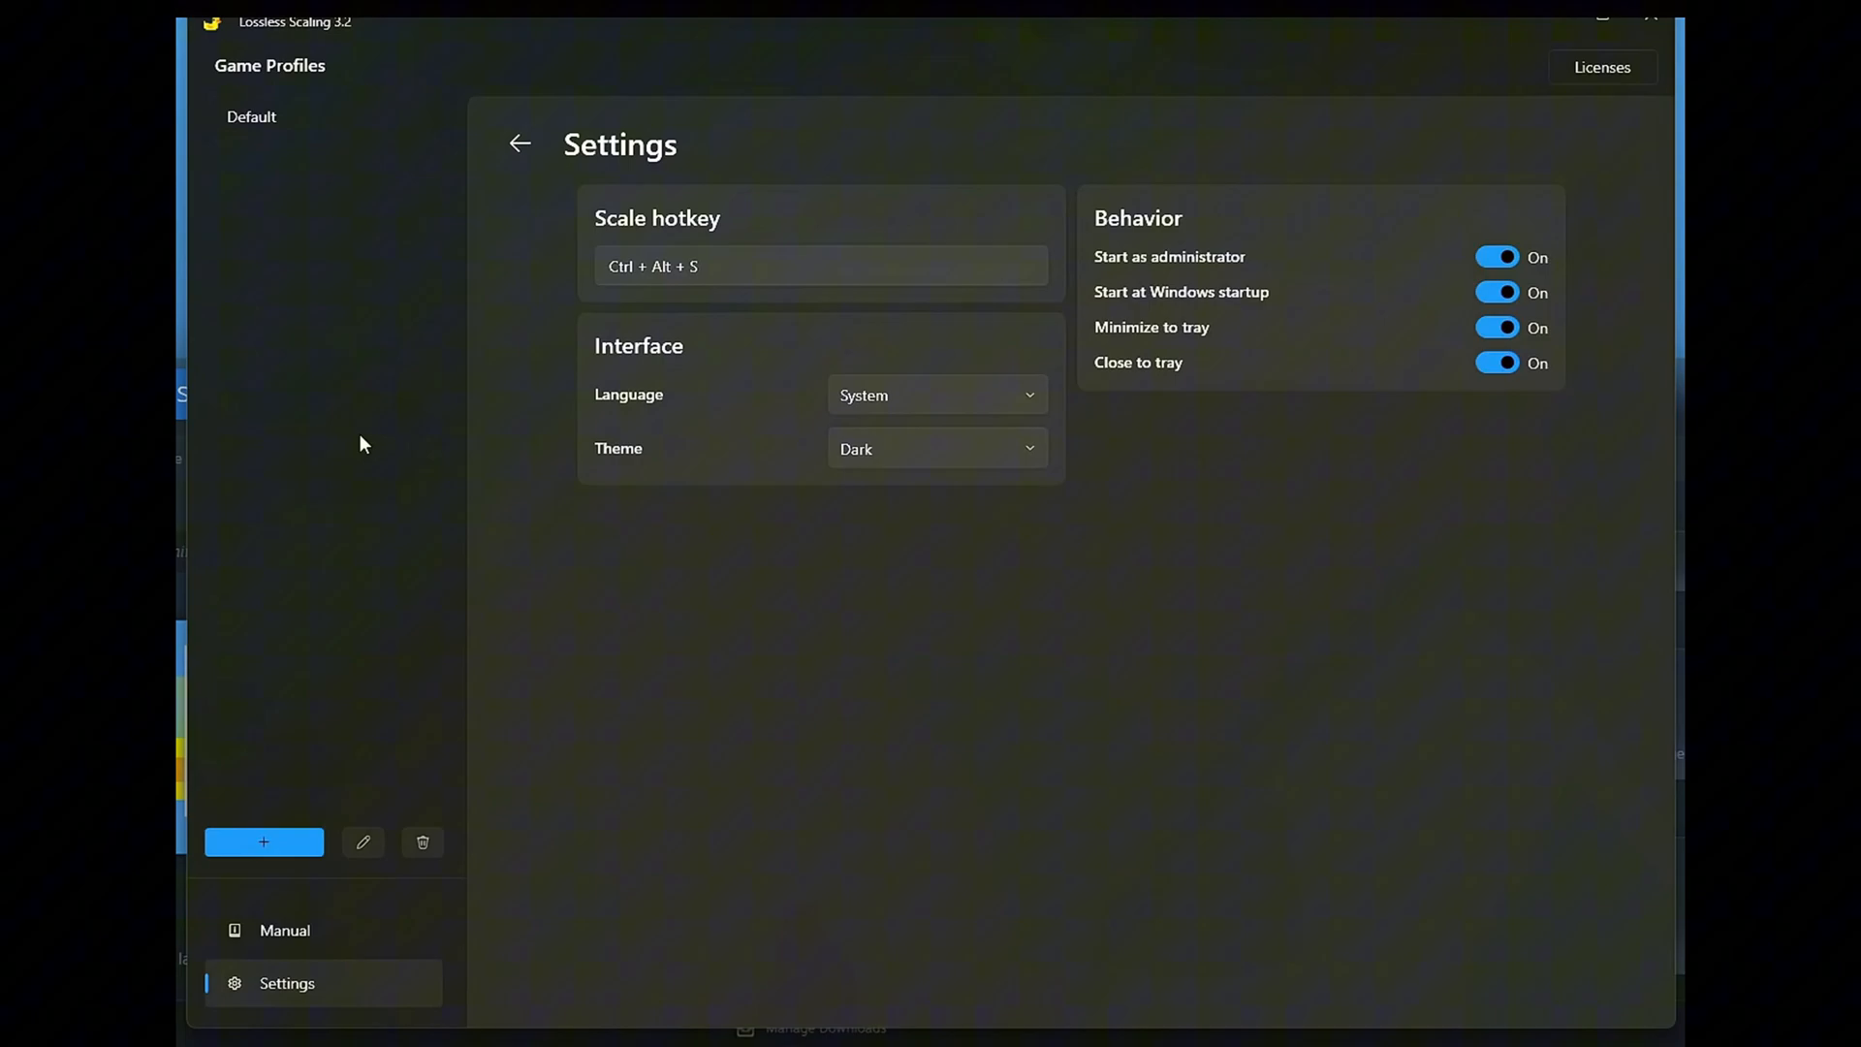
pyautogui.moveTo(573, 308)
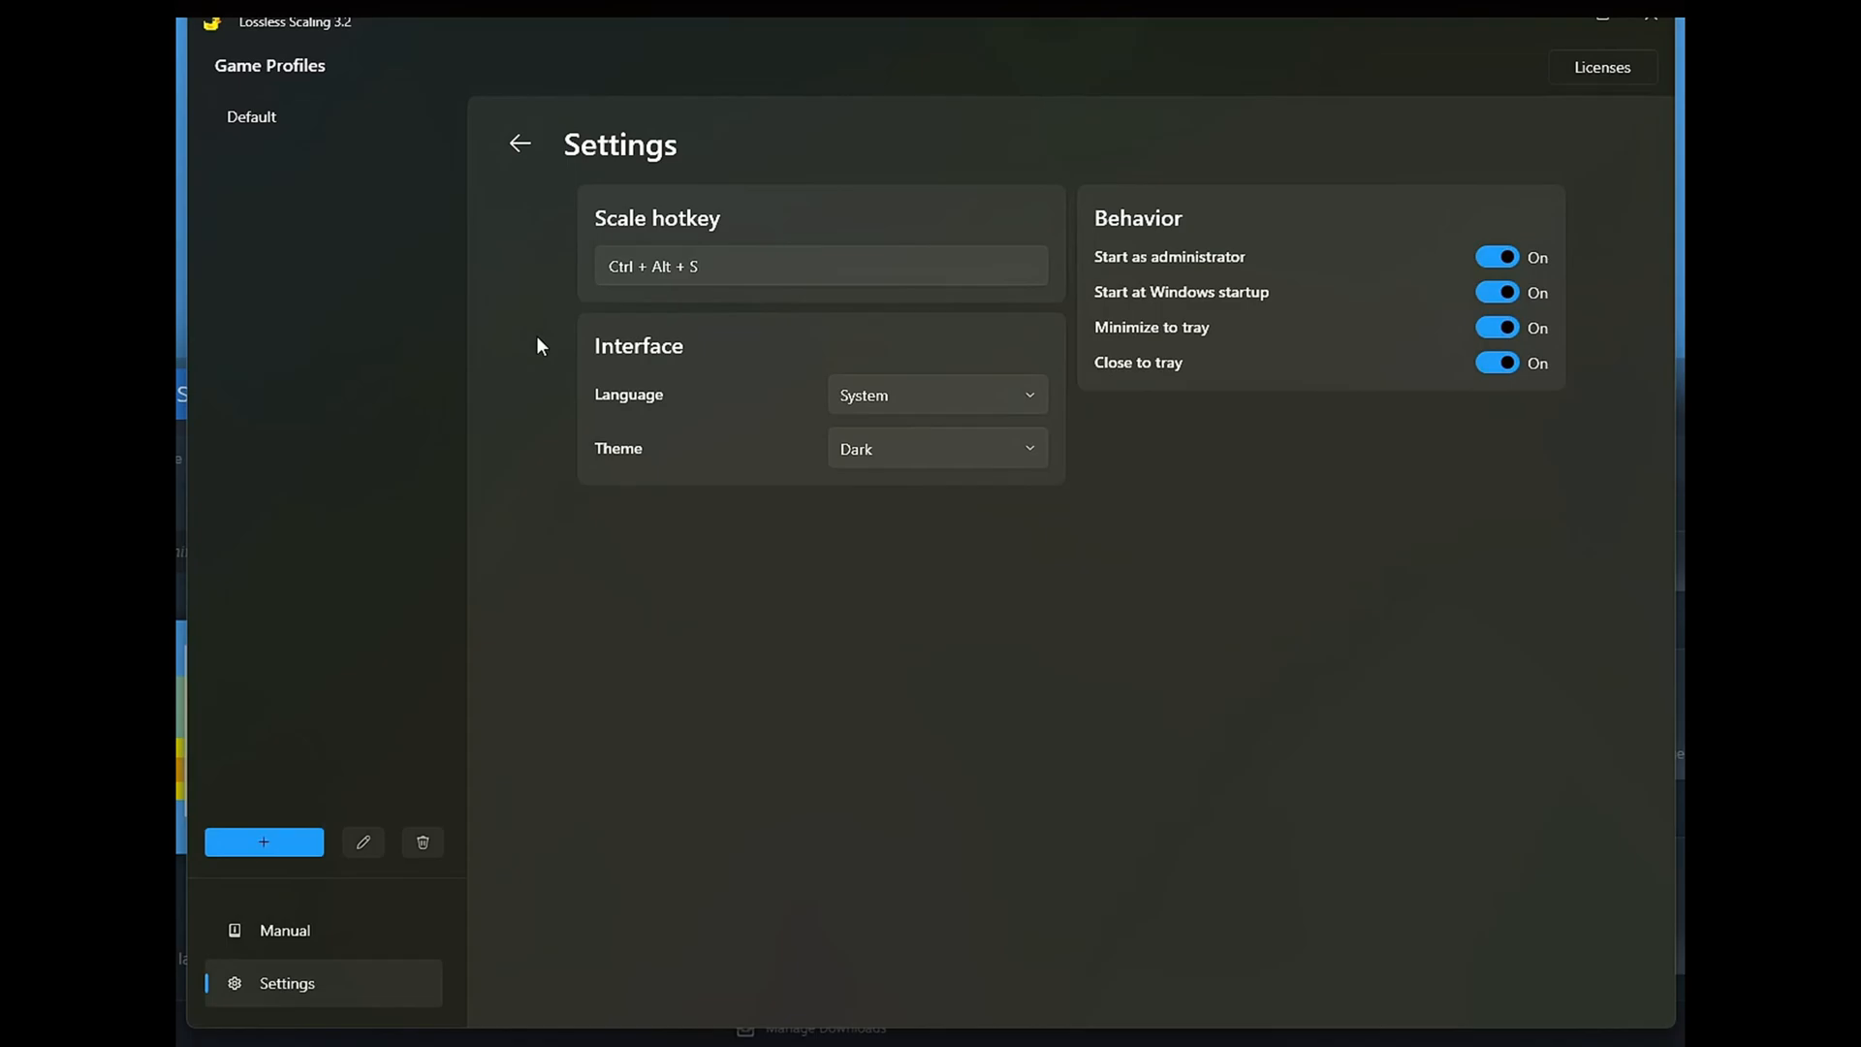
pyautogui.moveTo(665, 386)
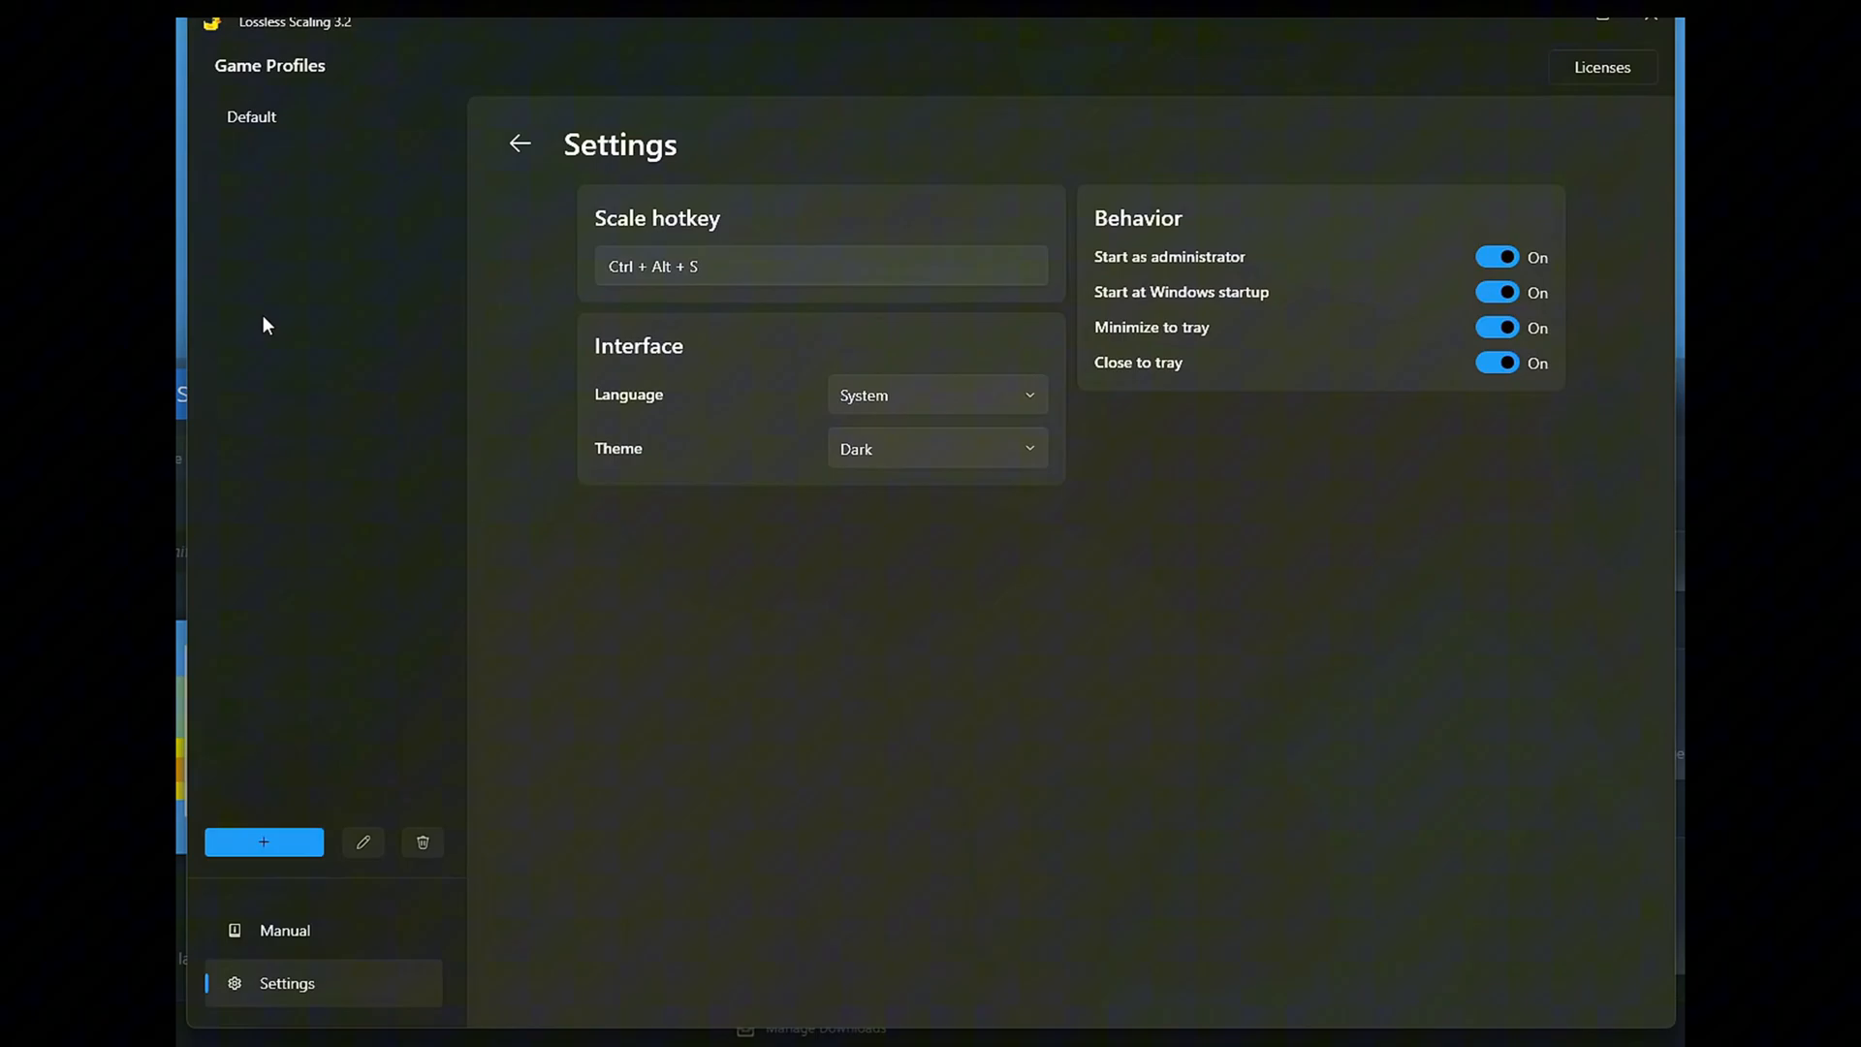
# Select the Default game profile to view its settings, with frame generation off.
pyautogui.click(250, 116)
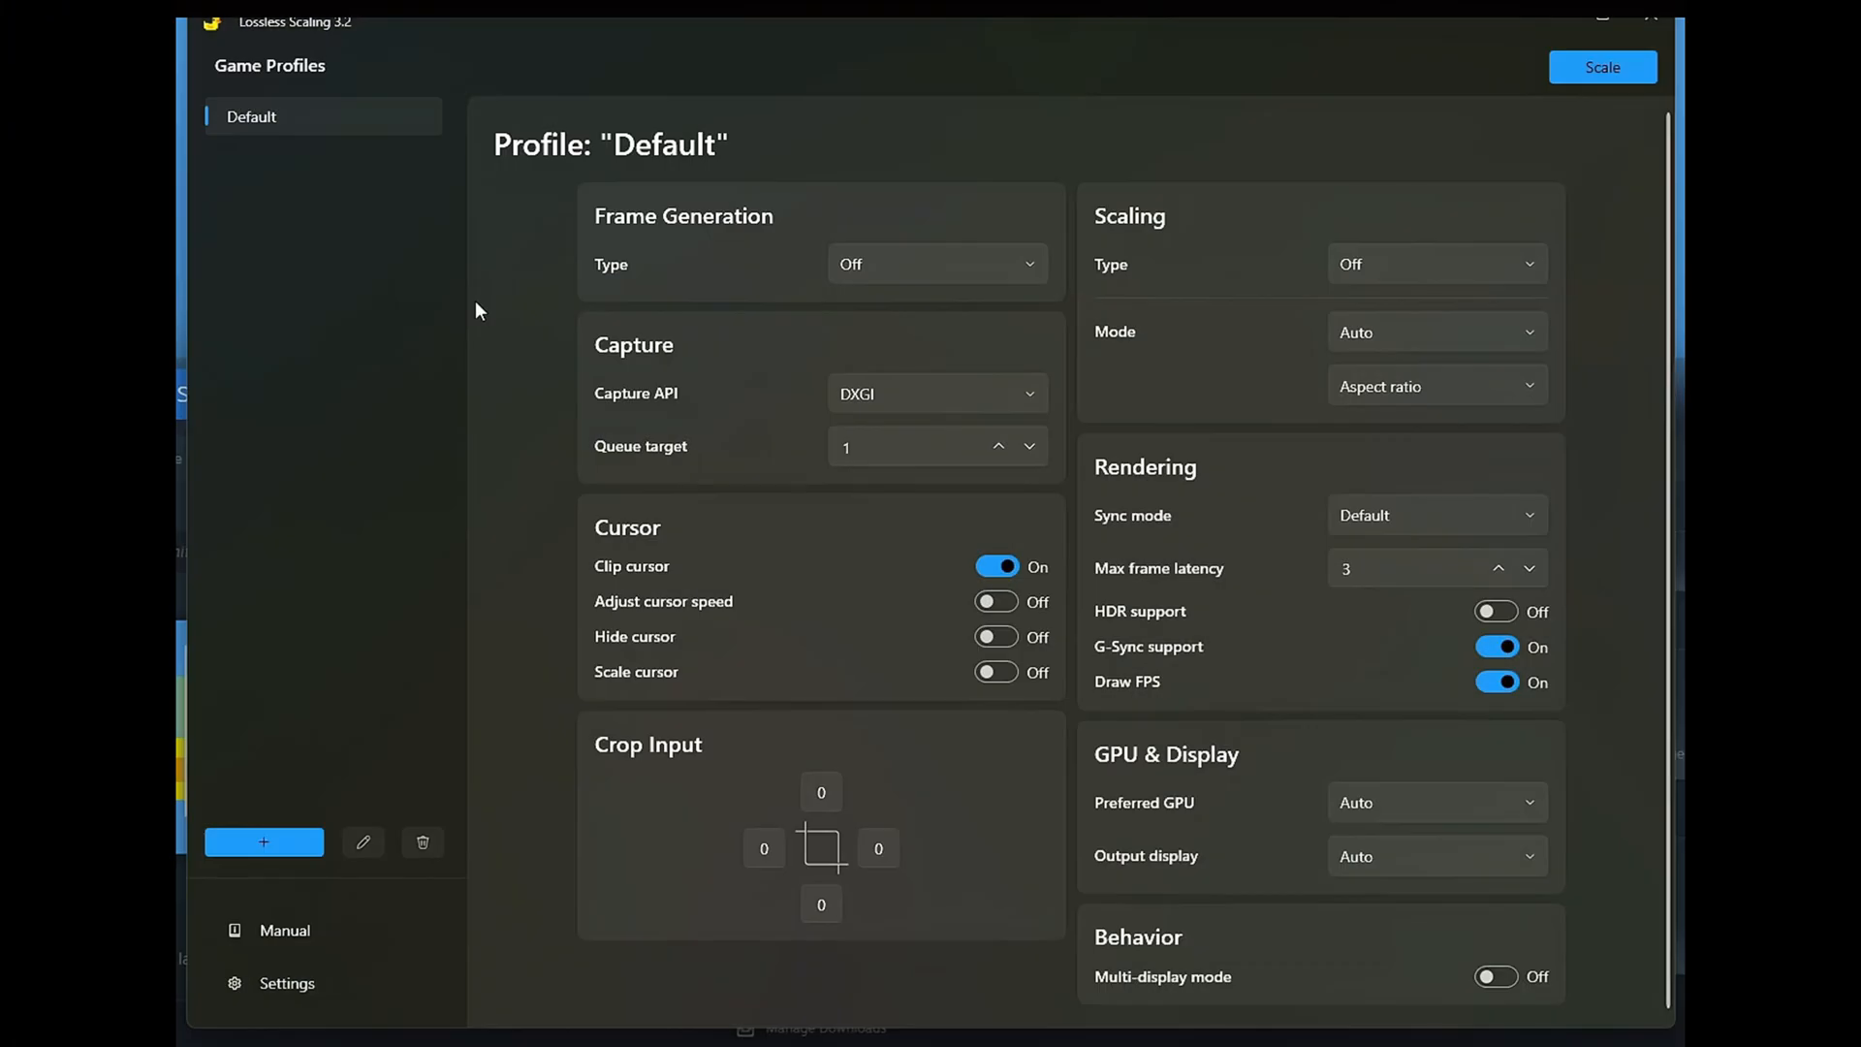
pyautogui.moveTo(1342, 247)
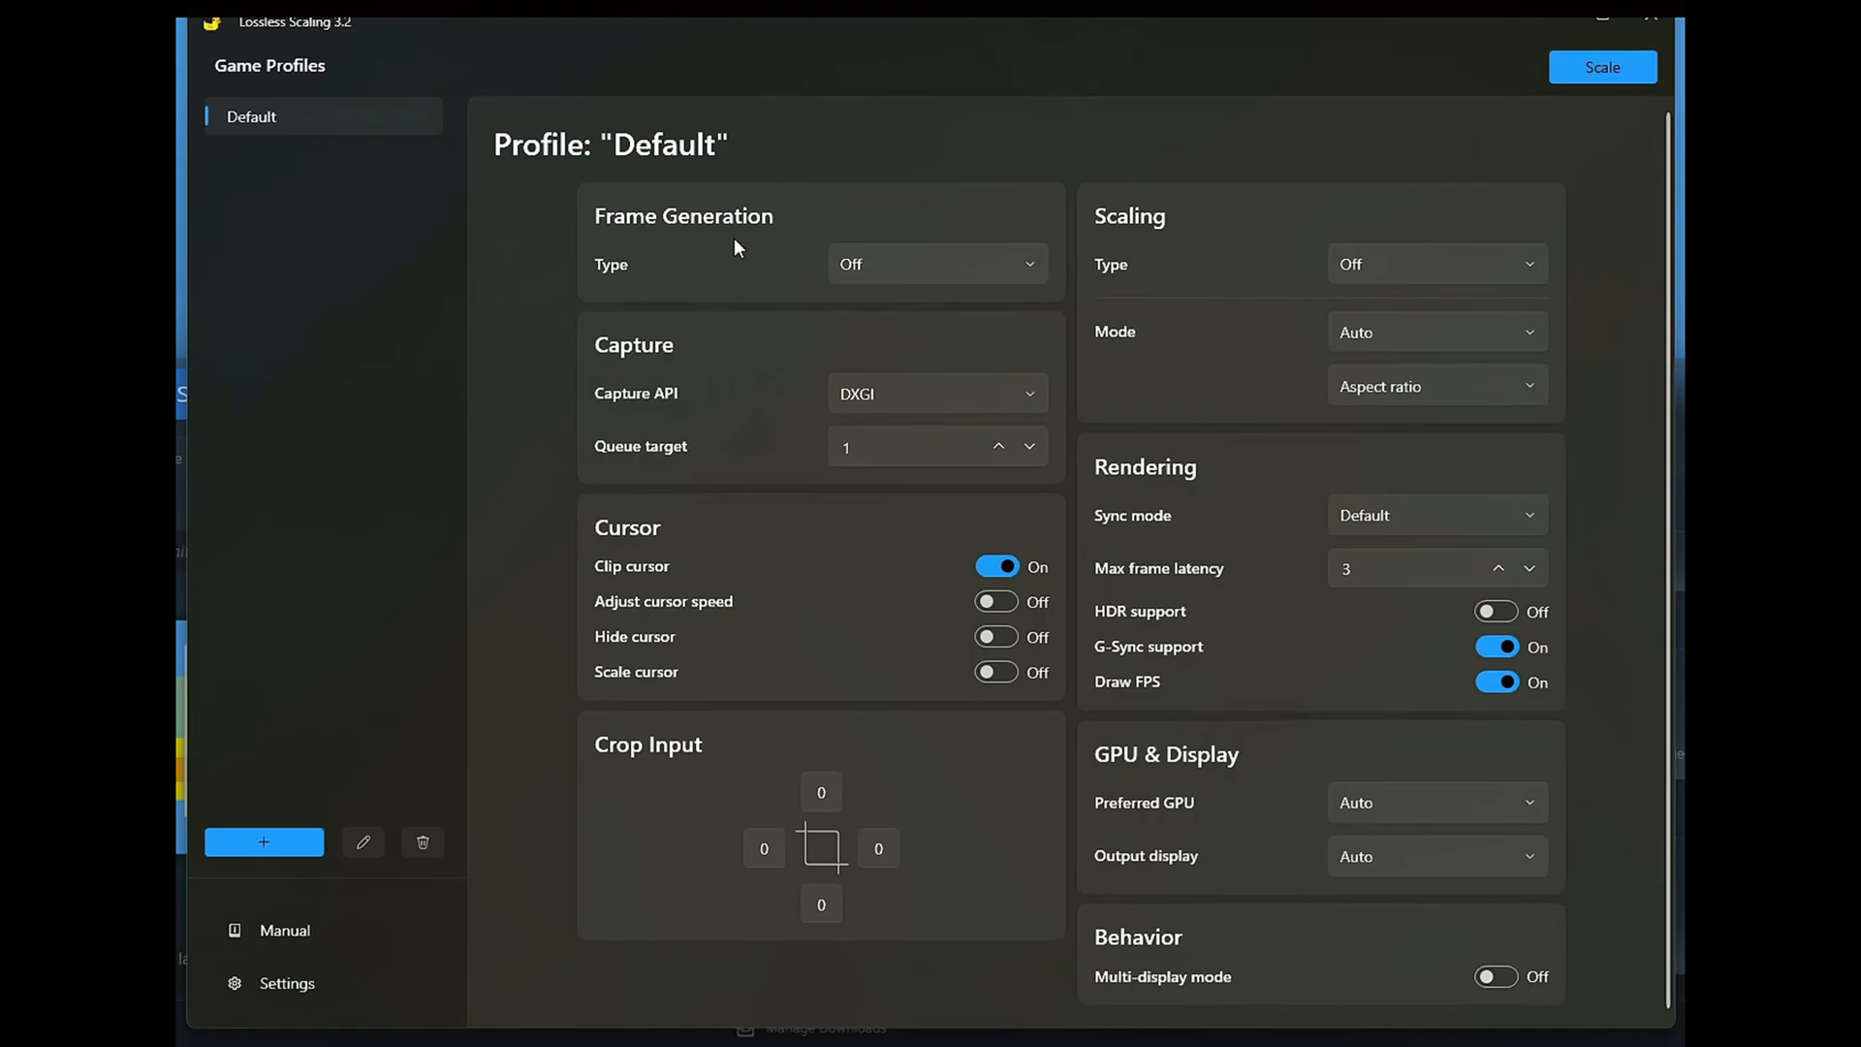
pyautogui.moveTo(618, 357)
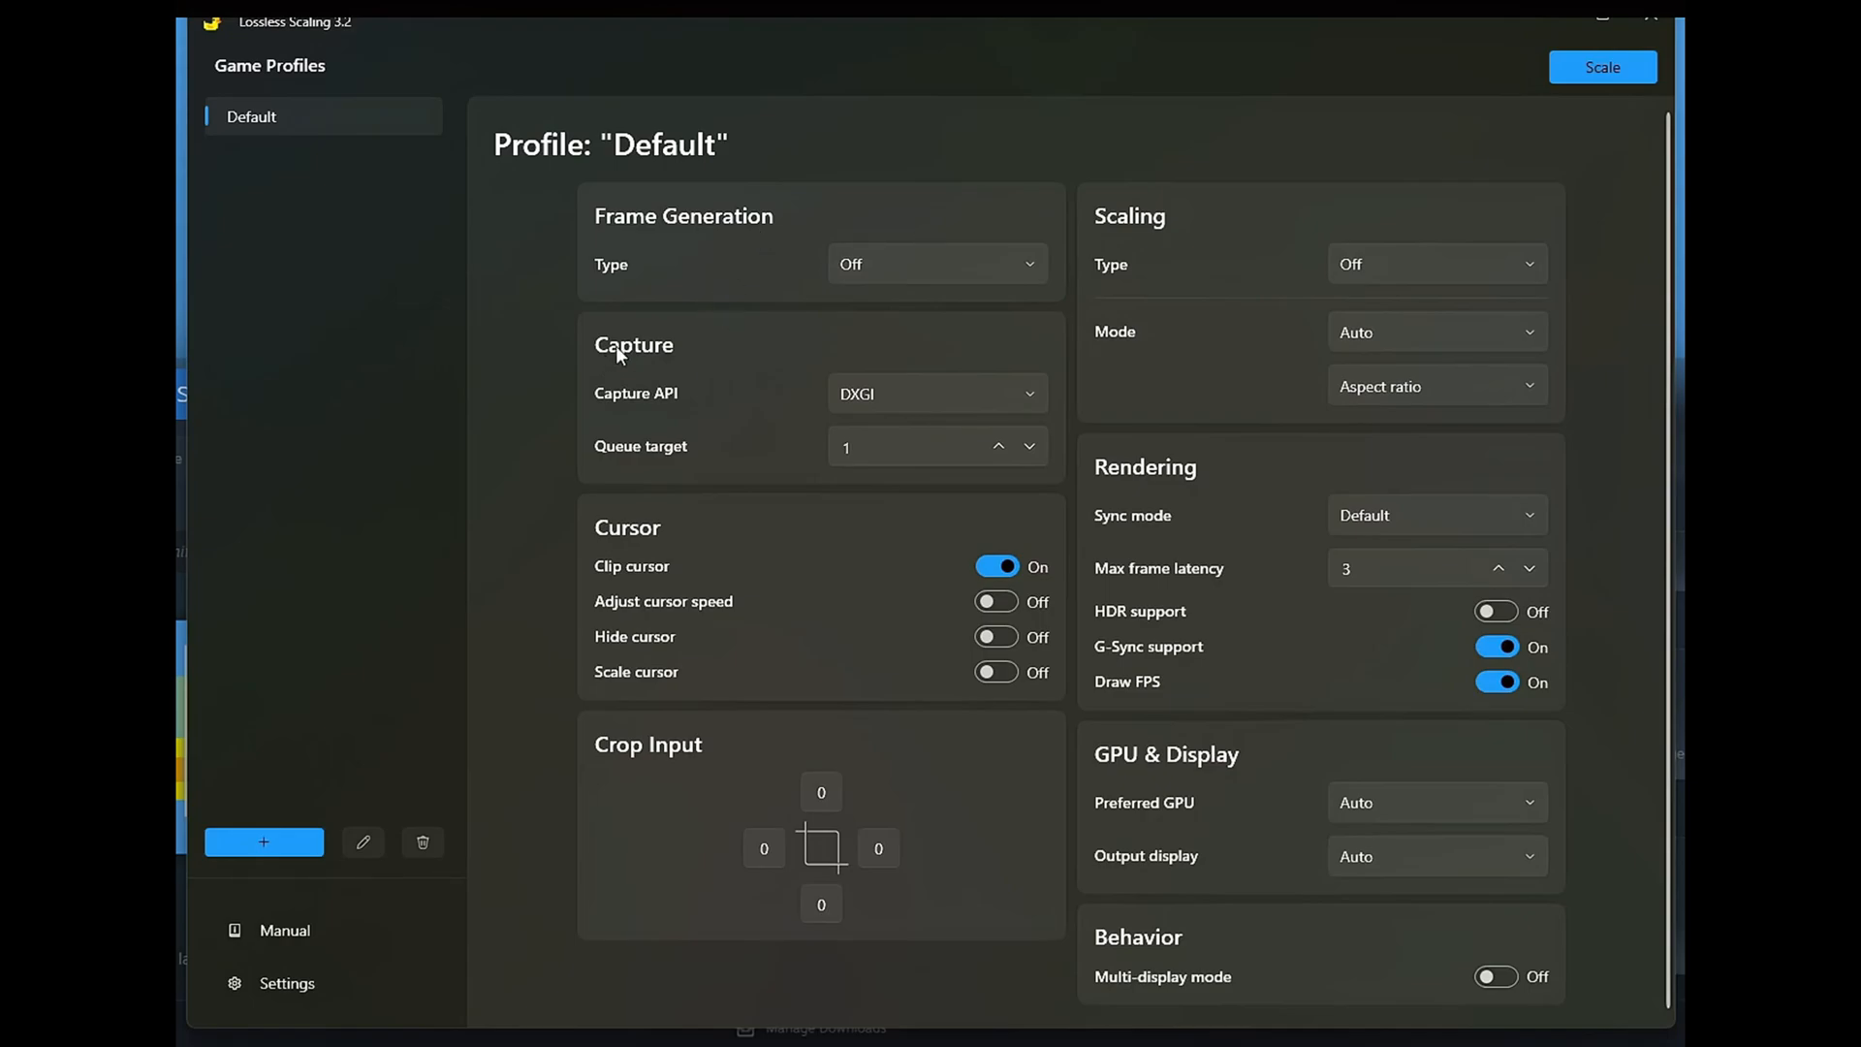
pyautogui.moveTo(1278, 195)
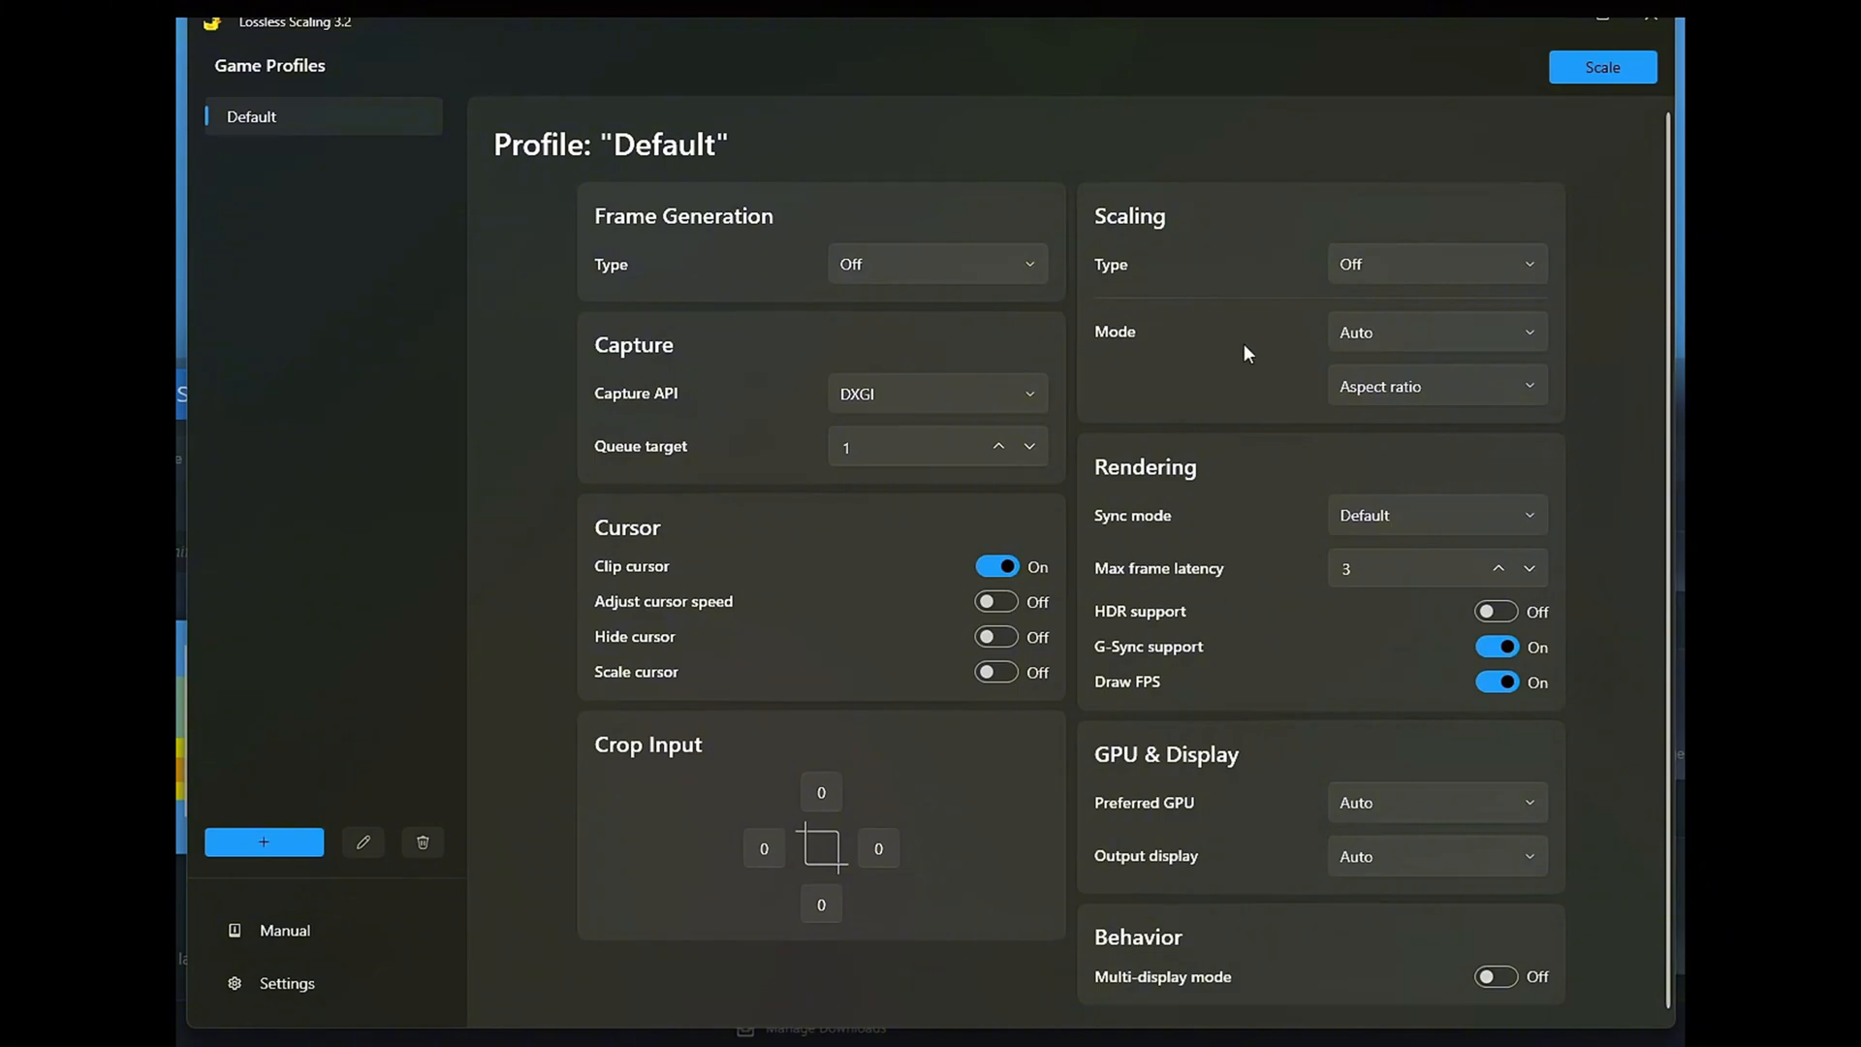
pyautogui.moveTo(1257, 344)
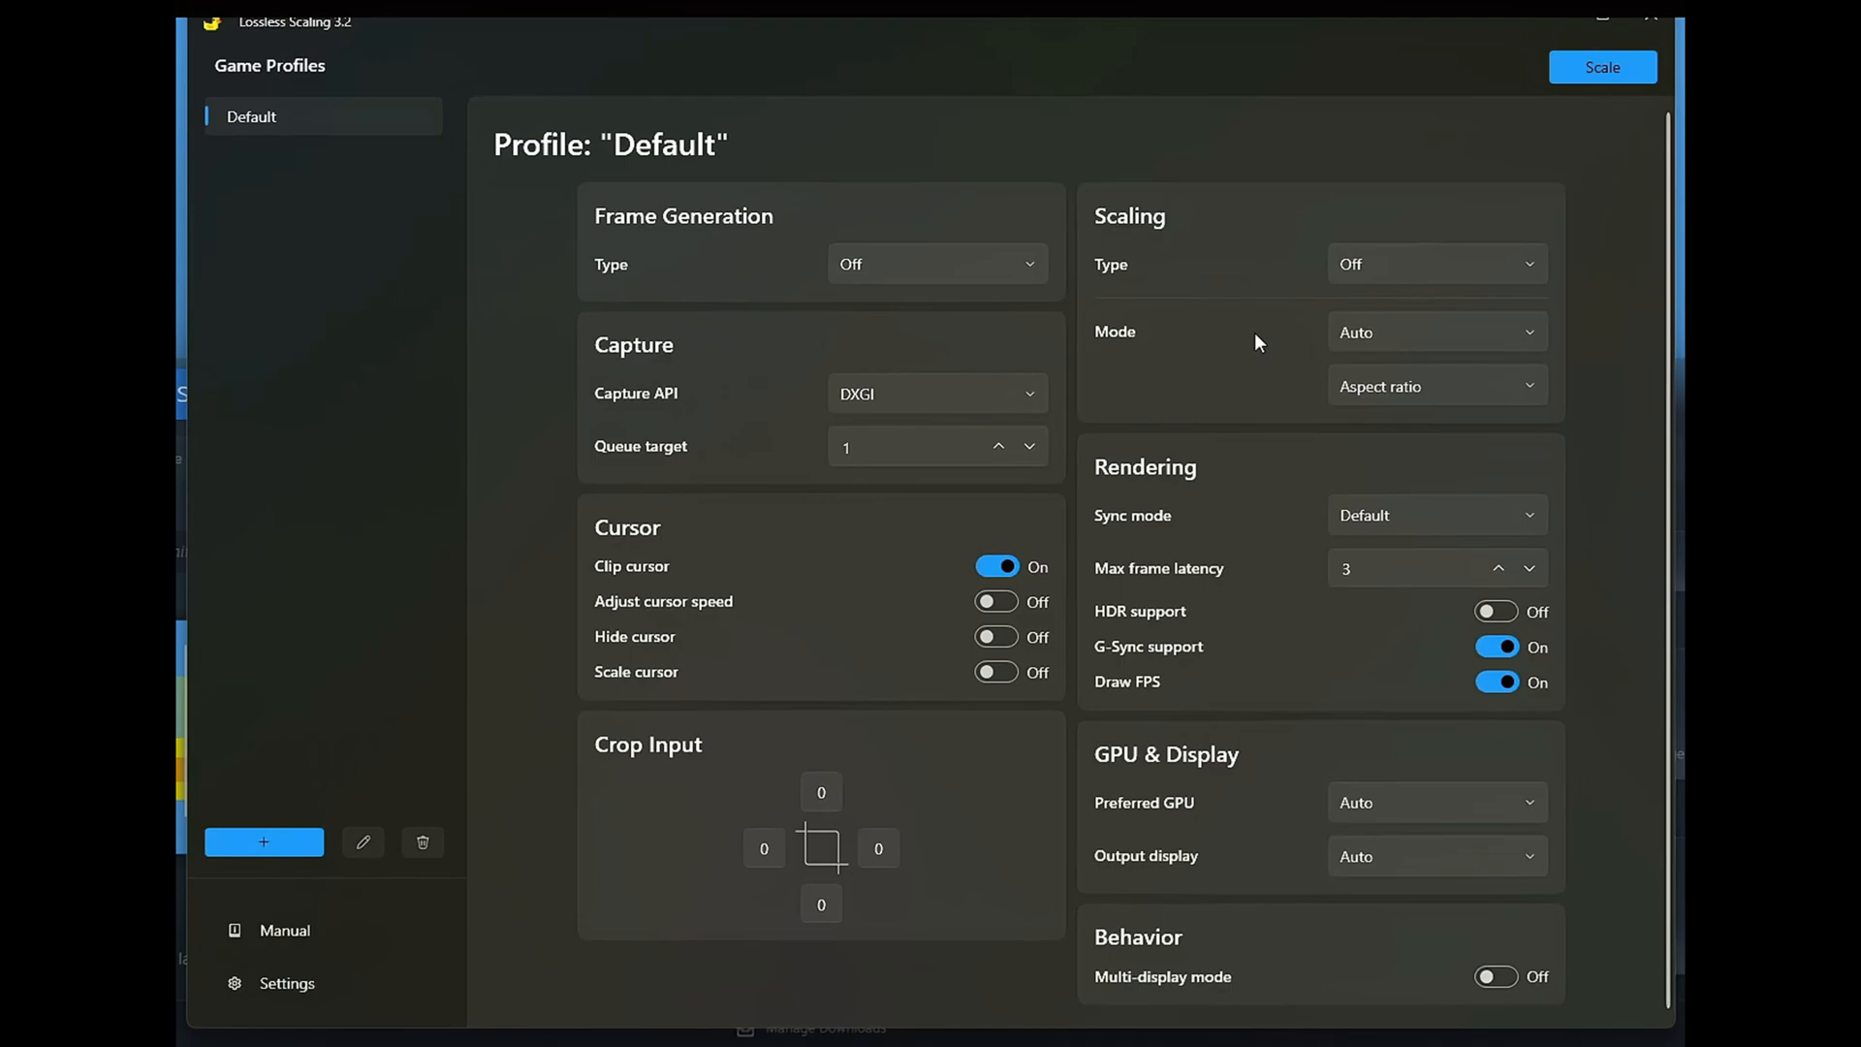
pyautogui.moveTo(625, 607)
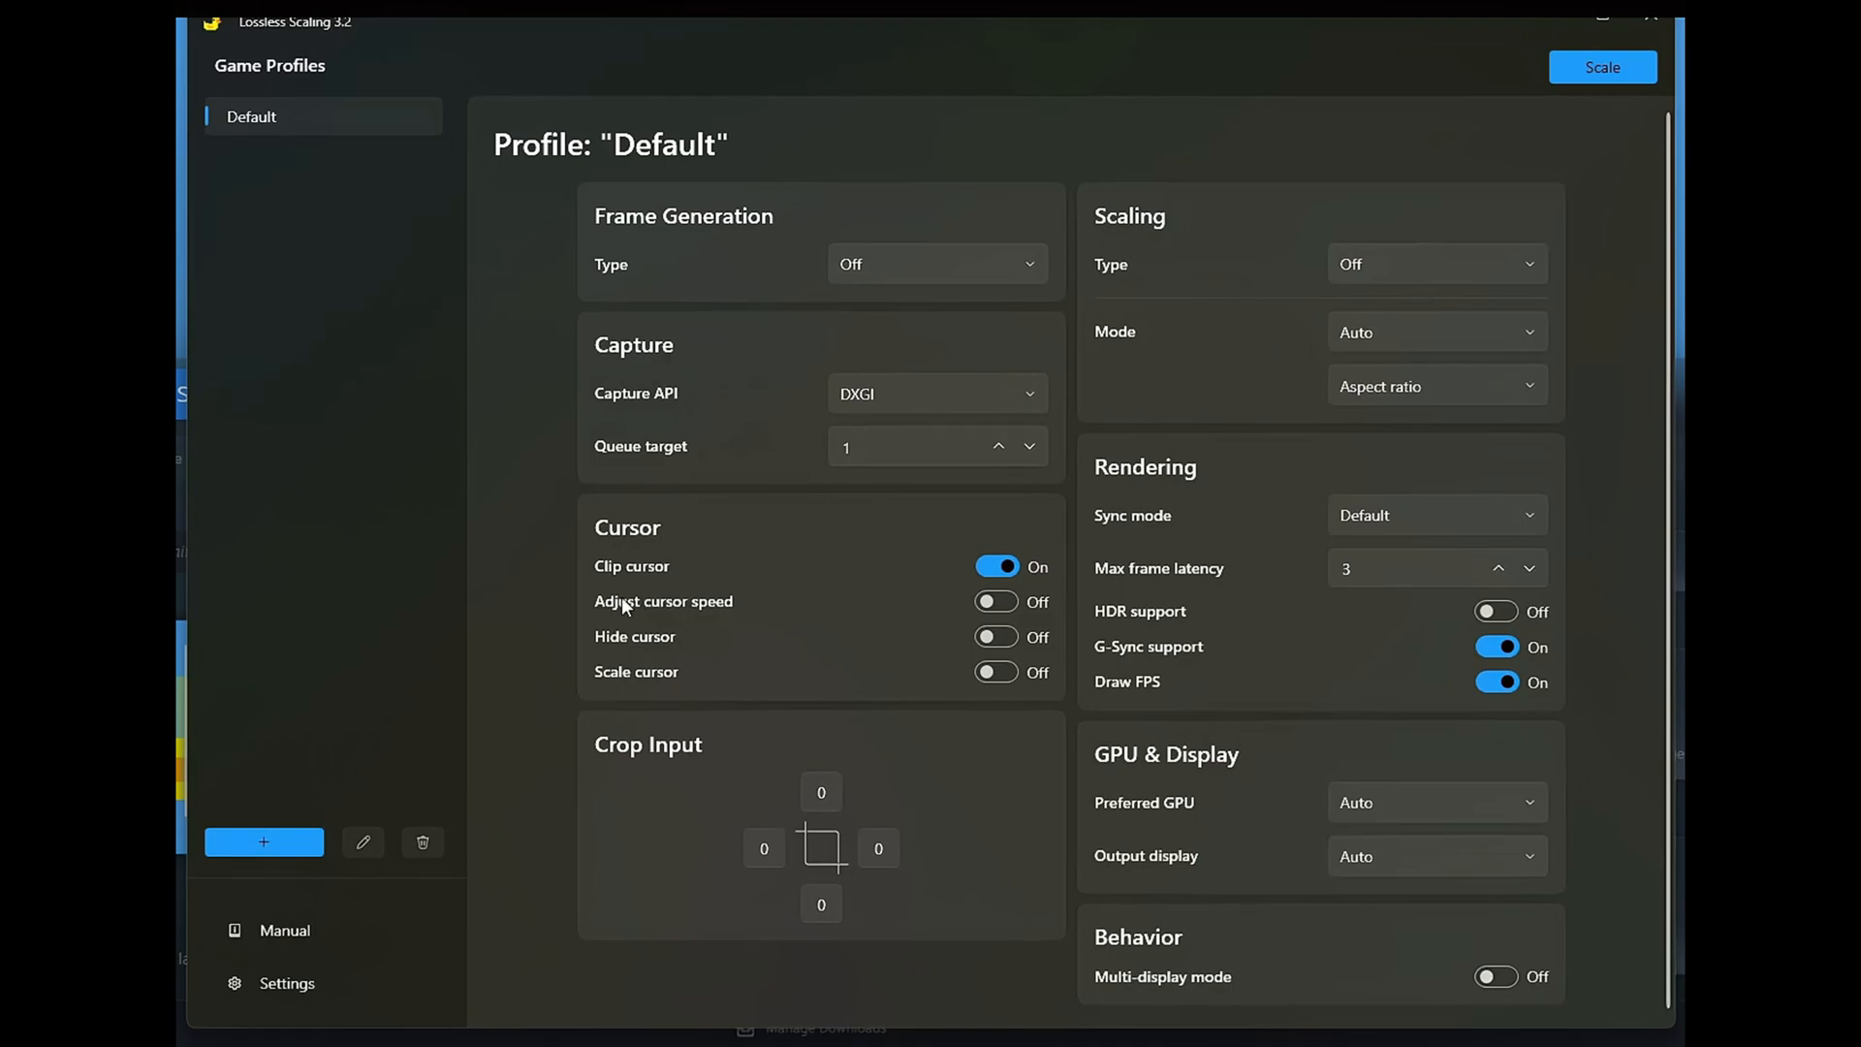
pyautogui.moveTo(608, 614)
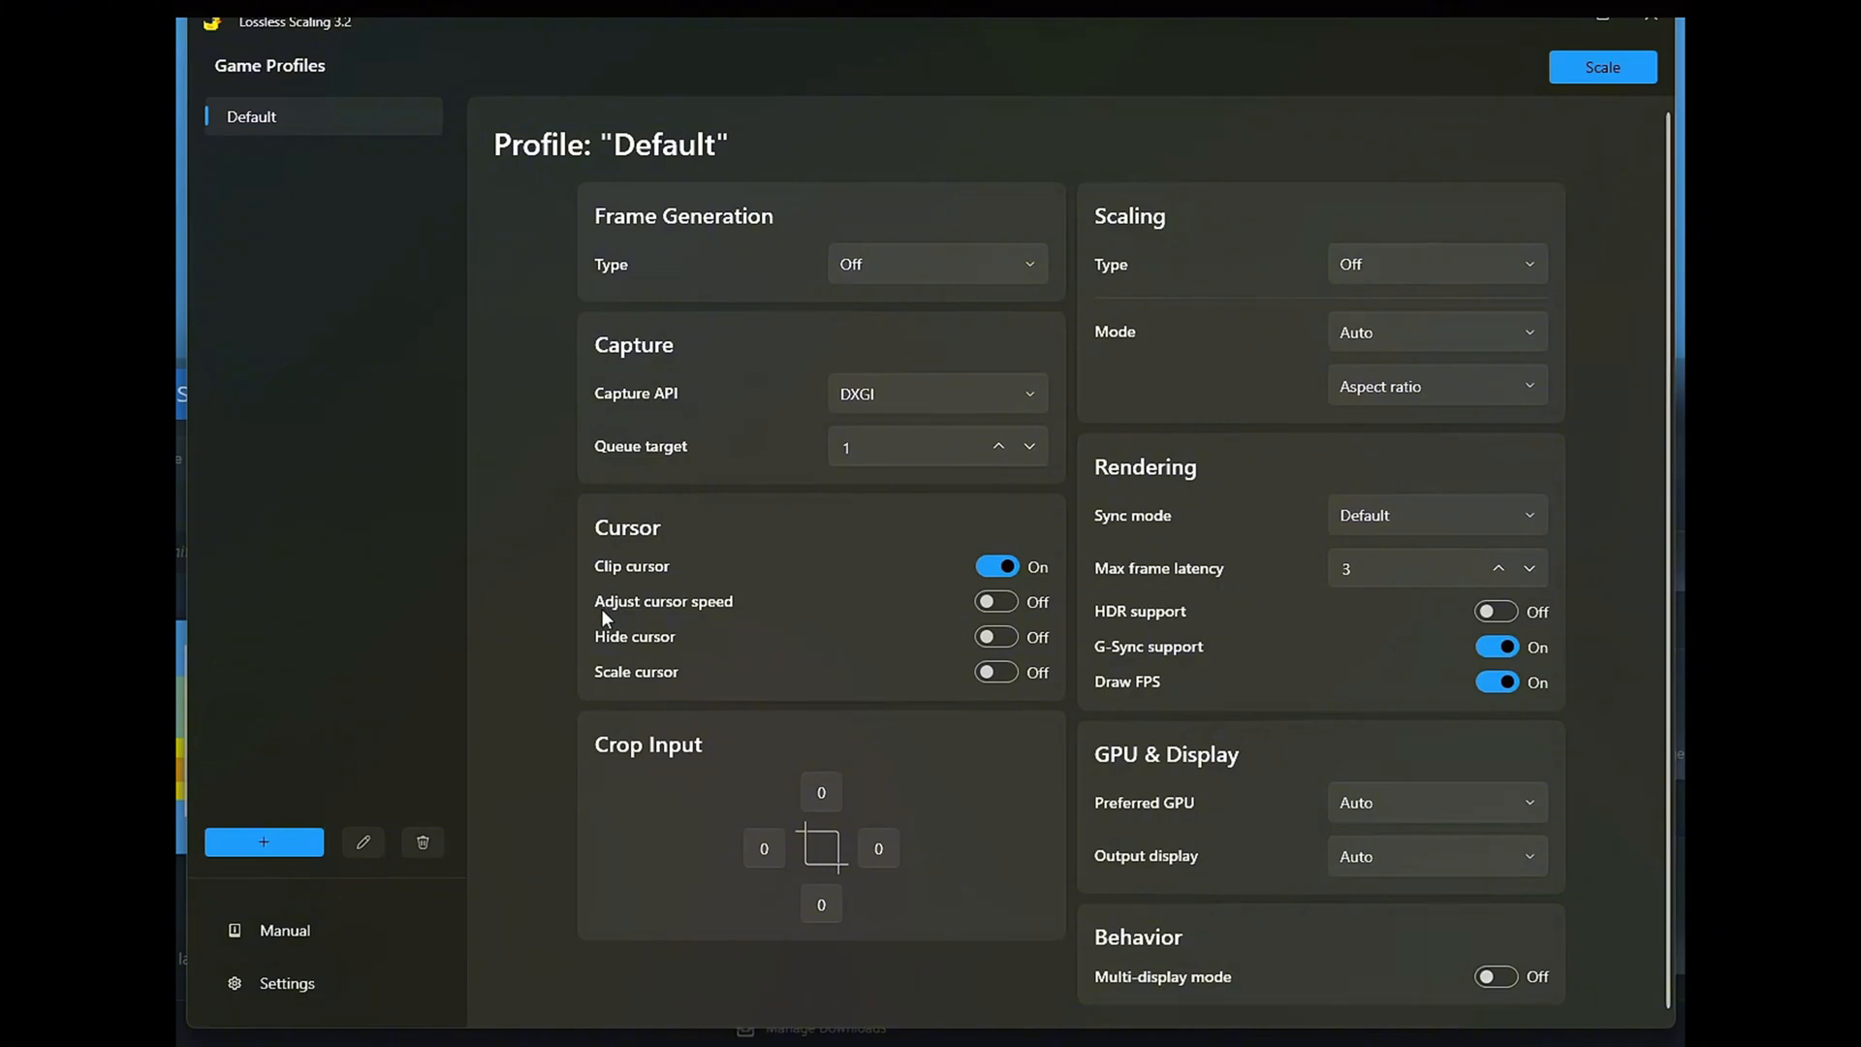
pyautogui.moveTo(1099, 427)
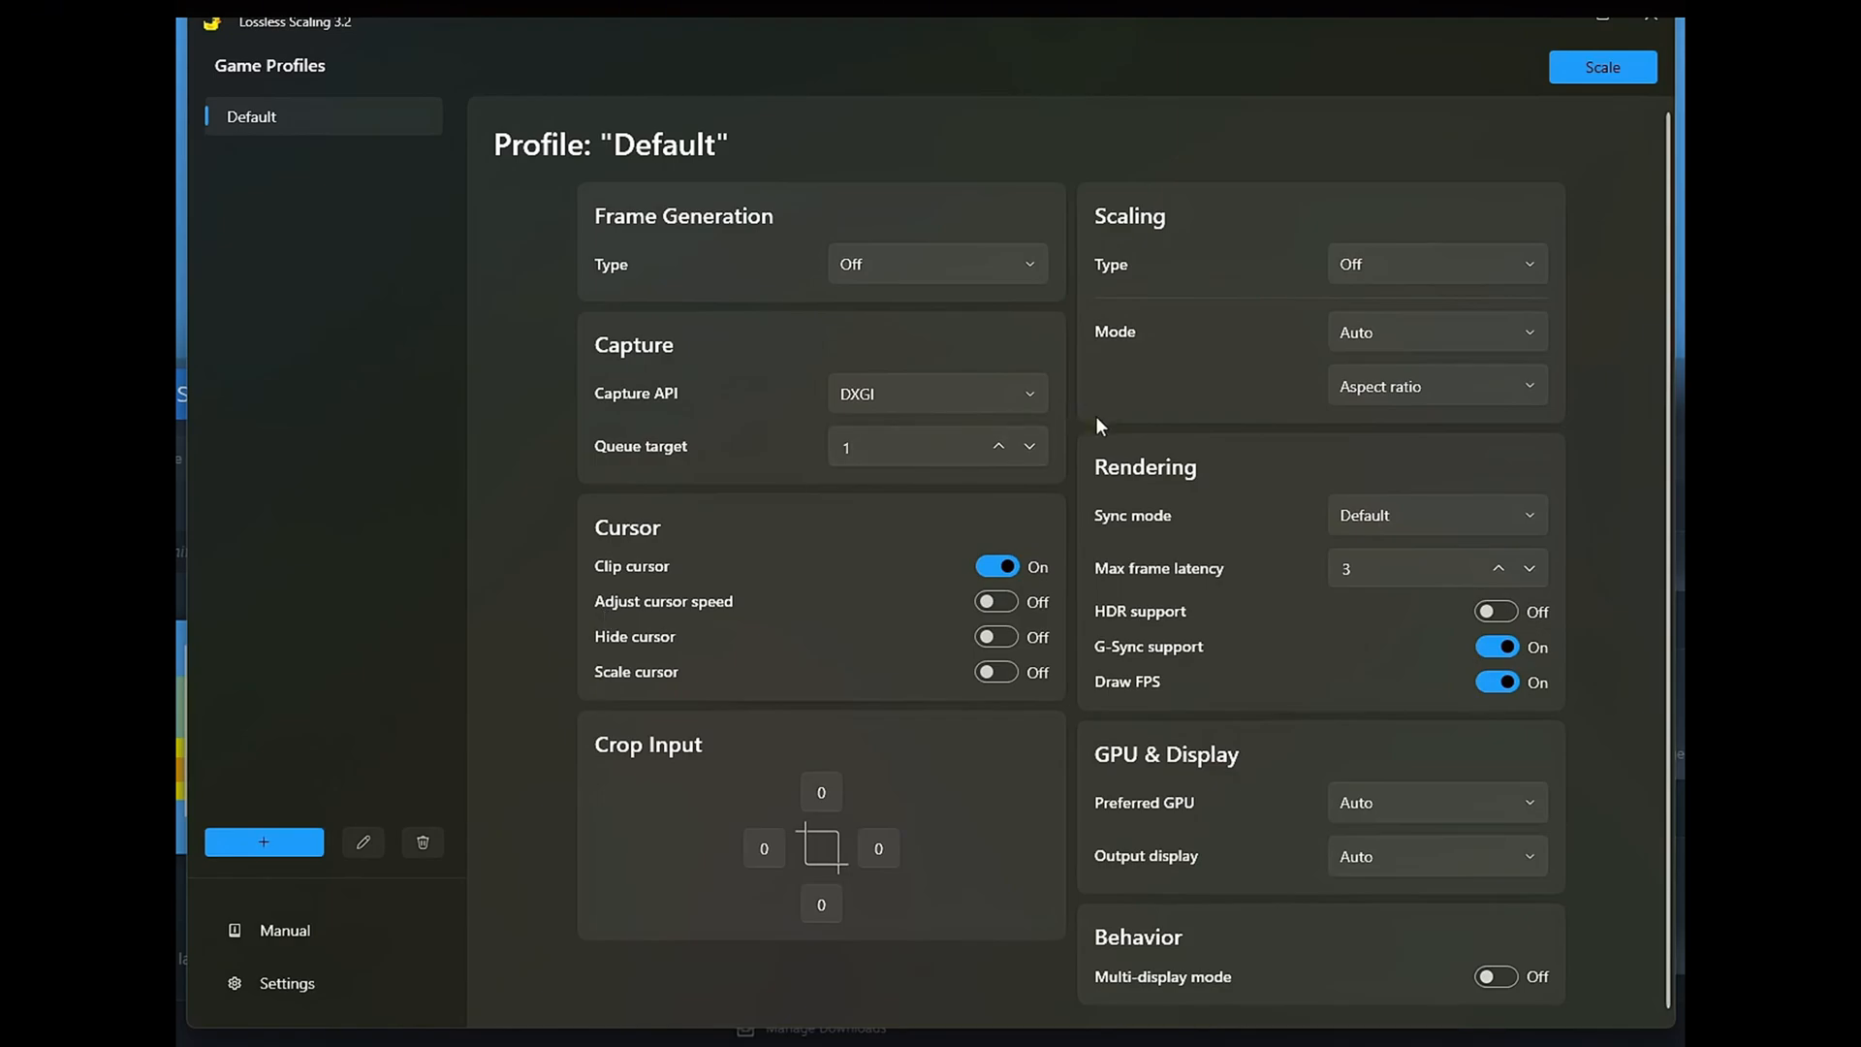
pyautogui.moveTo(1195, 356)
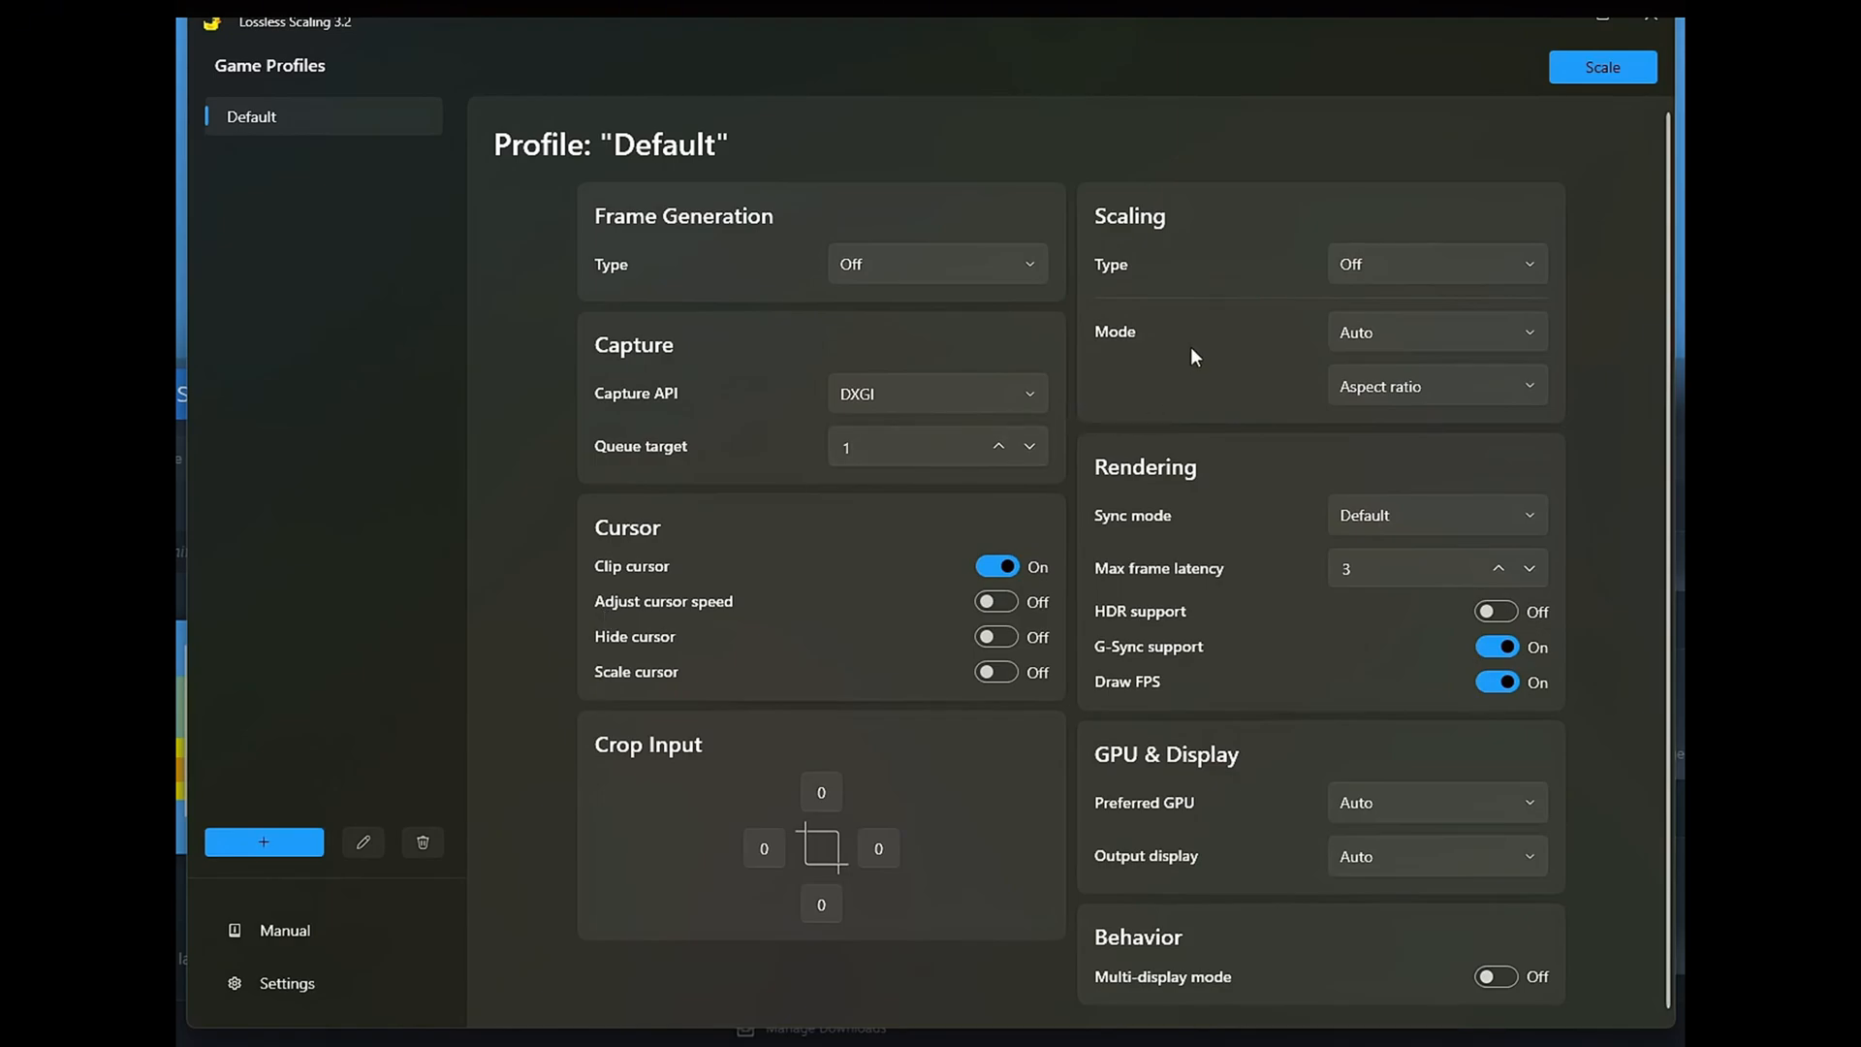
pyautogui.moveTo(1412, 375)
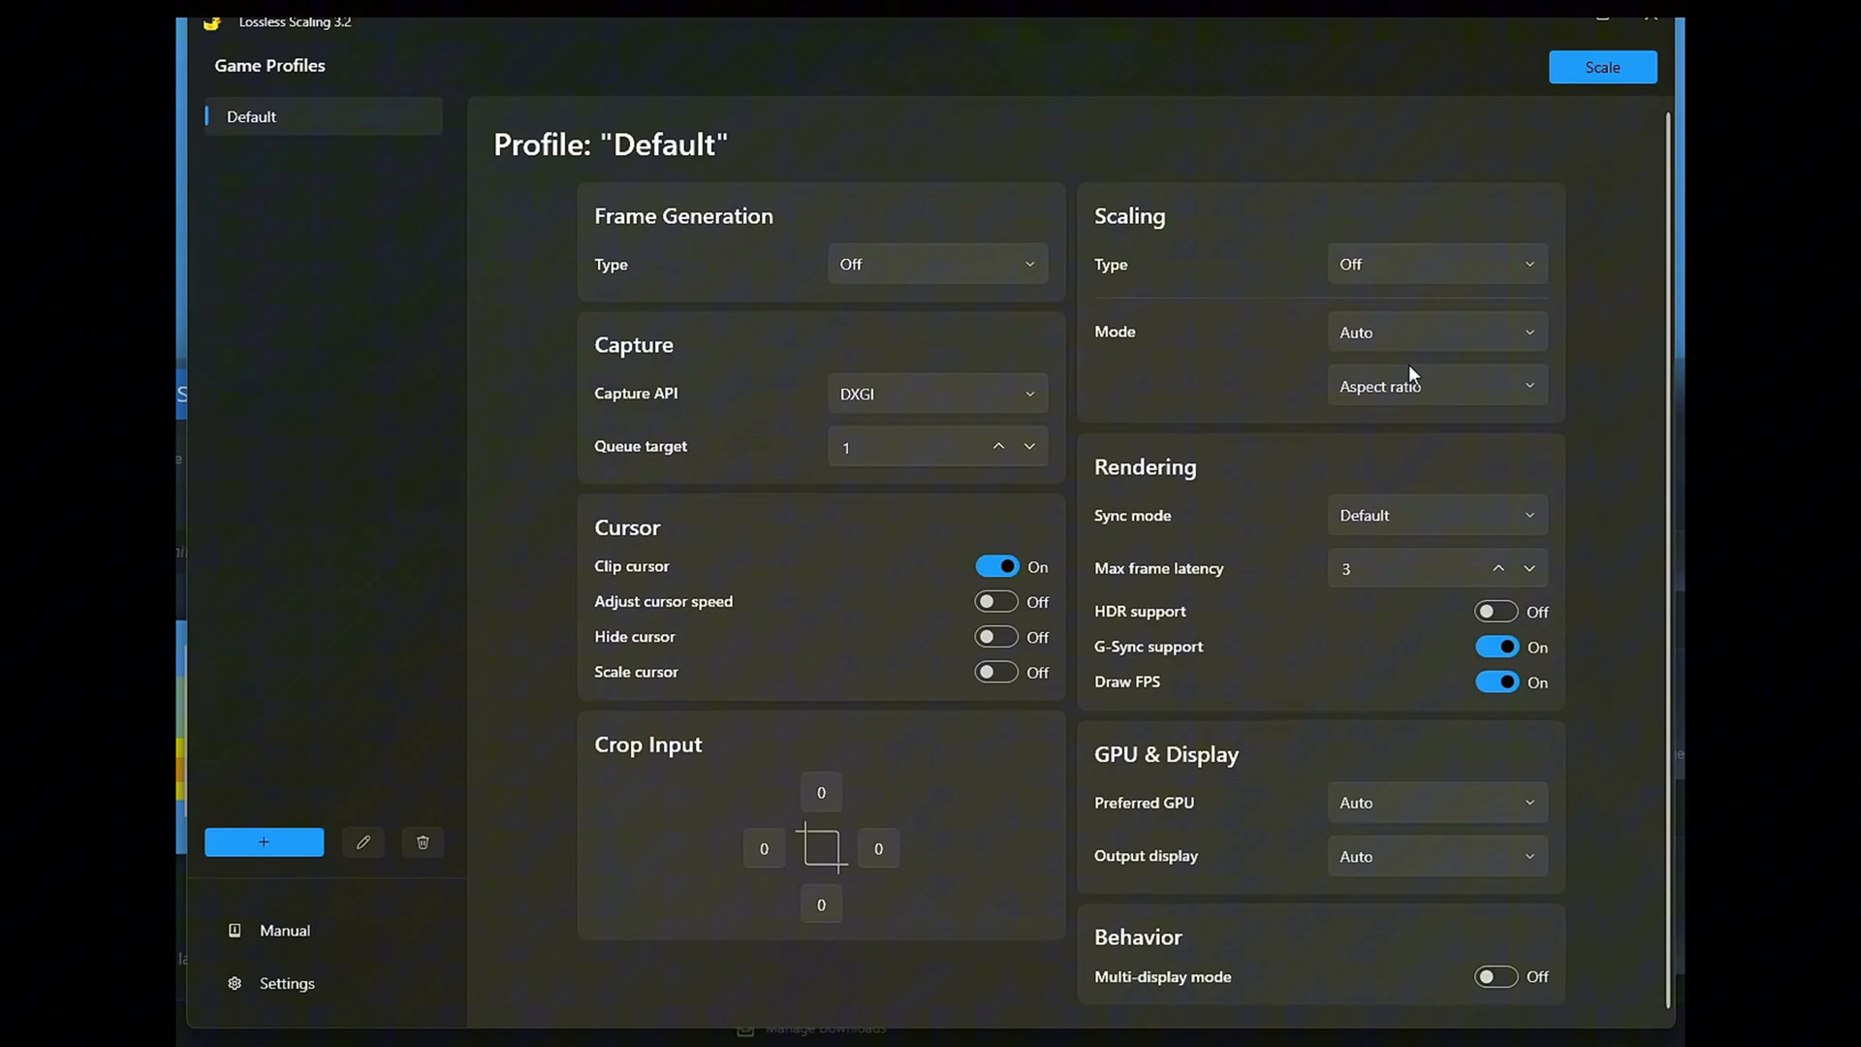
pyautogui.moveTo(772, 460)
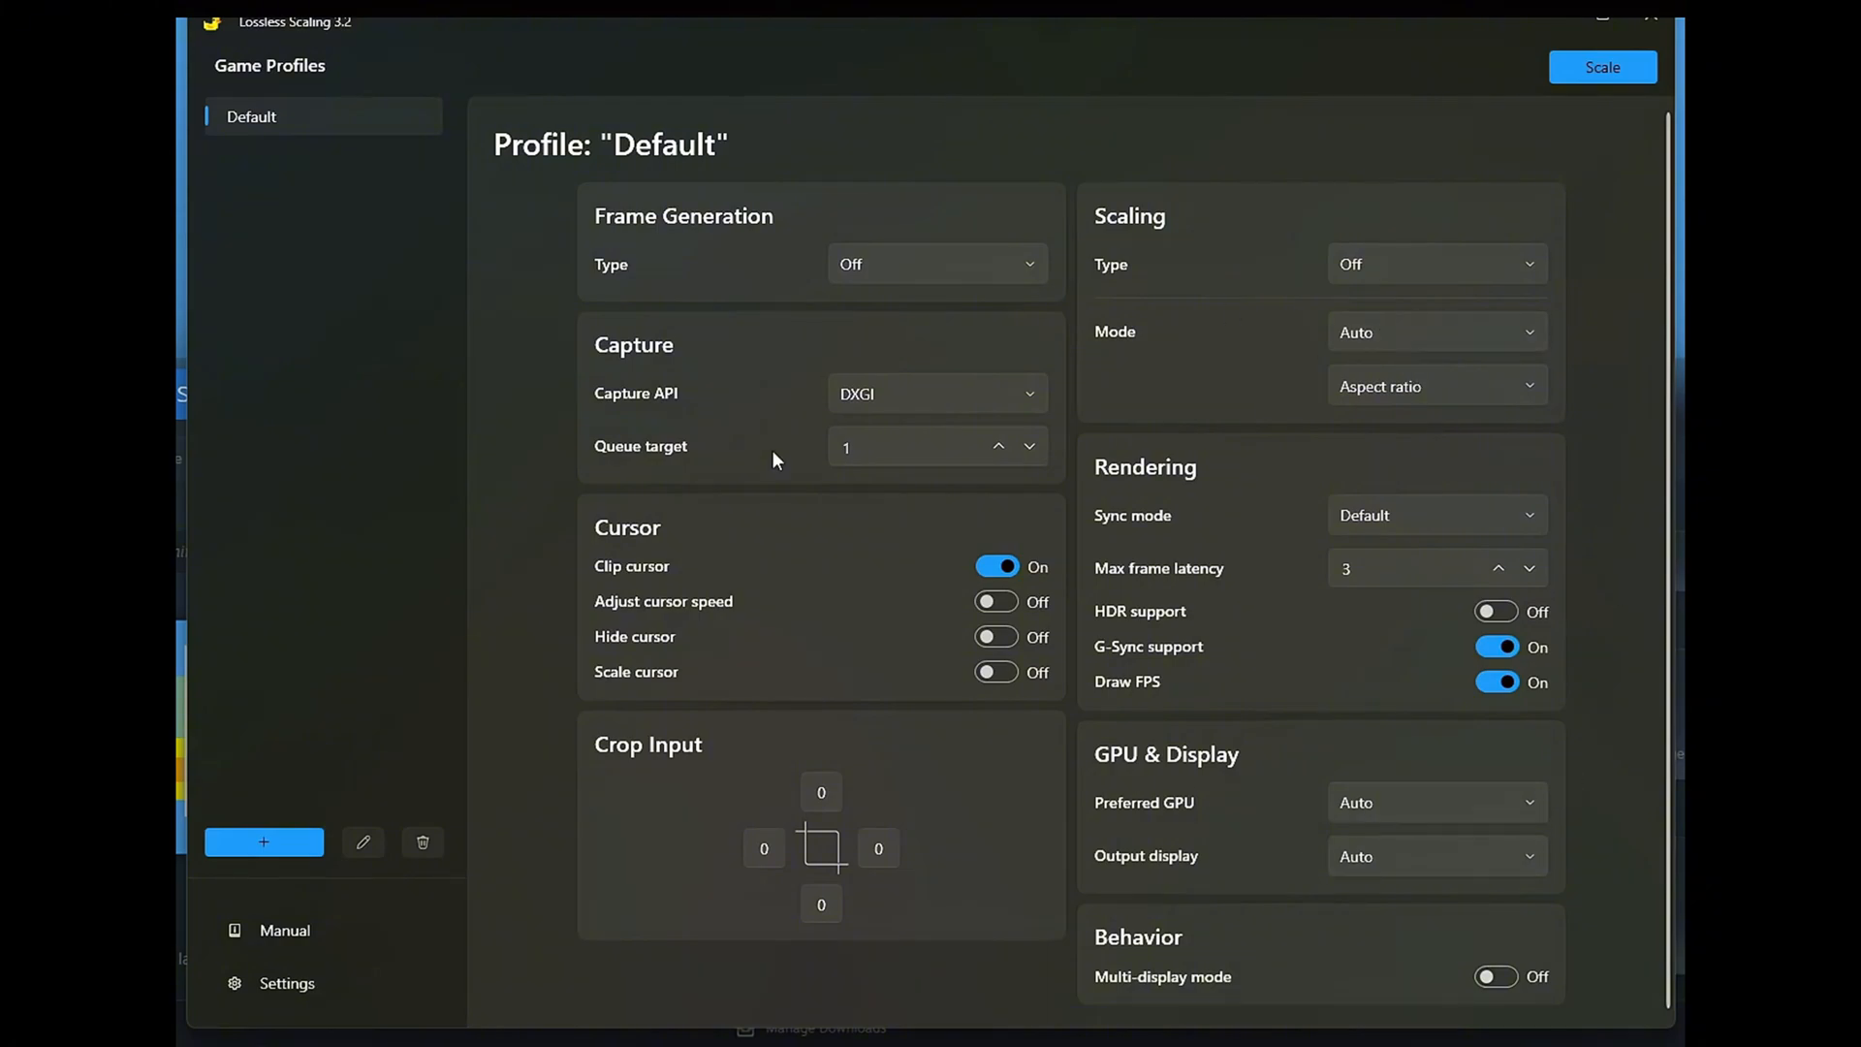
pyautogui.moveTo(575, 498)
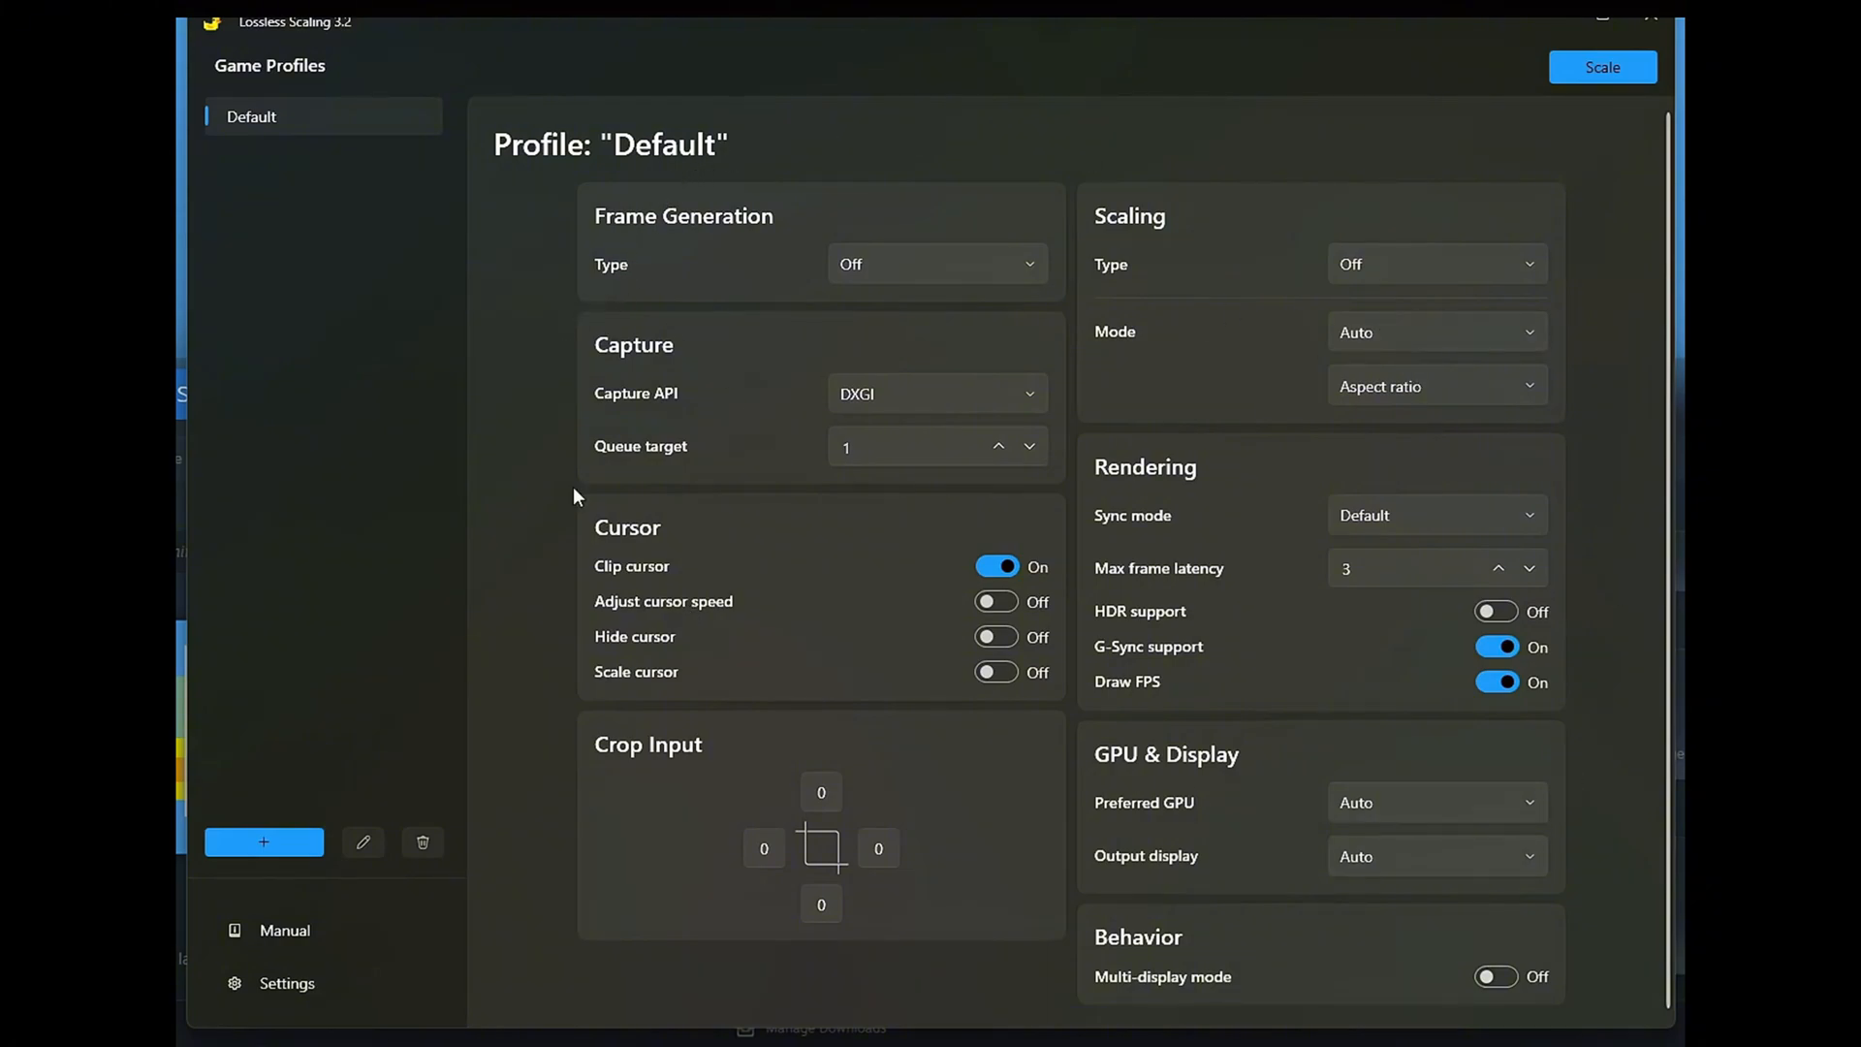
# Choose LSFG 3.1 and Fixed mode, and raise the multiplier from 2 to 3.
pyautogui.click(935, 264)
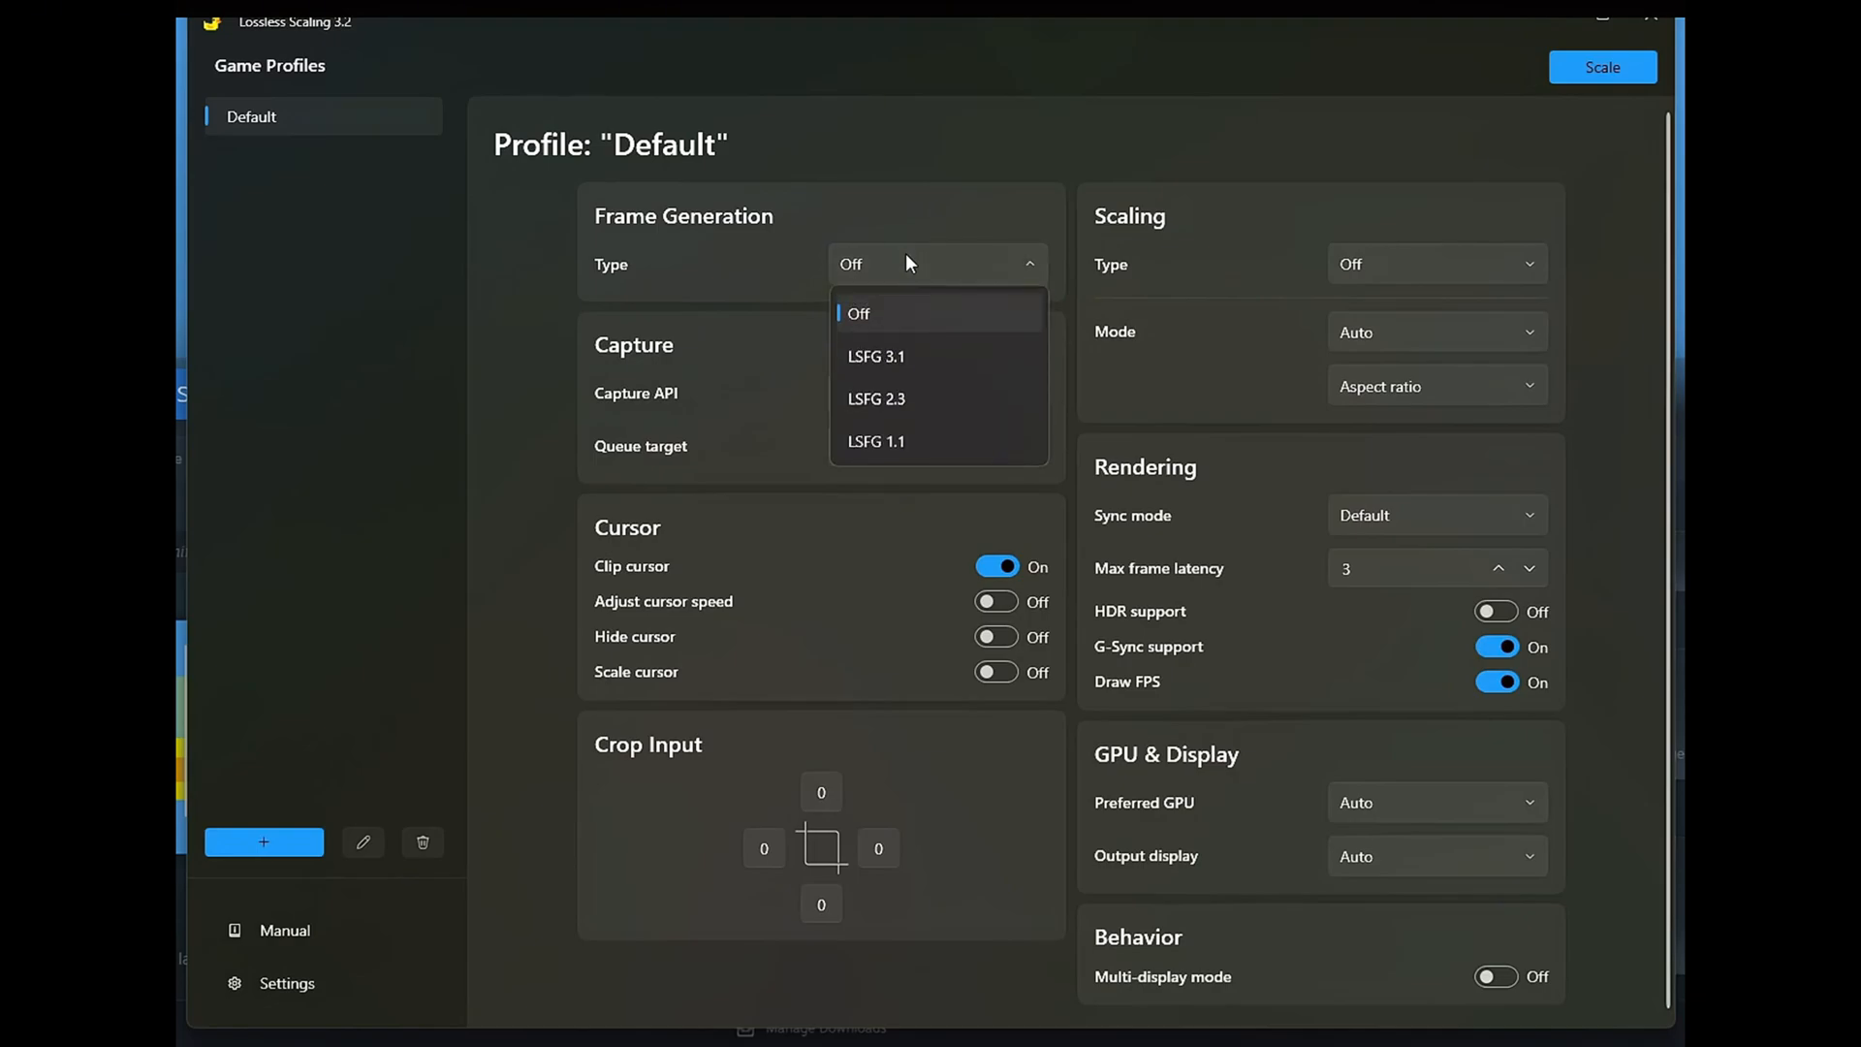
pyautogui.click(876, 356)
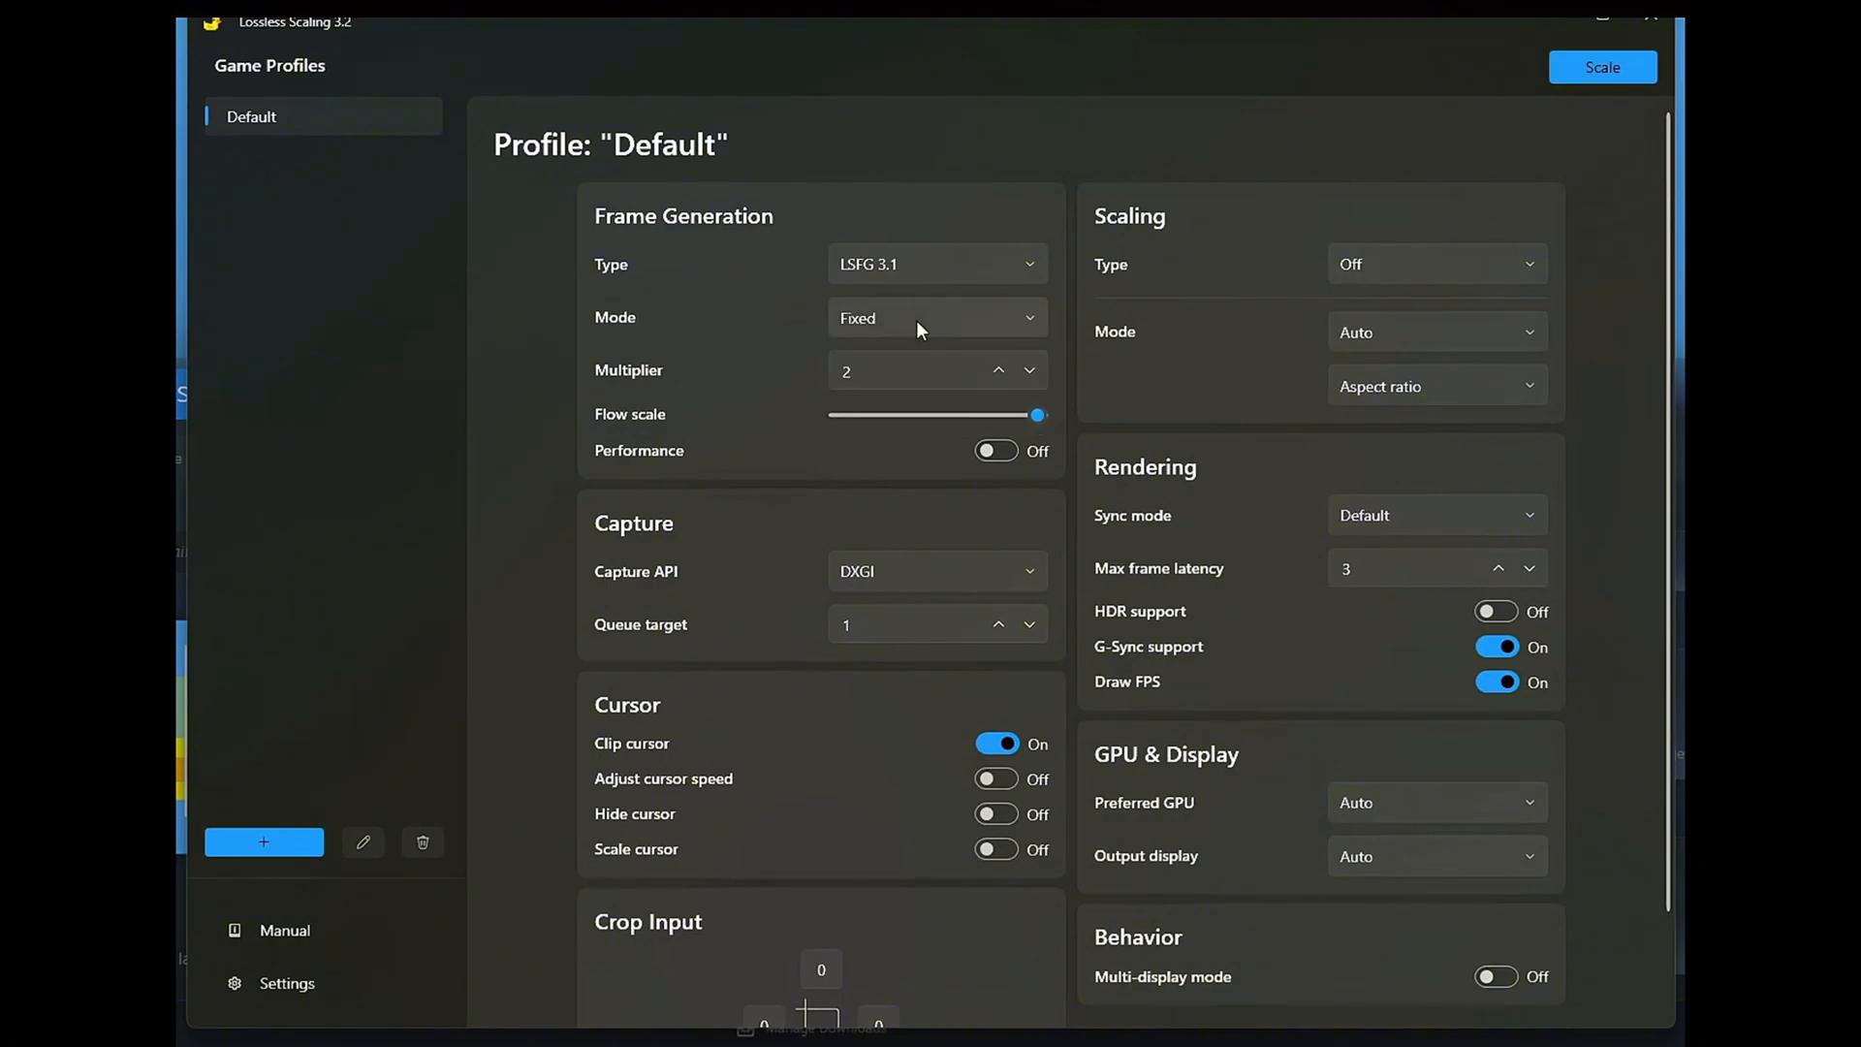
pyautogui.click(935, 317)
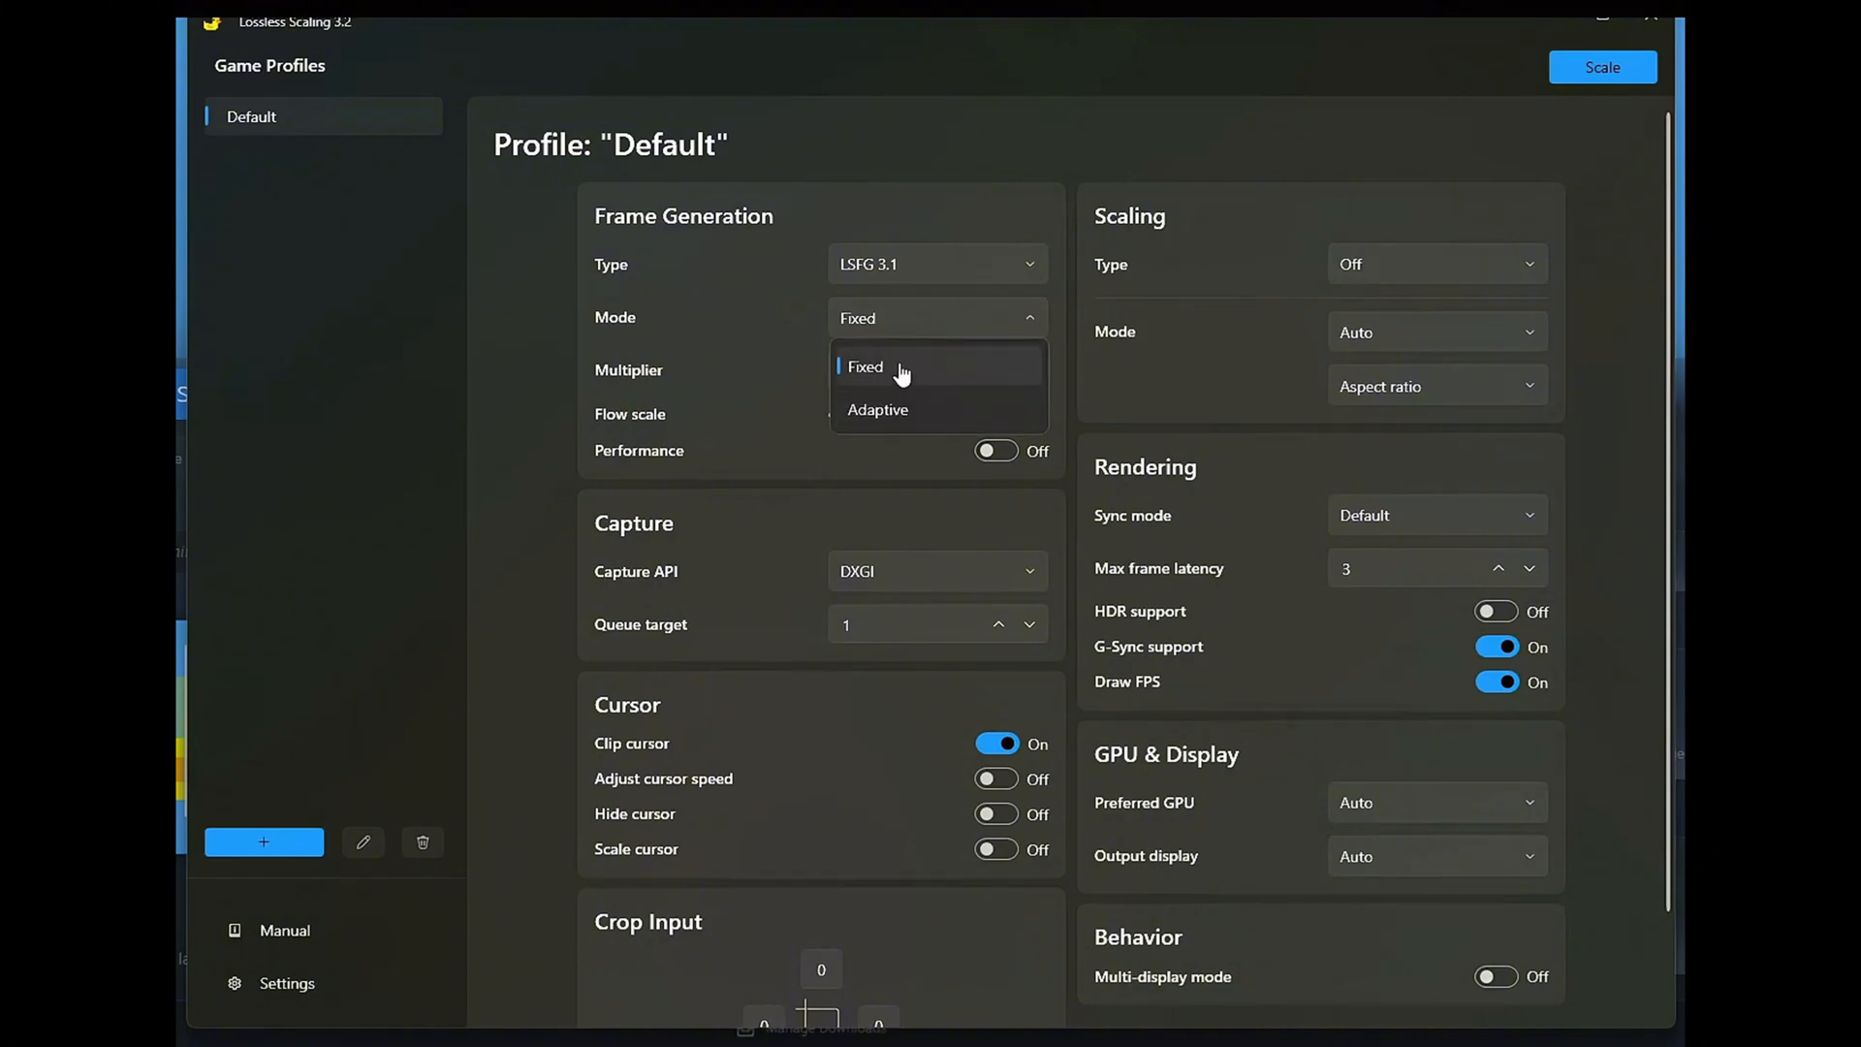
pyautogui.click(866, 366)
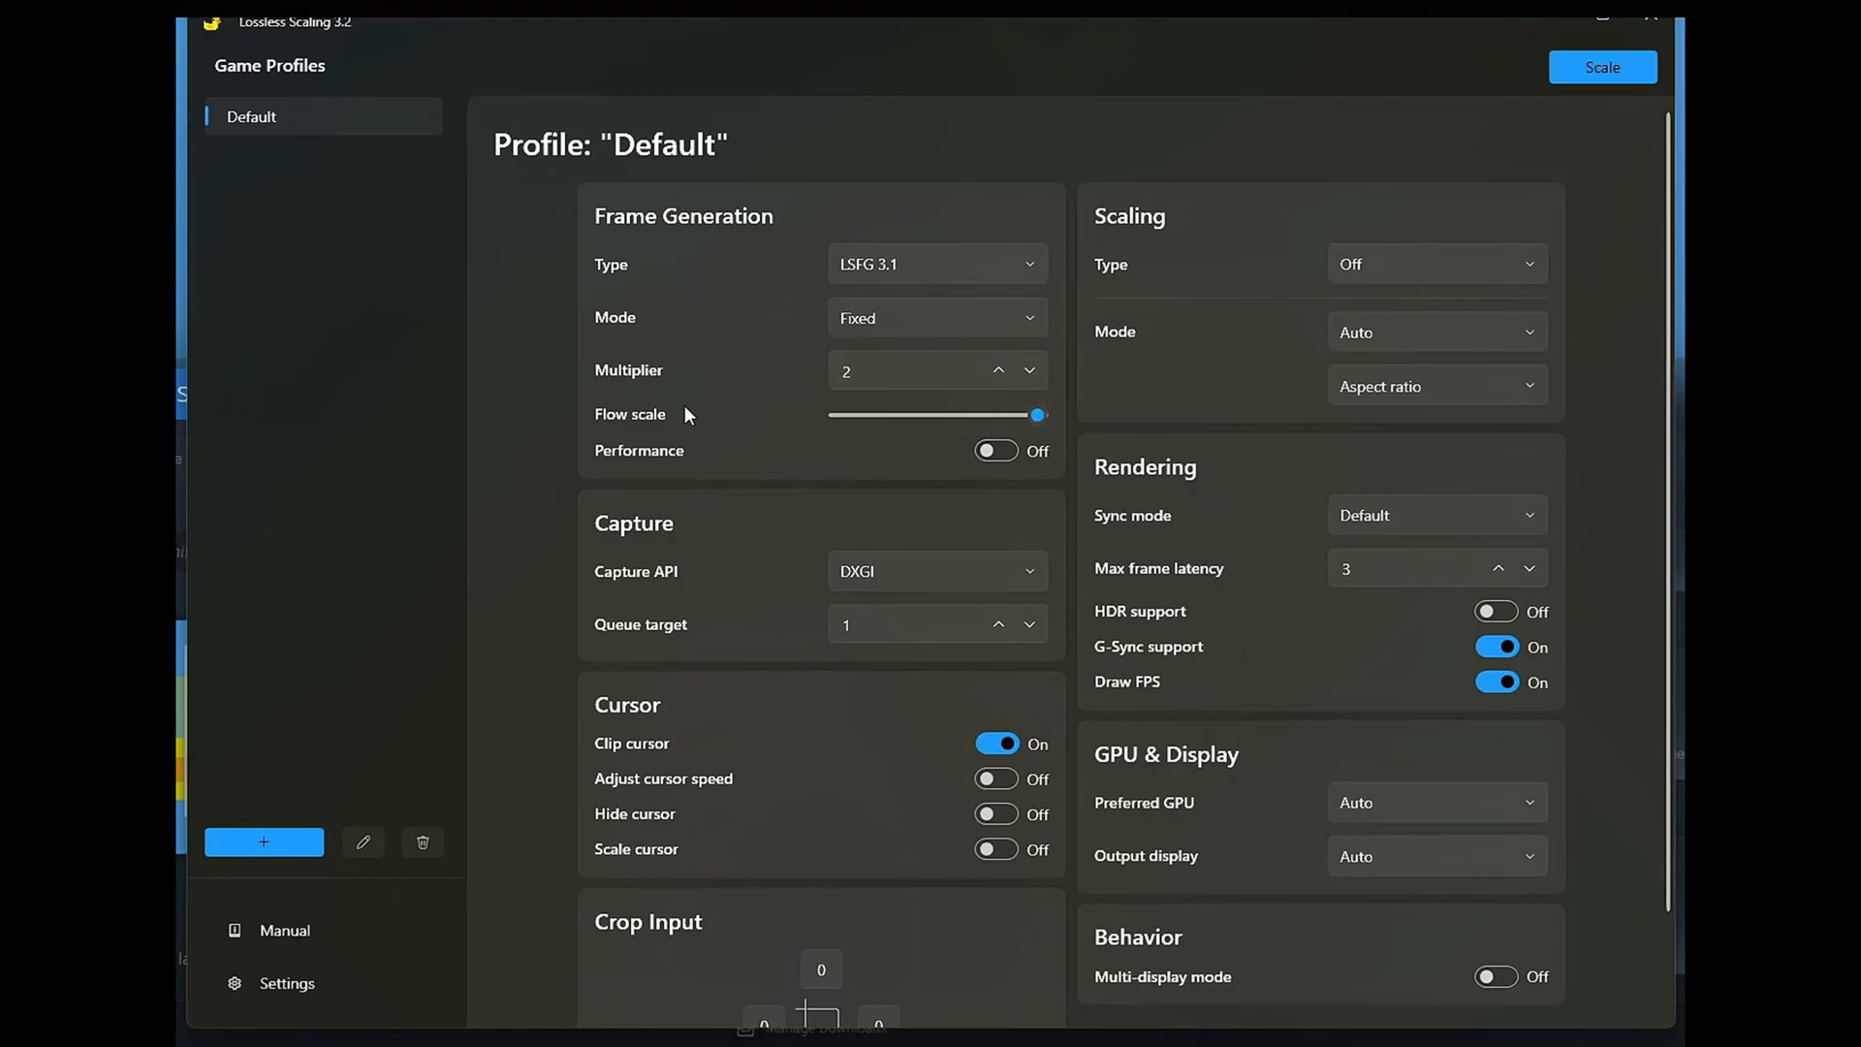
pyautogui.moveTo(793, 372)
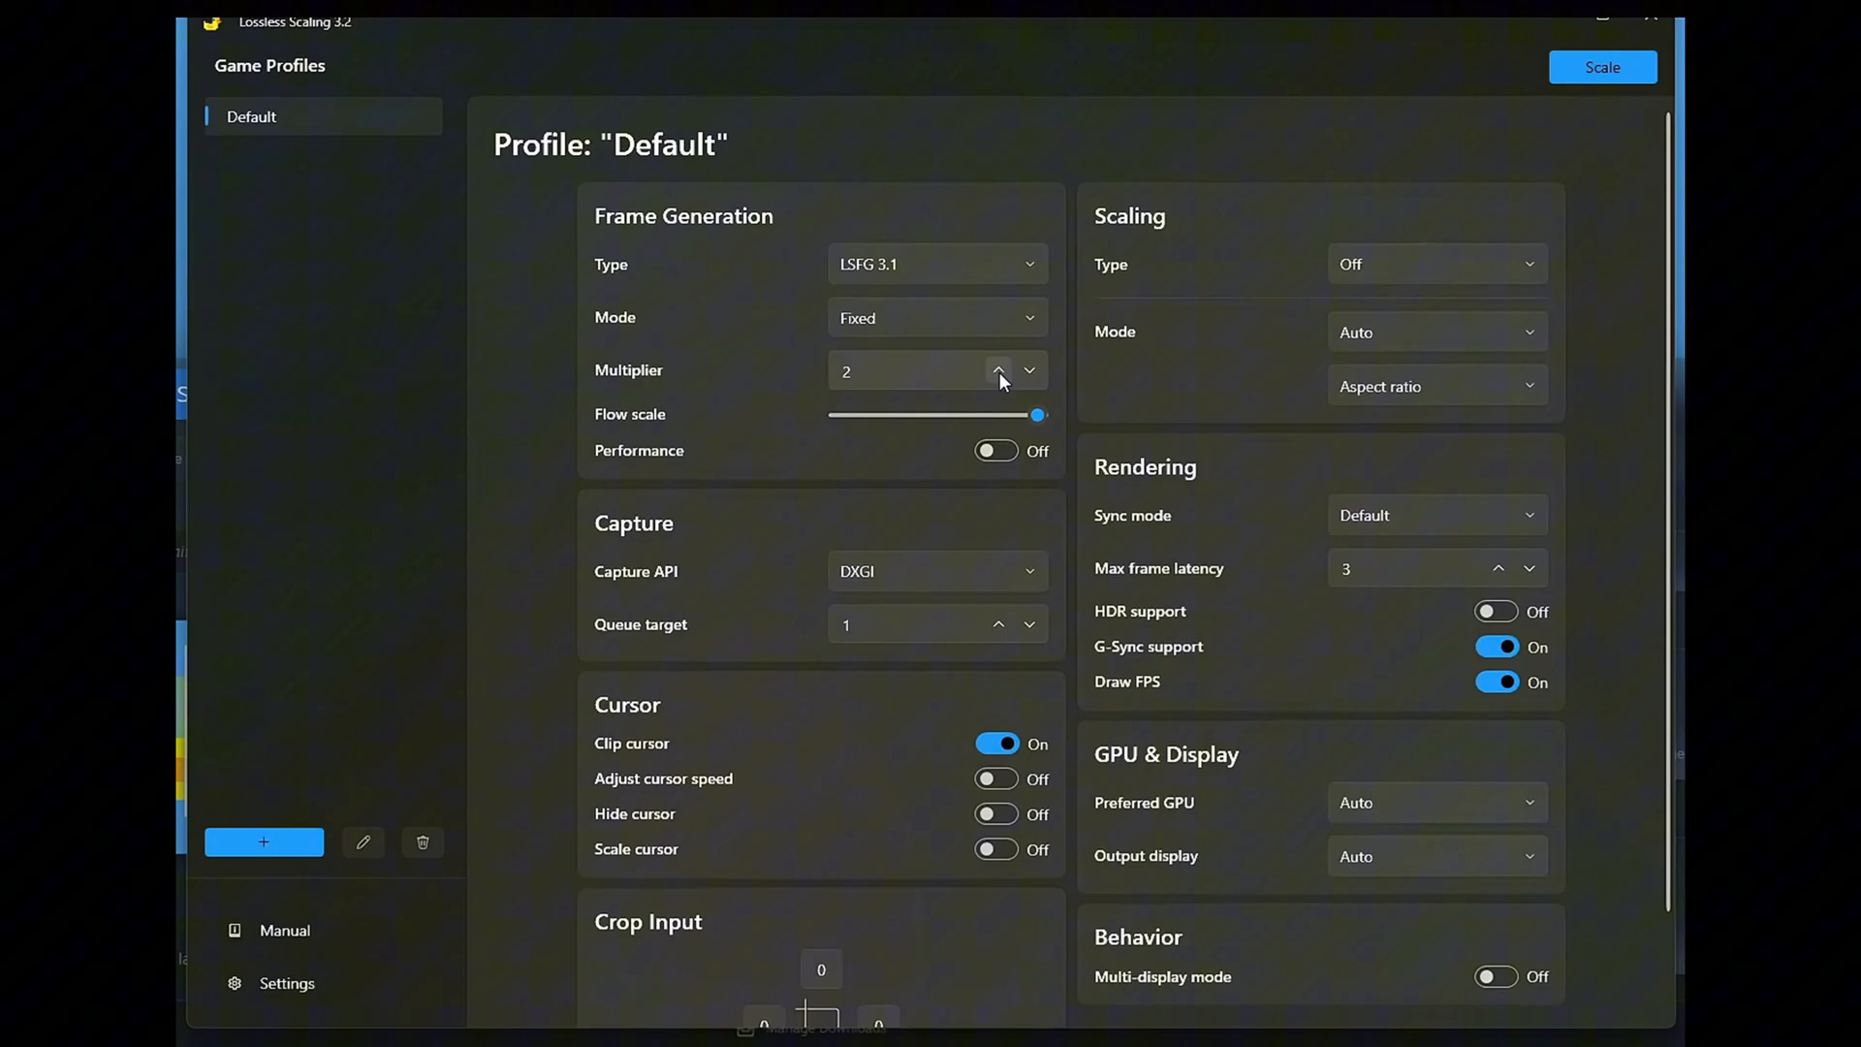
pyautogui.click(999, 364)
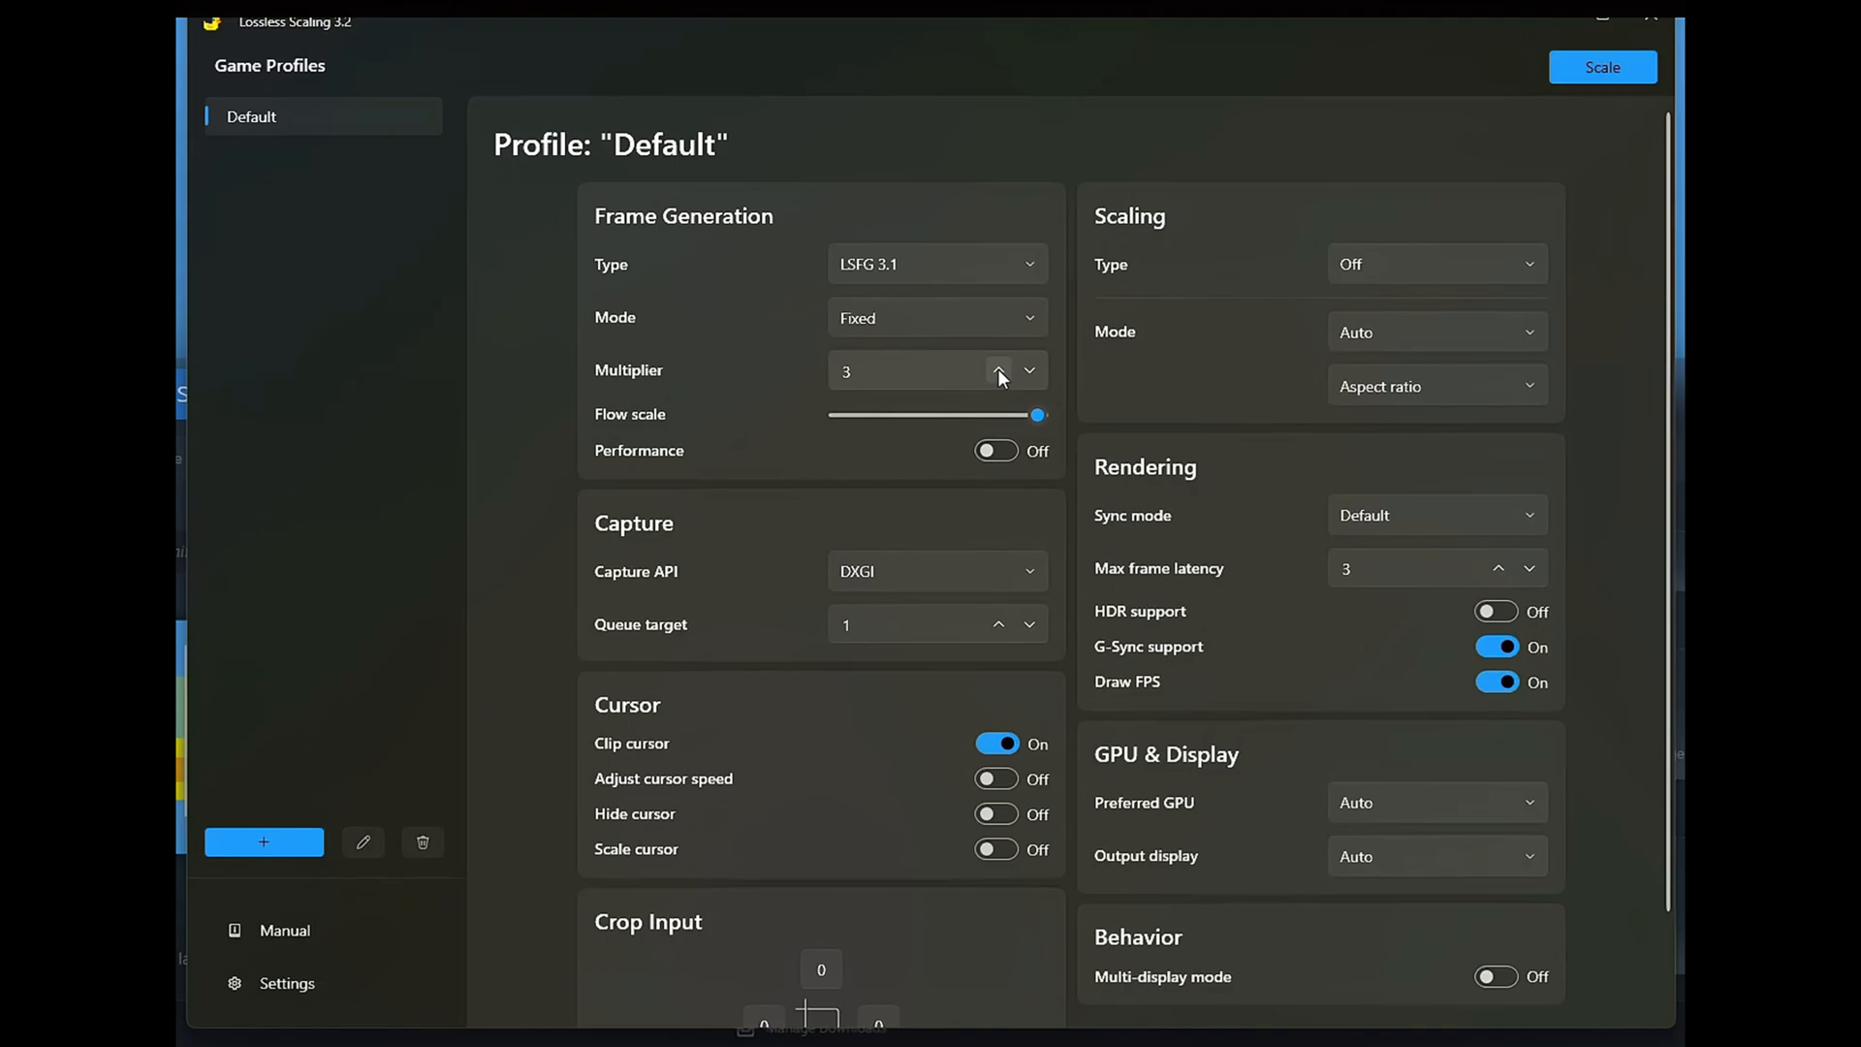
pyautogui.moveTo(787, 388)
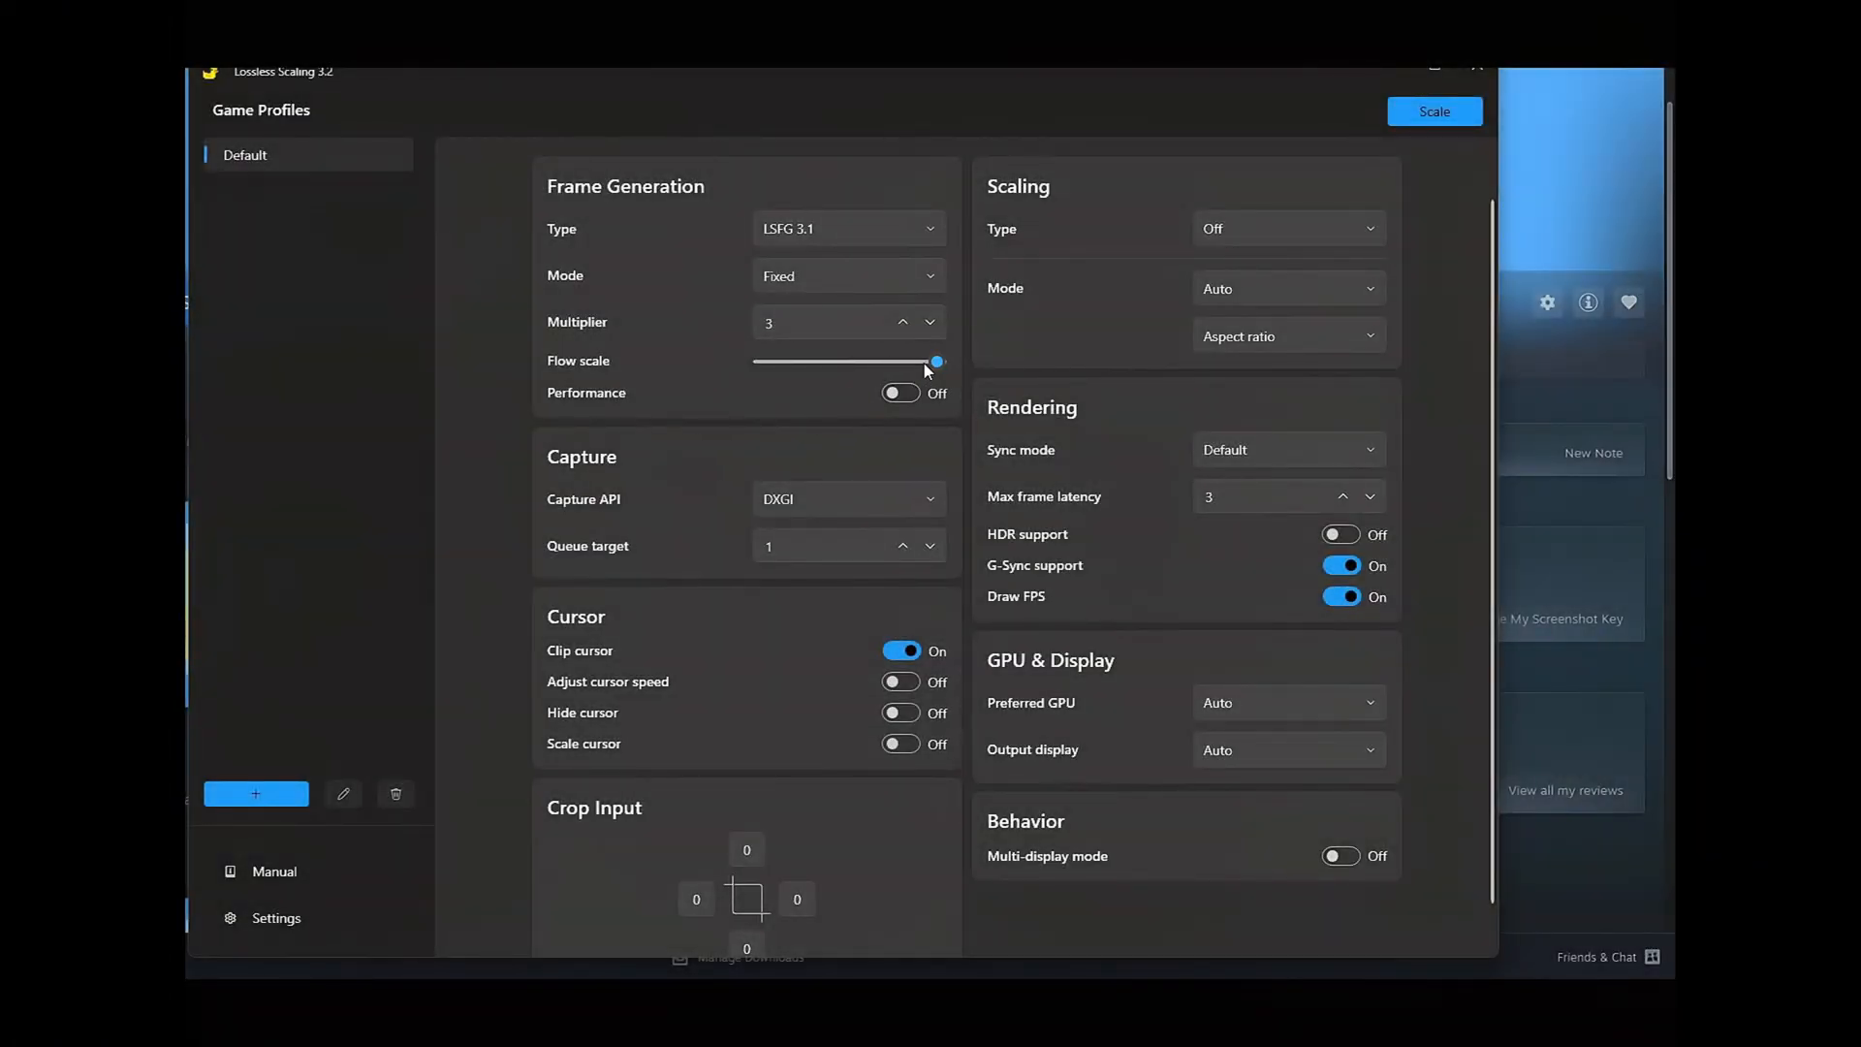
# Drag the Default profile's Flow scale slider from the far right to the middle.
pyautogui.moveTo(937, 362); pyautogui.dragTo(856, 362)
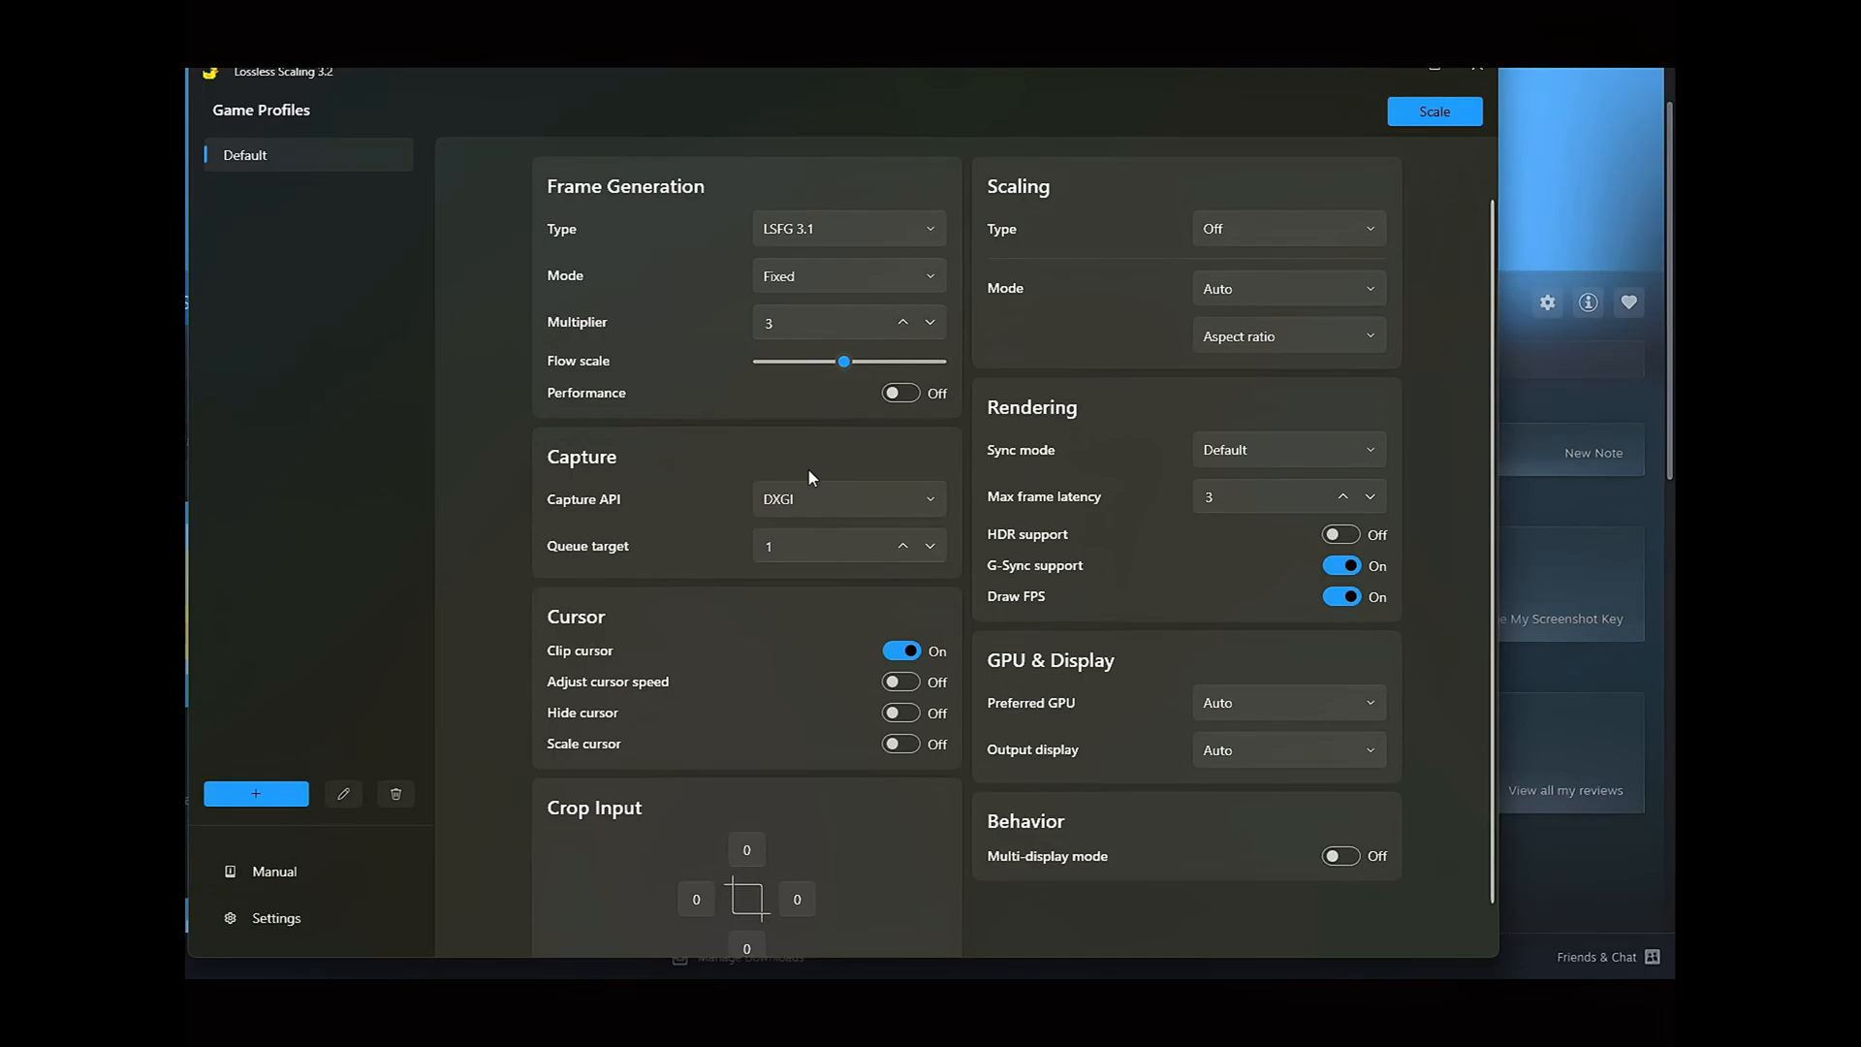
pyautogui.moveTo(910, 430)
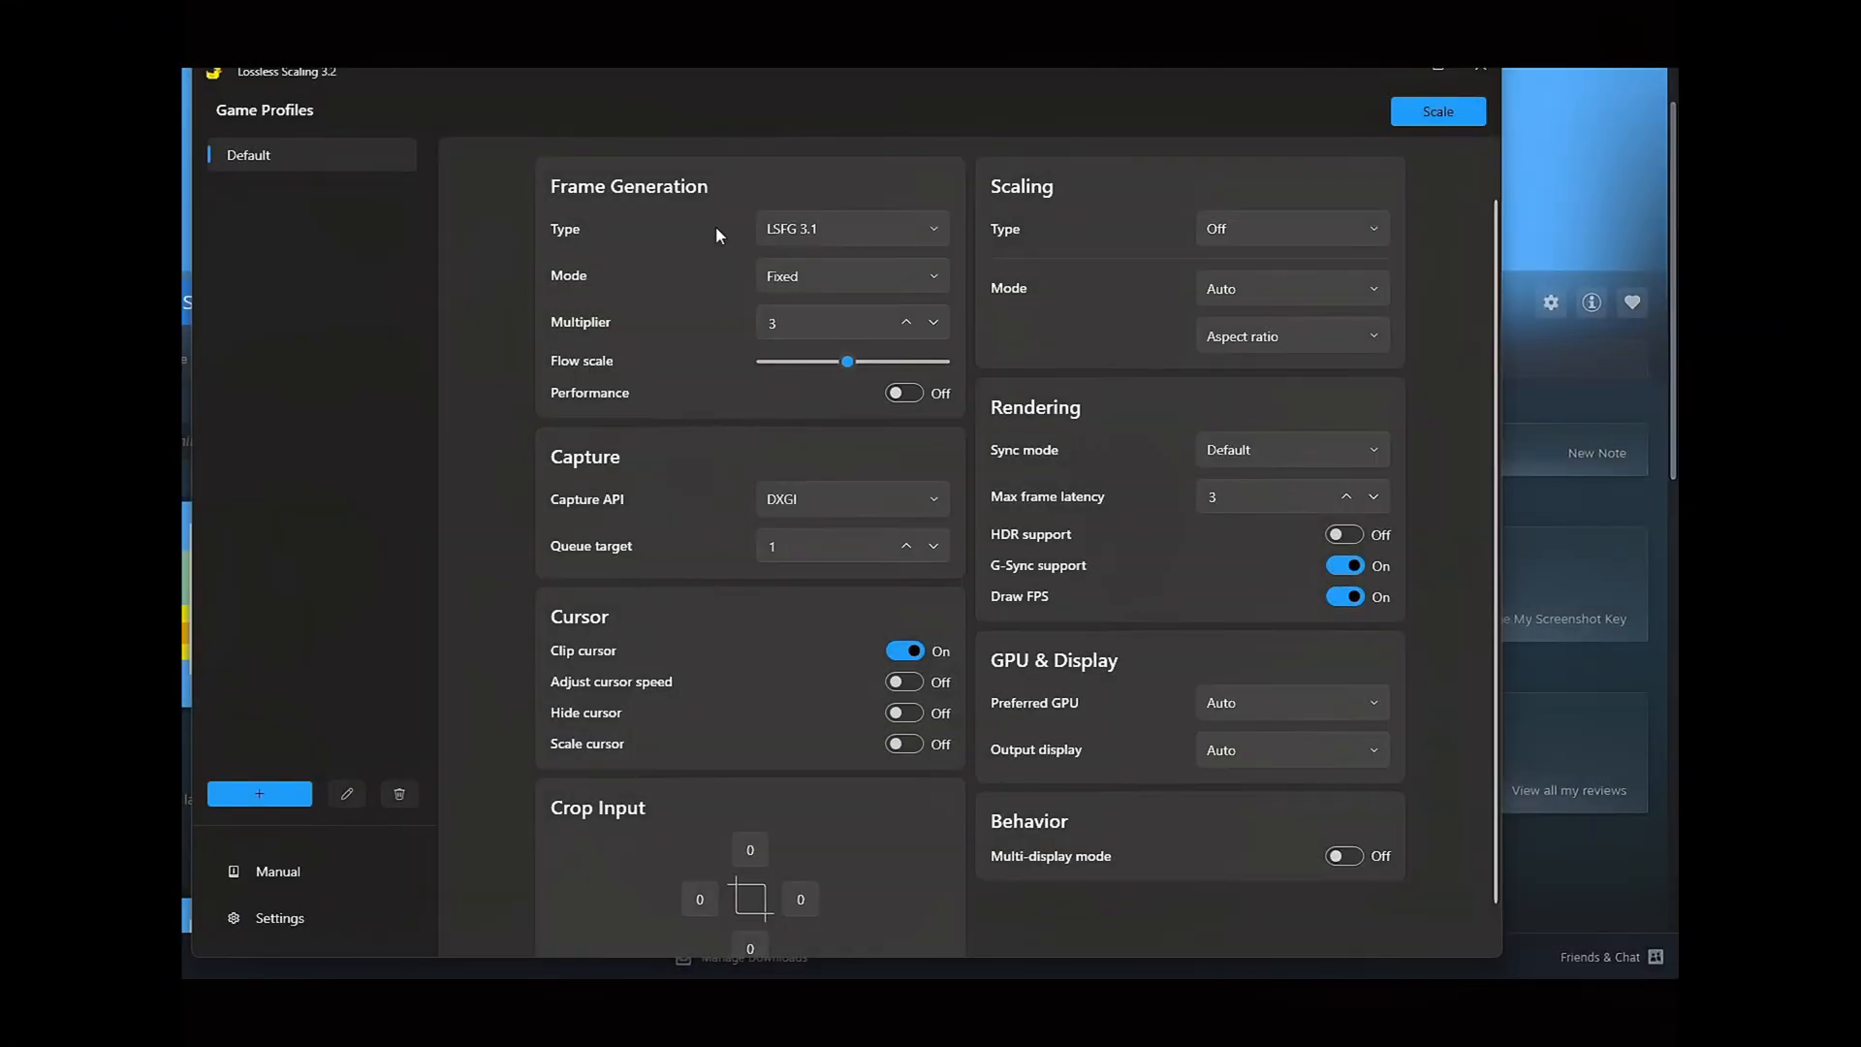
pyautogui.moveTo(686, 578)
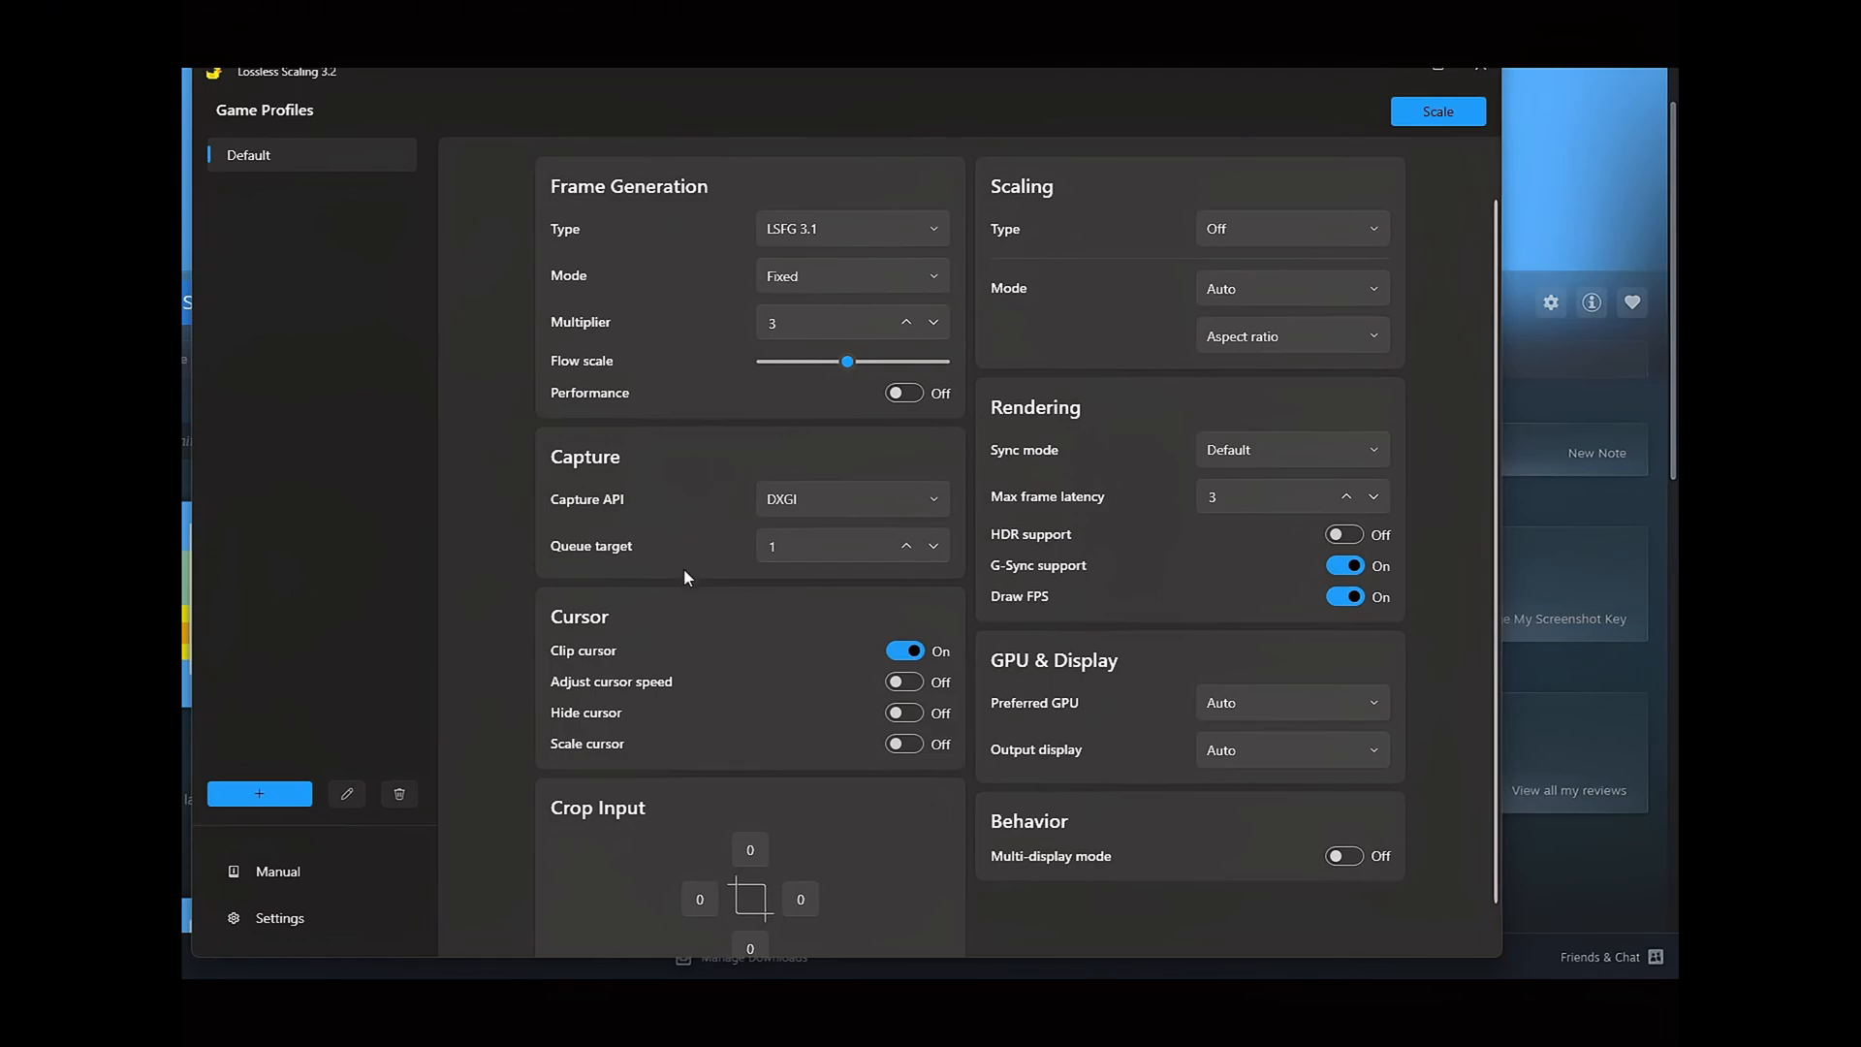
pyautogui.moveTo(733, 496)
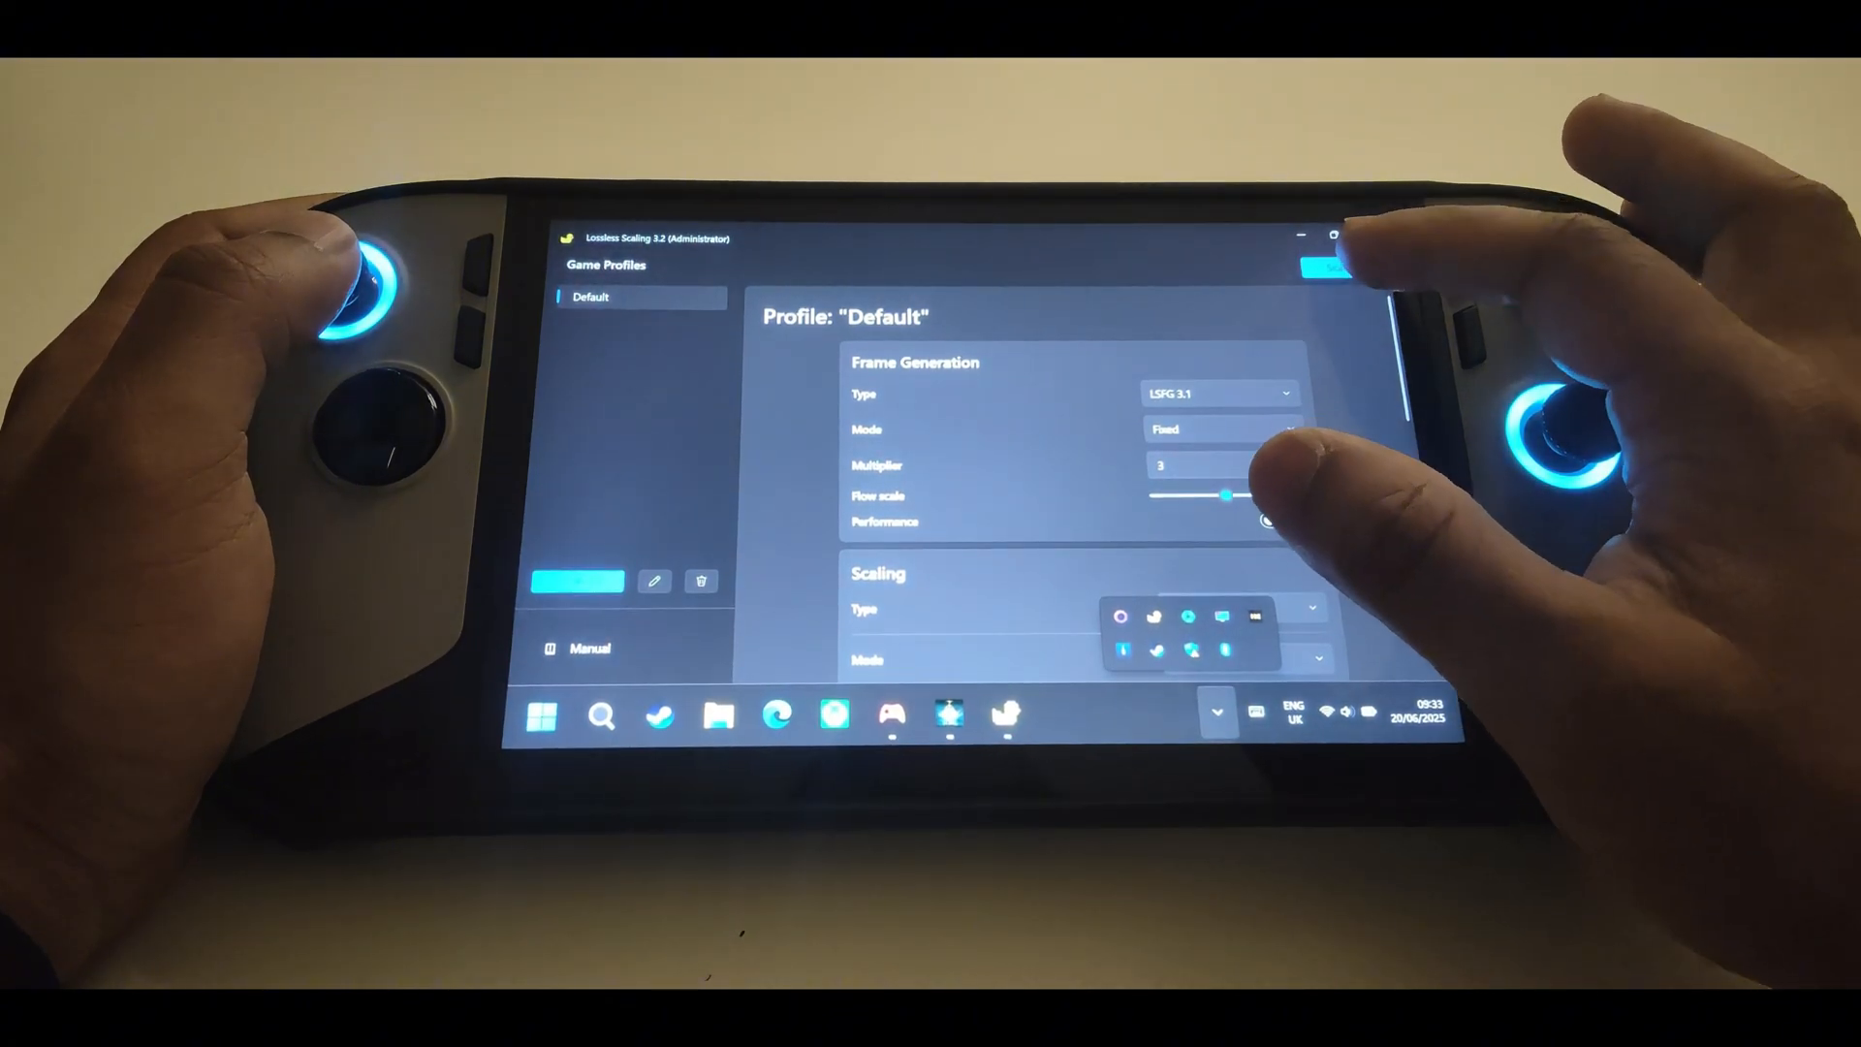
# Open the Windows Start menu from the handheld's taskbar.
pyautogui.click(543, 716)
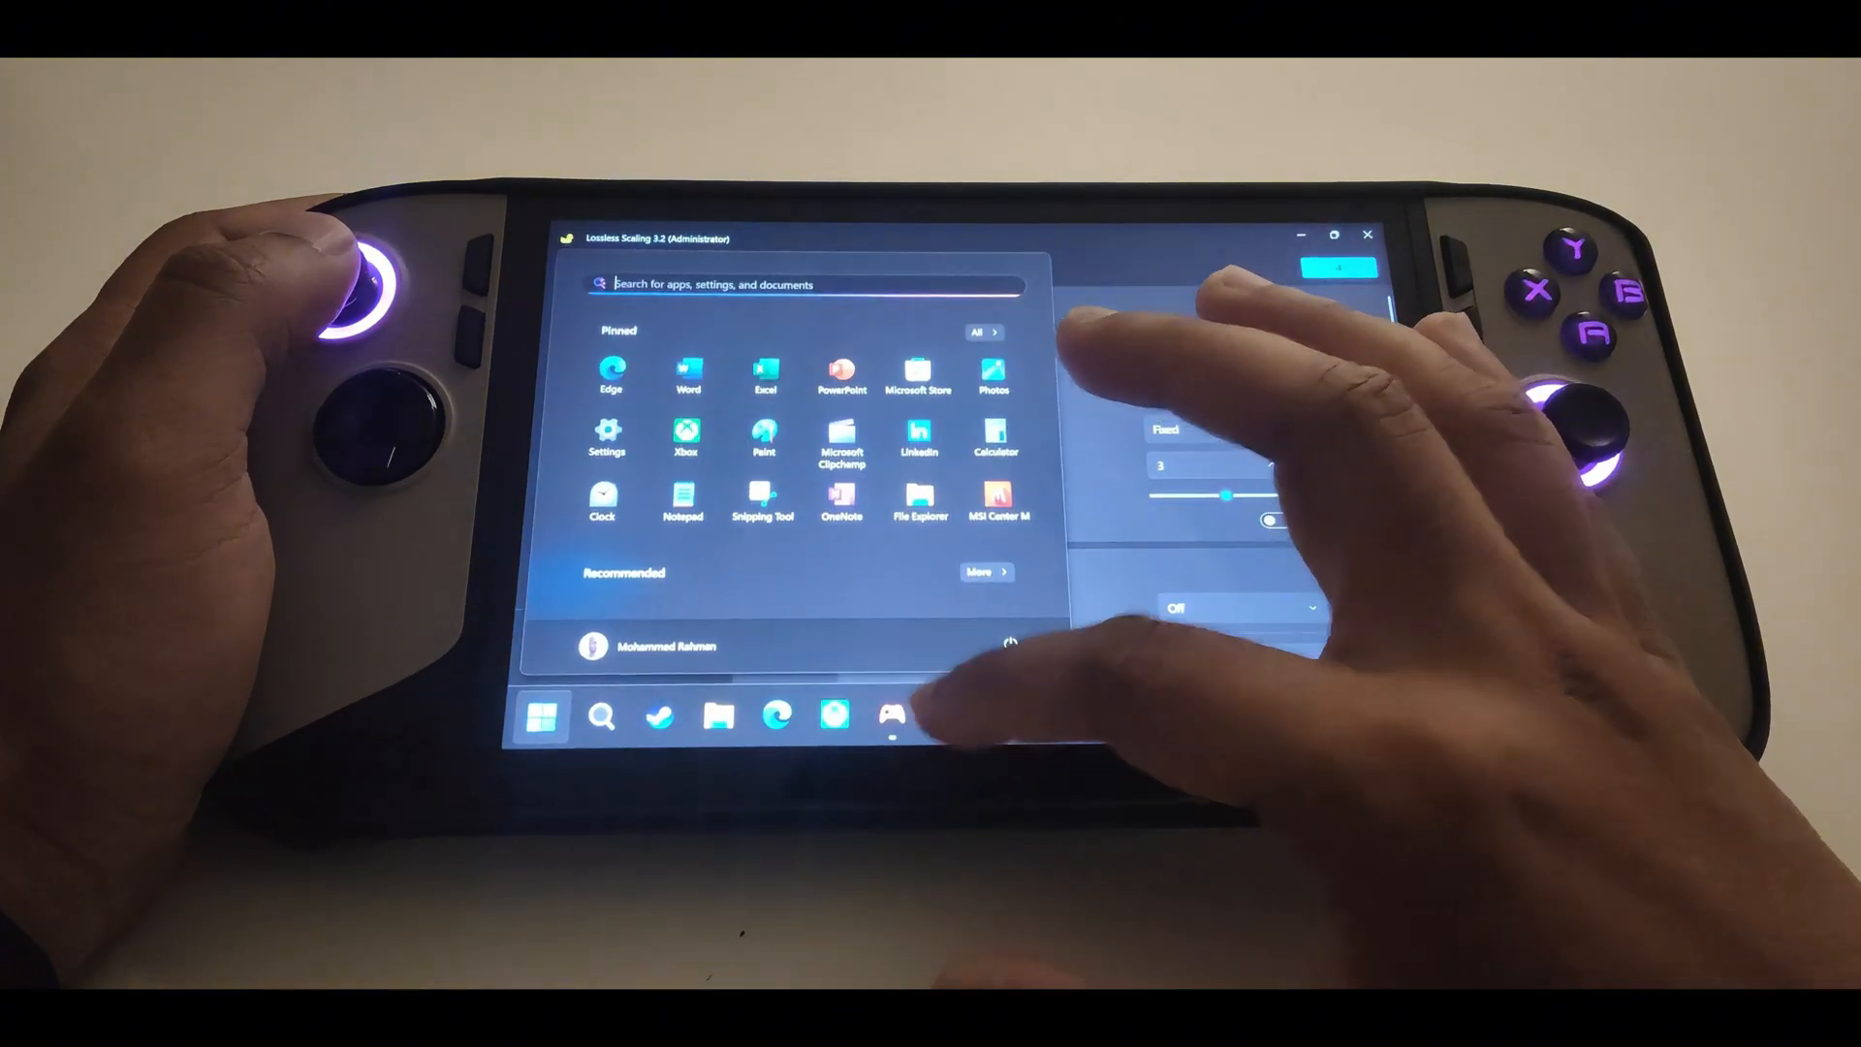